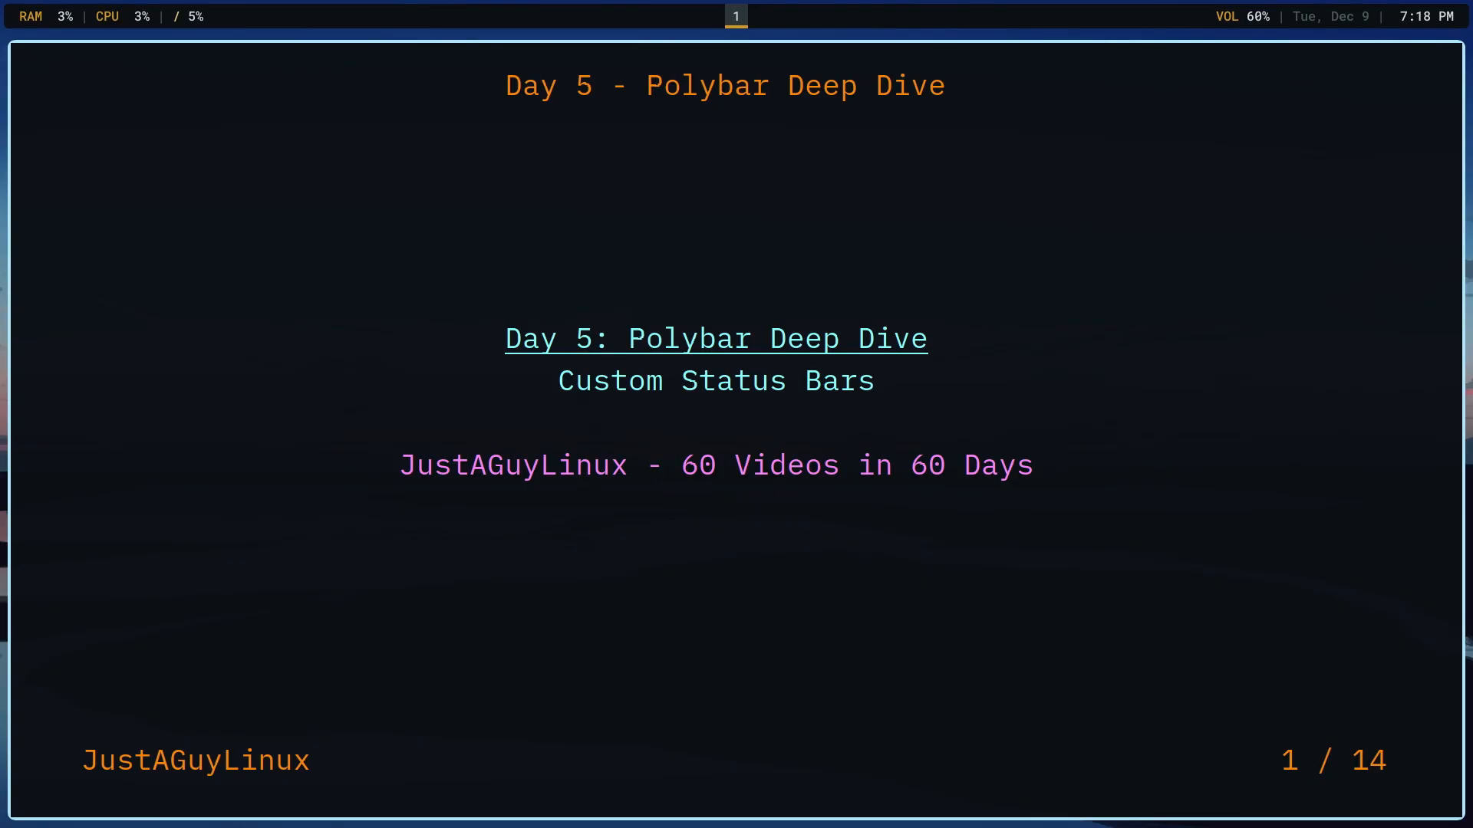
- Advance the presentation from the Polybar Deep Dive title to the Why Polybar? slide
key(Right)
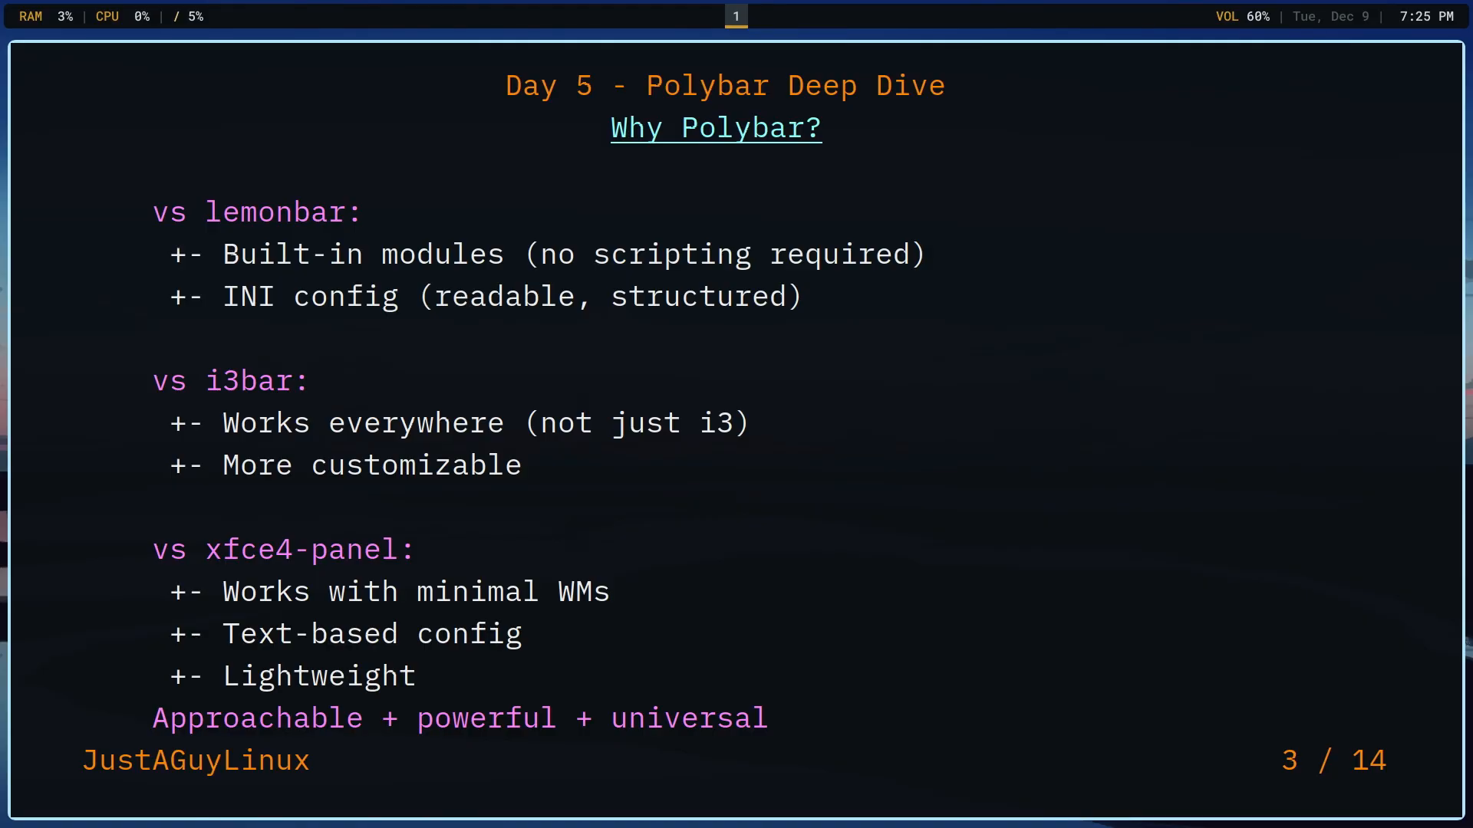
key(Right)
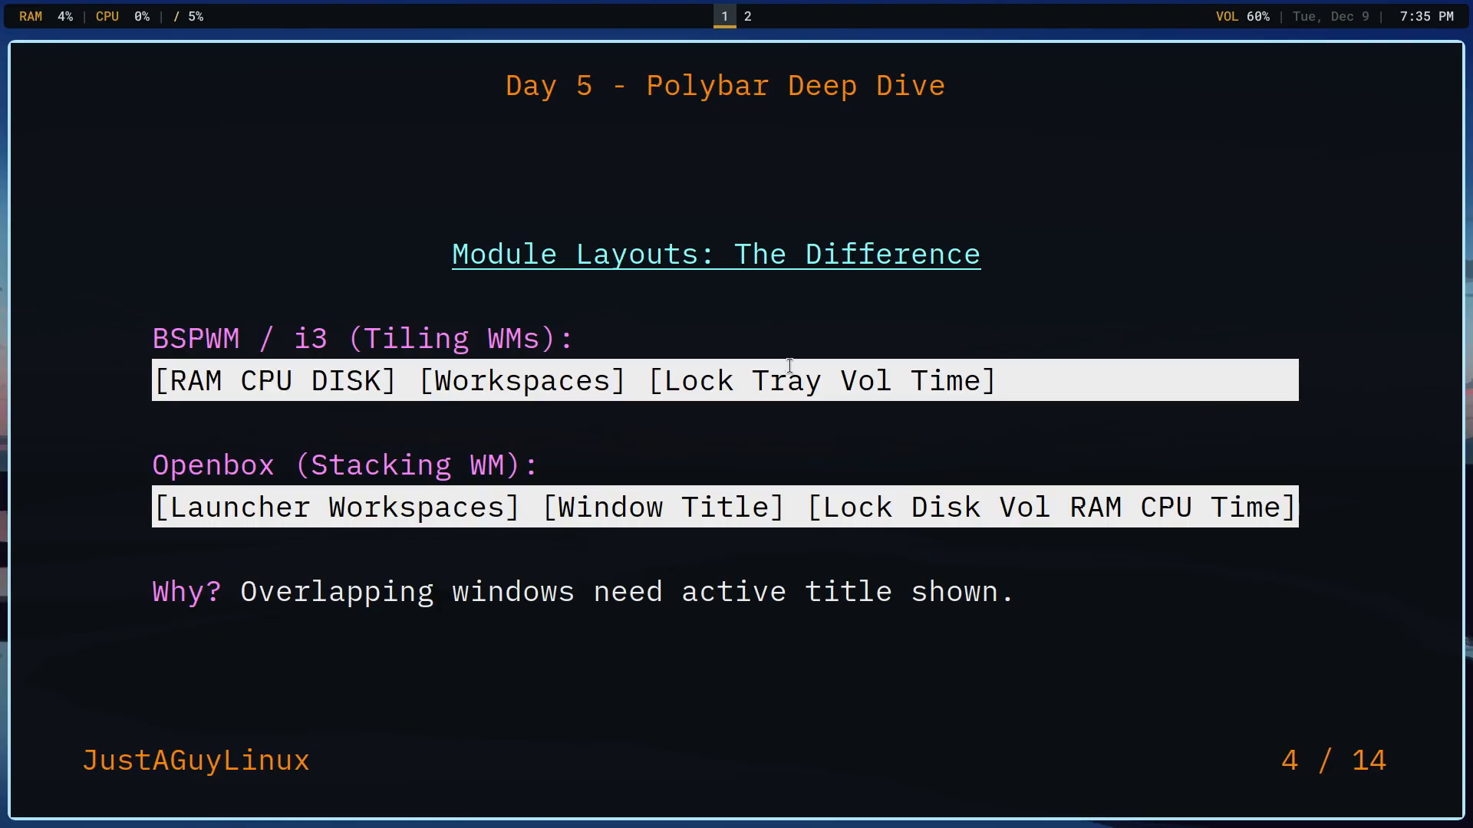
mouse_move(393, 322)
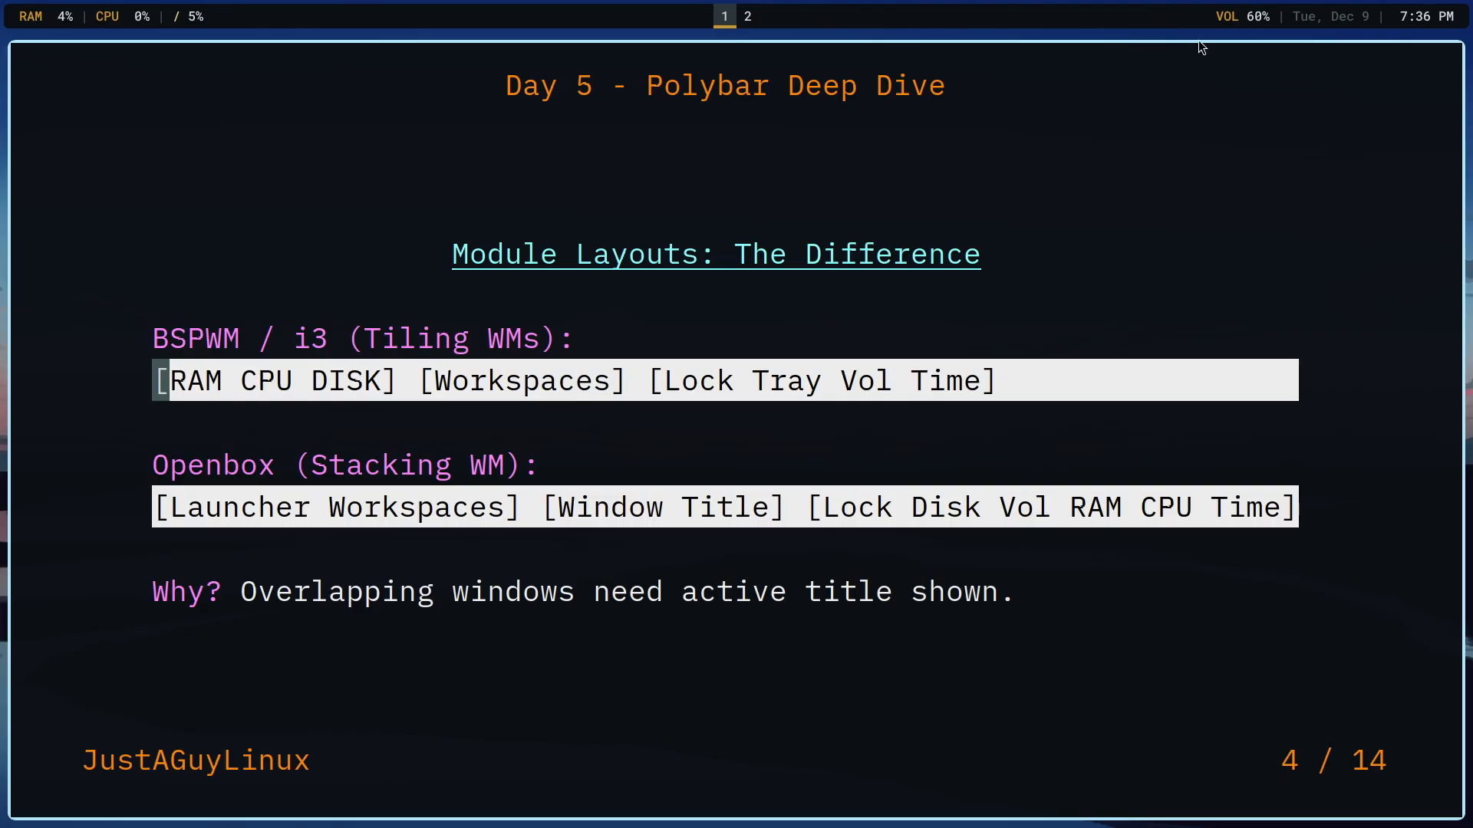
mouse_move(1171, 45)
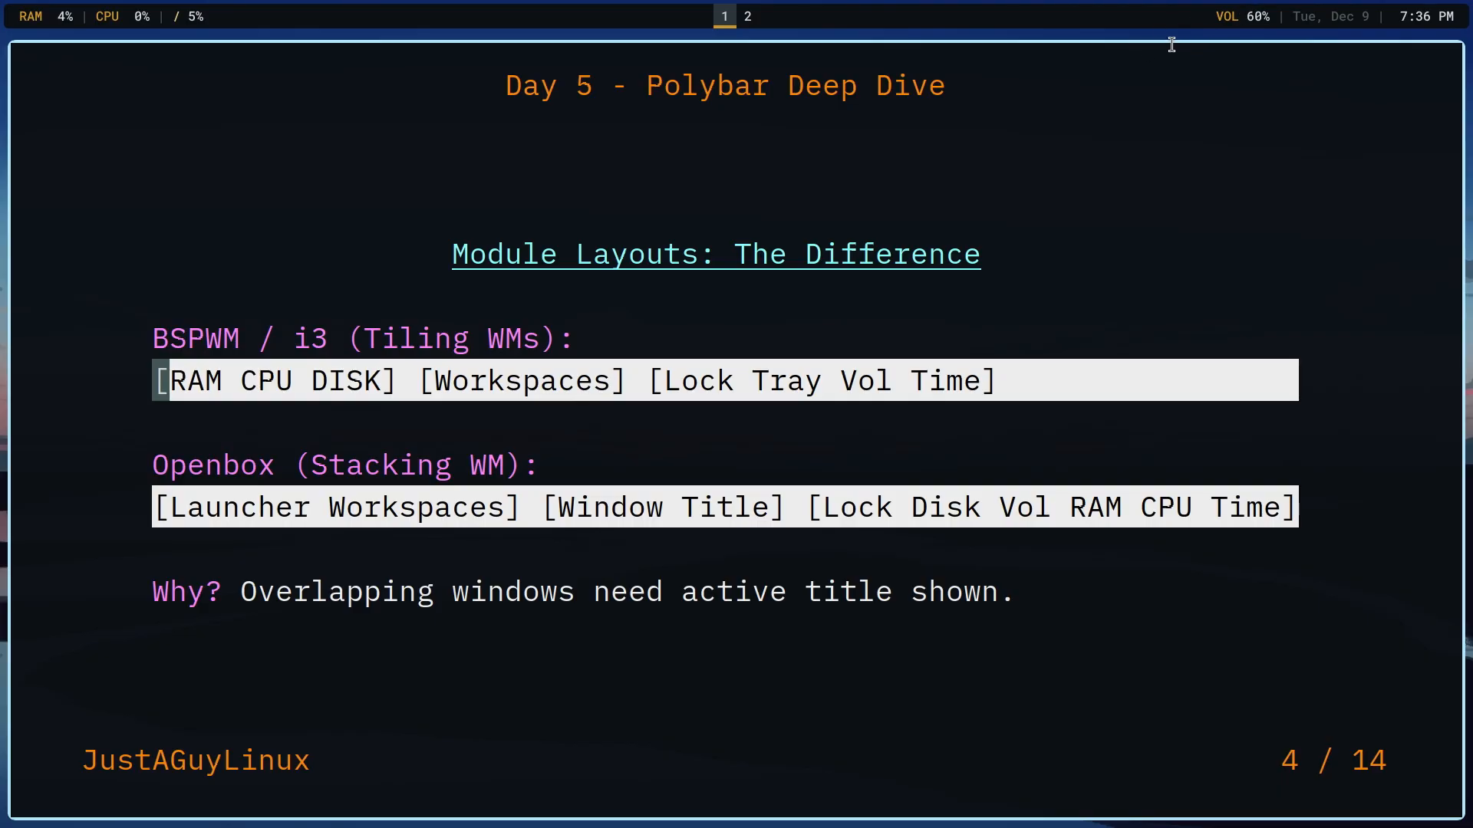
- Try advancing from slide 4, Module Layouts, toward Two Styles, One WM
key(capslock)
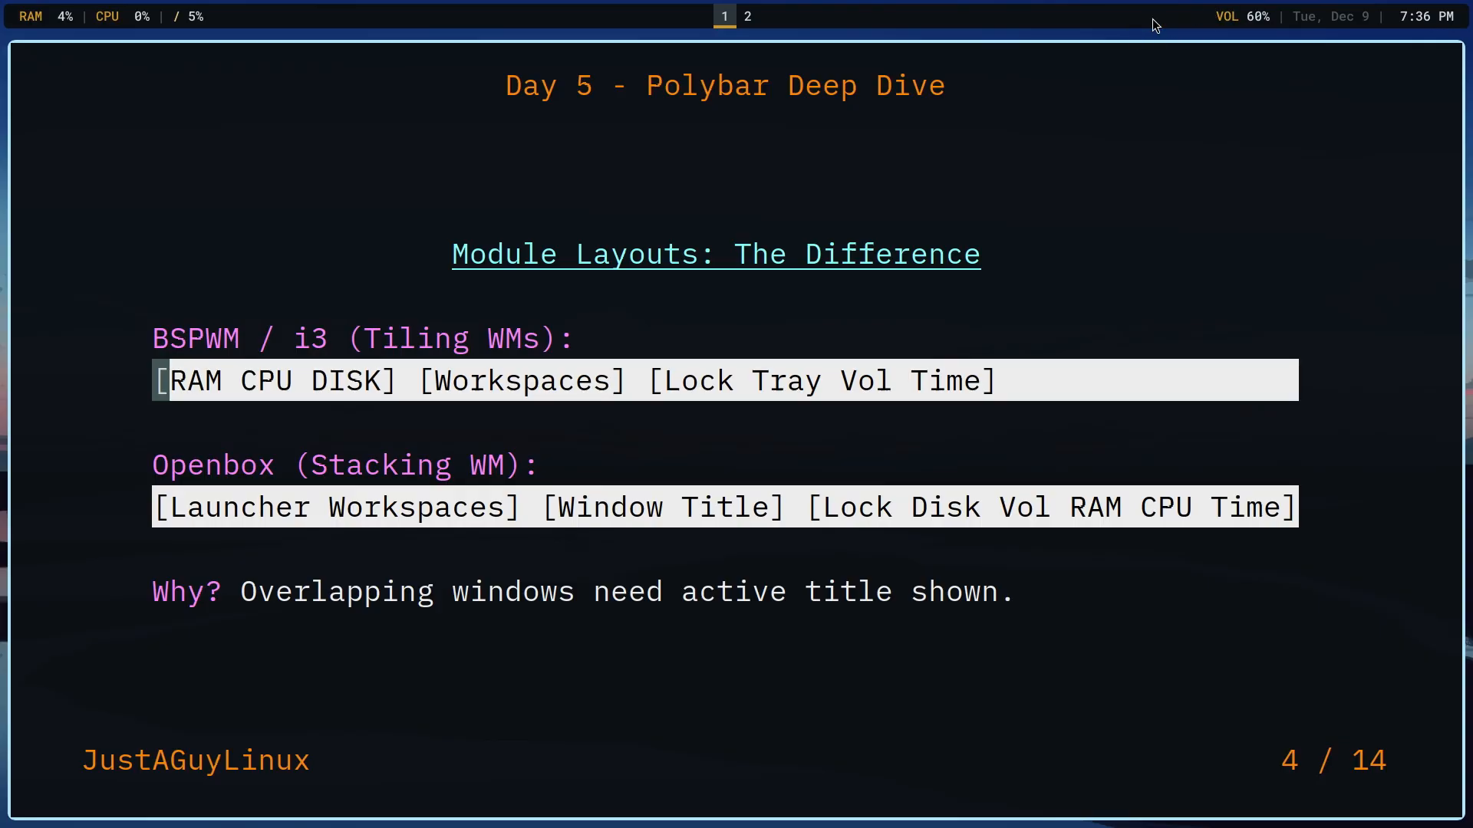
mouse_move(1052, 322)
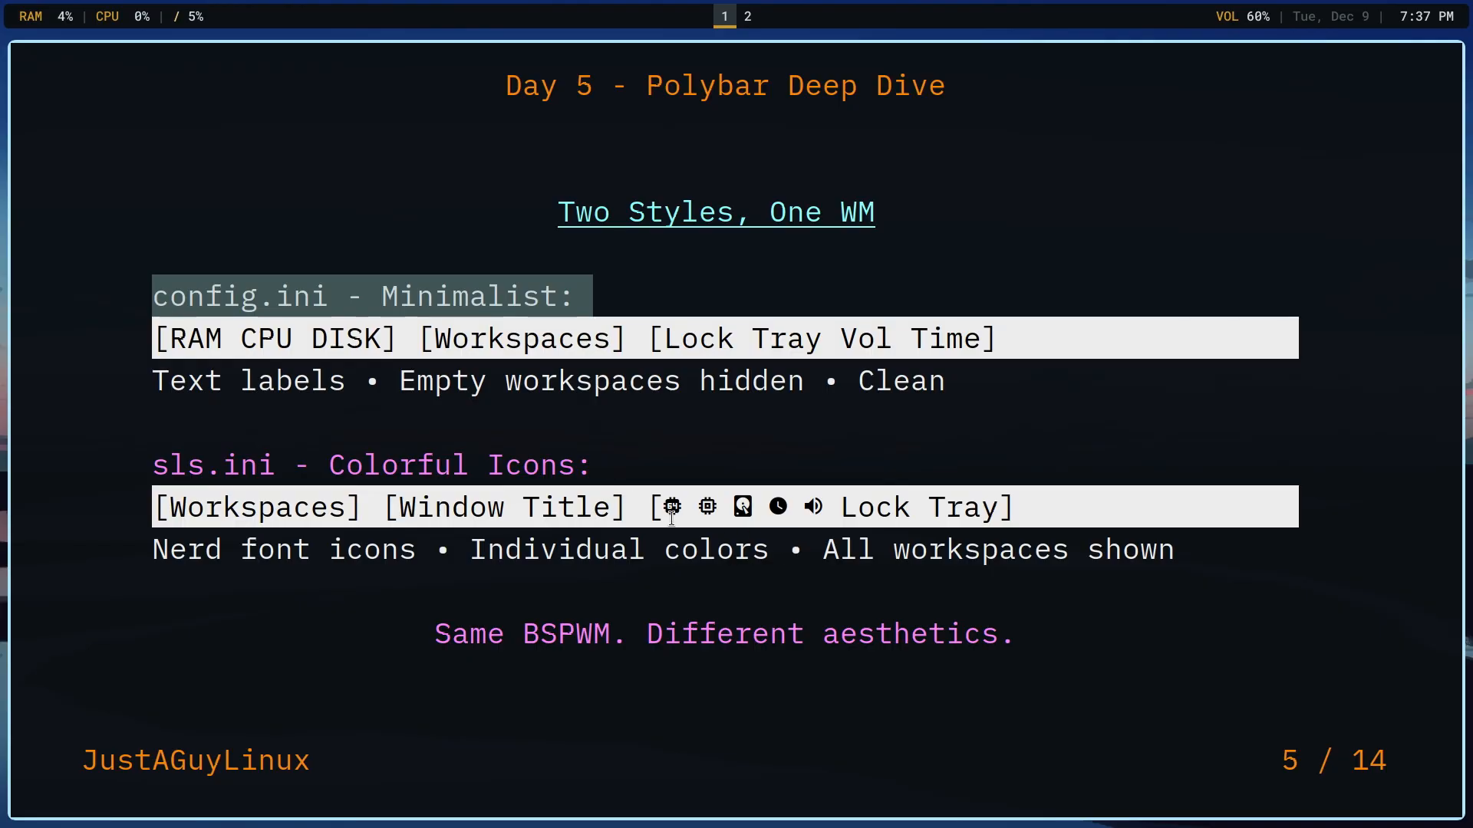
mouse_move(108, 99)
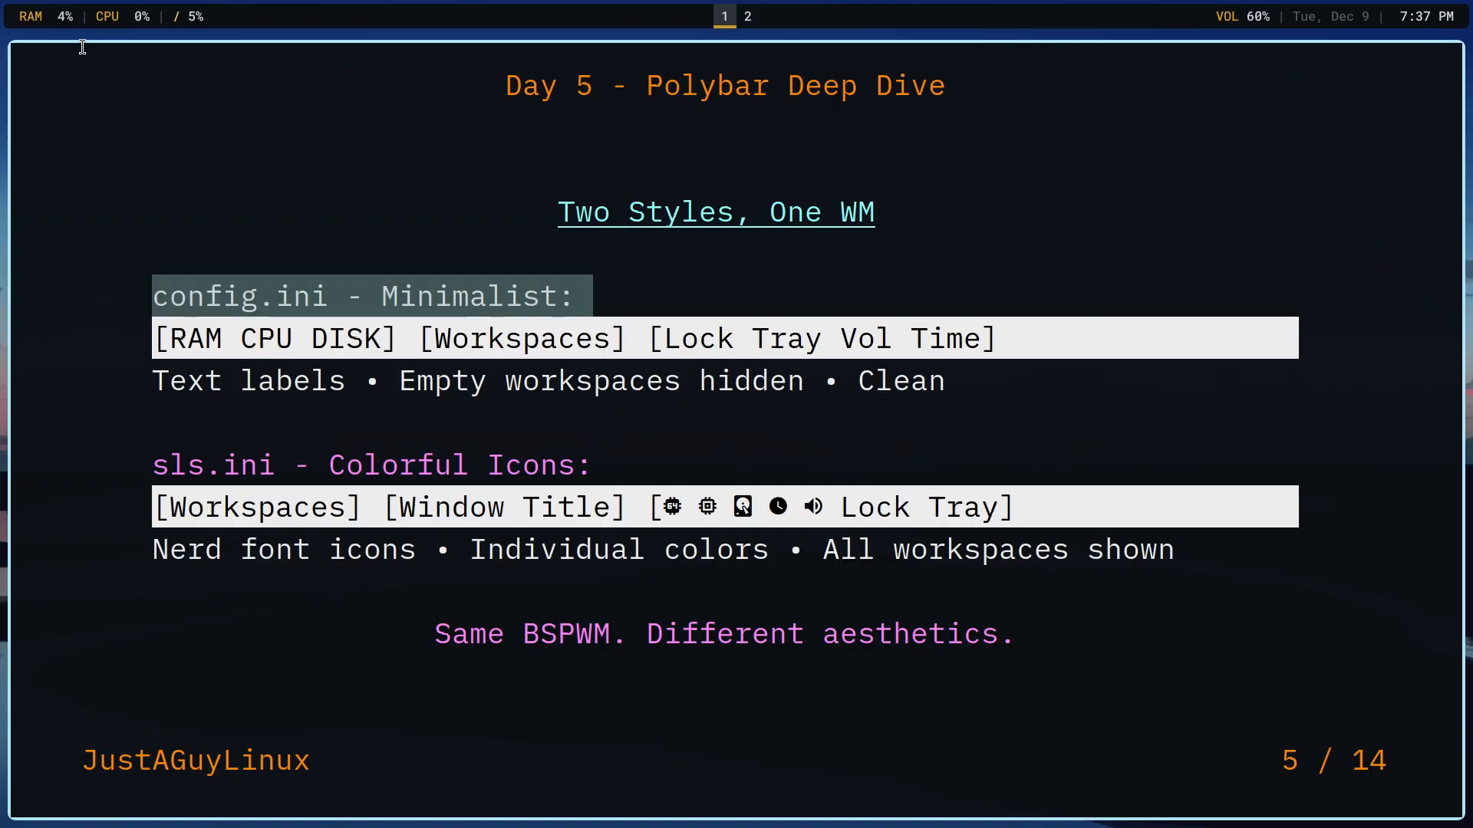
mouse_move(564, 419)
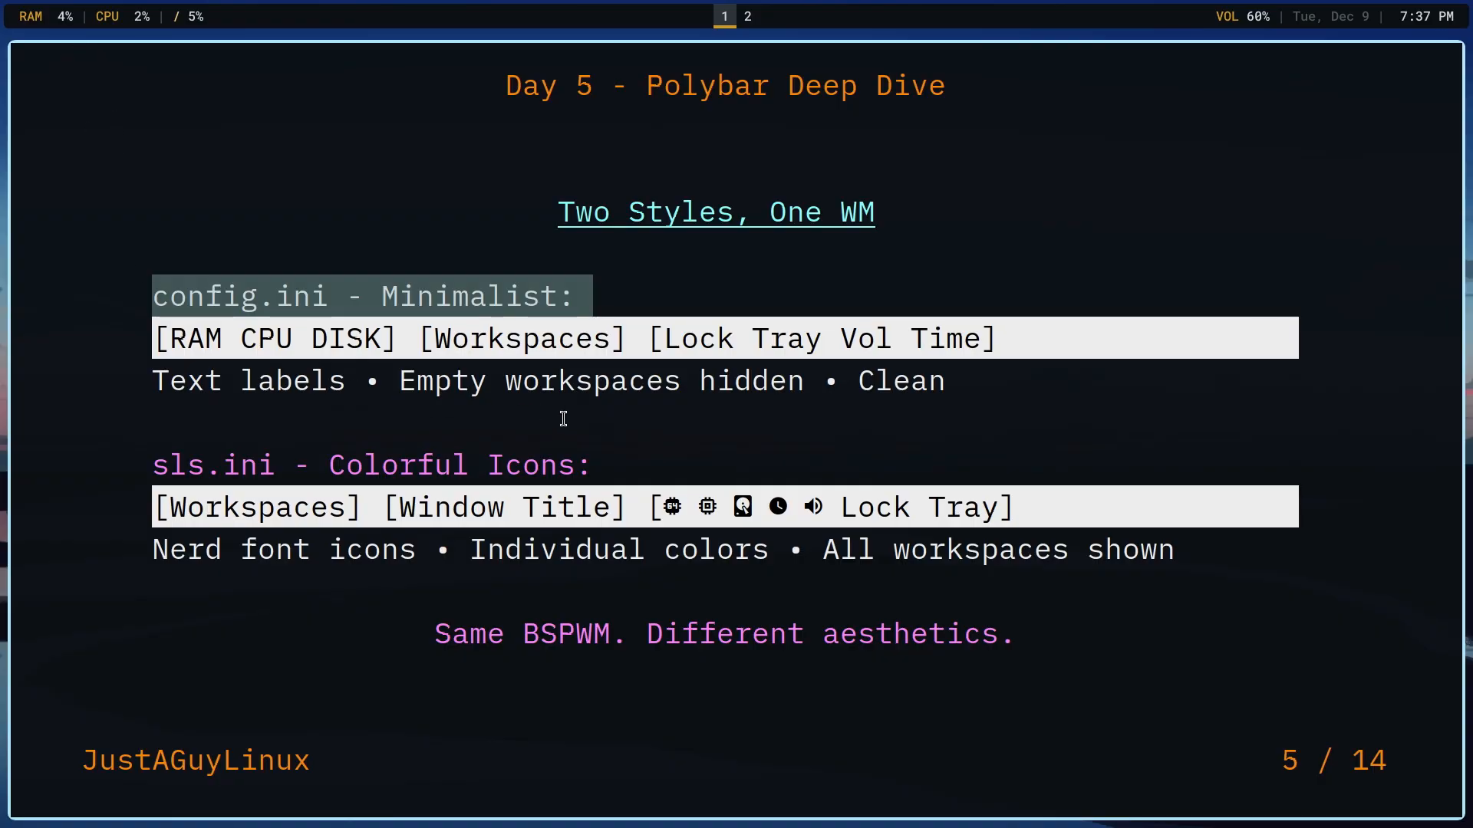
mouse_move(427, 549)
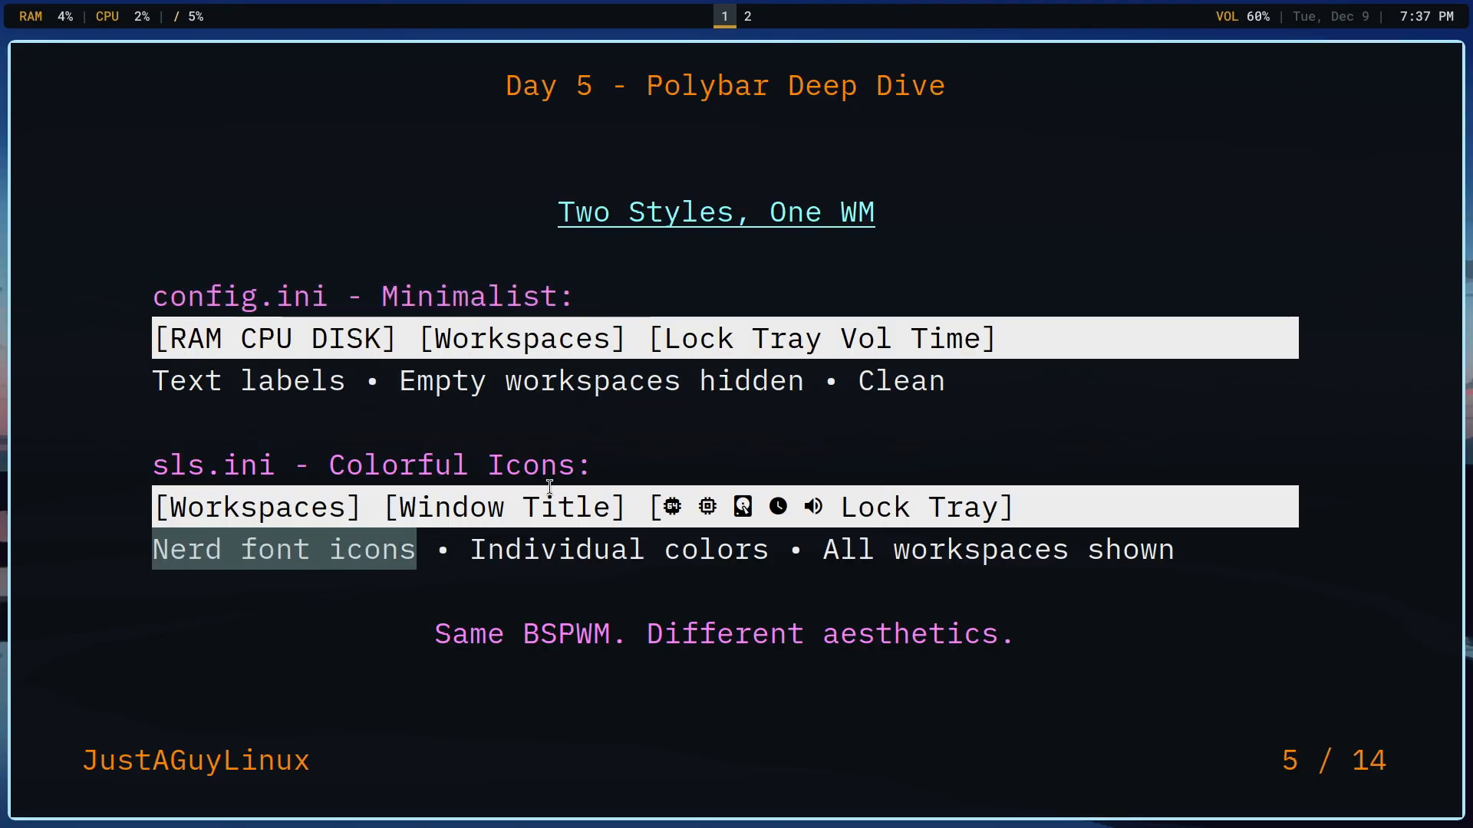
mouse_move(958, 381)
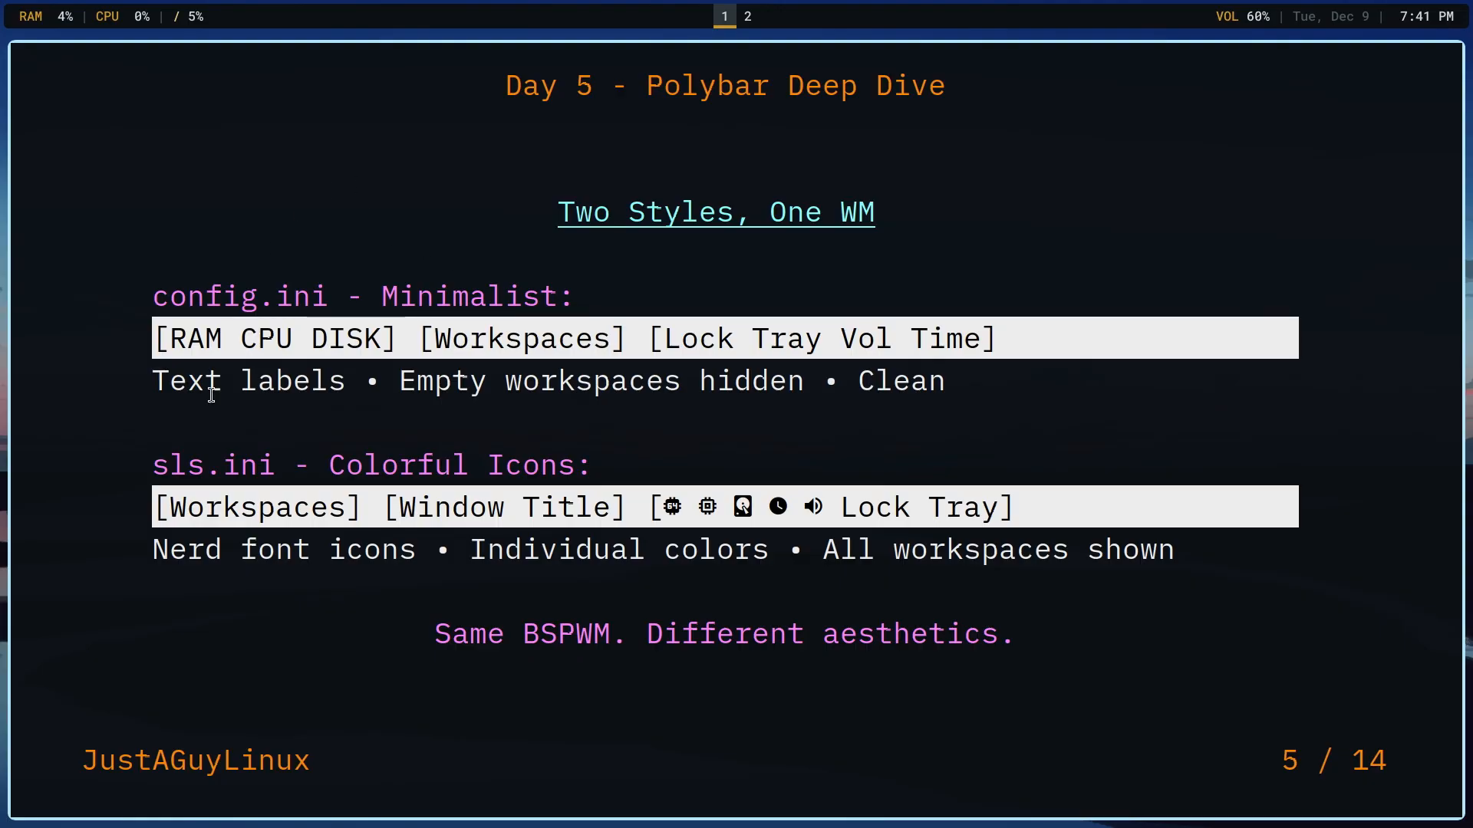
- Select sls.ini on the slide and advance to slide 6, Module Anatomy
double_click(212, 465)
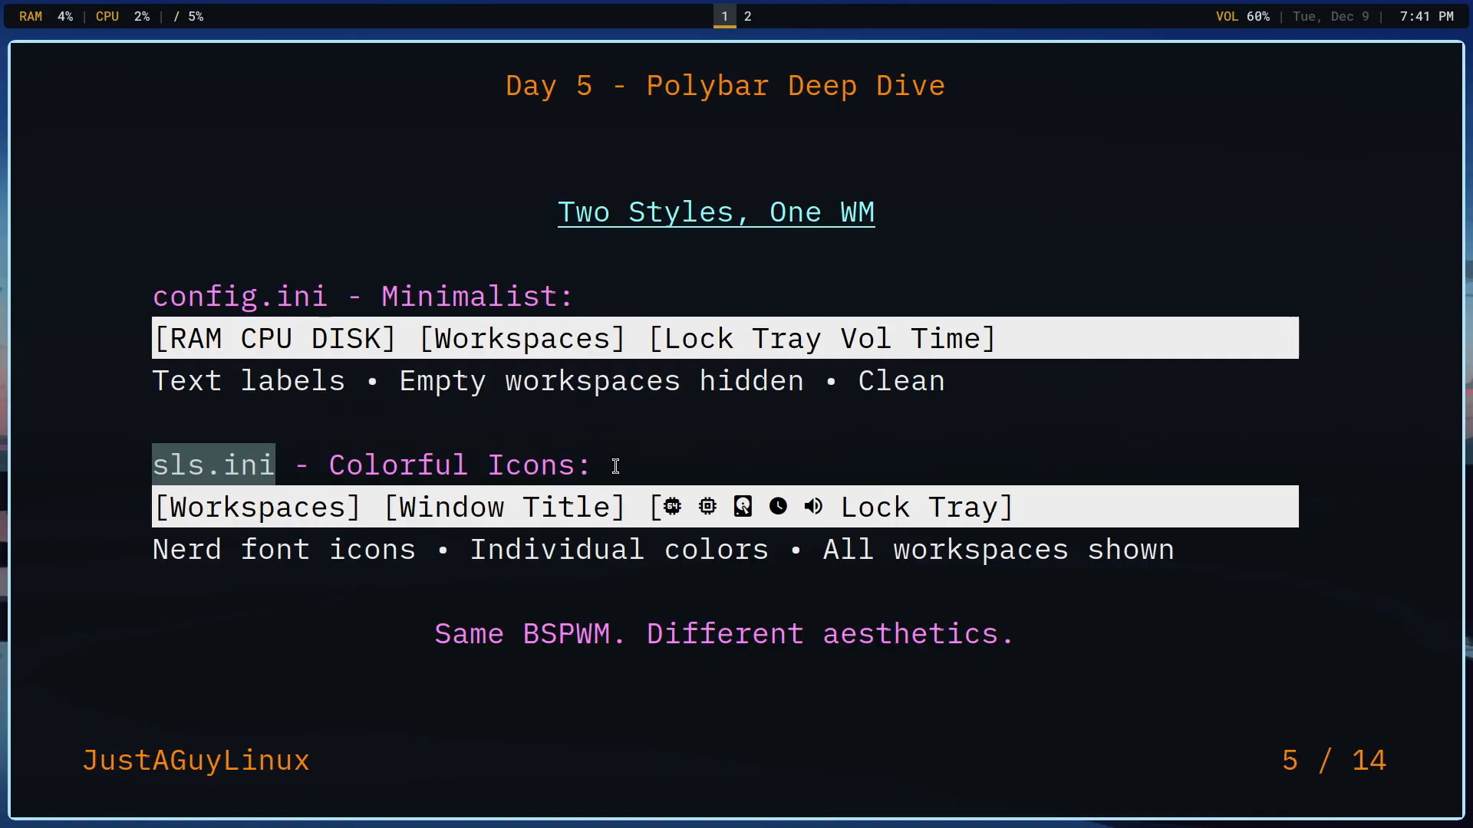
mouse_move(620, 454)
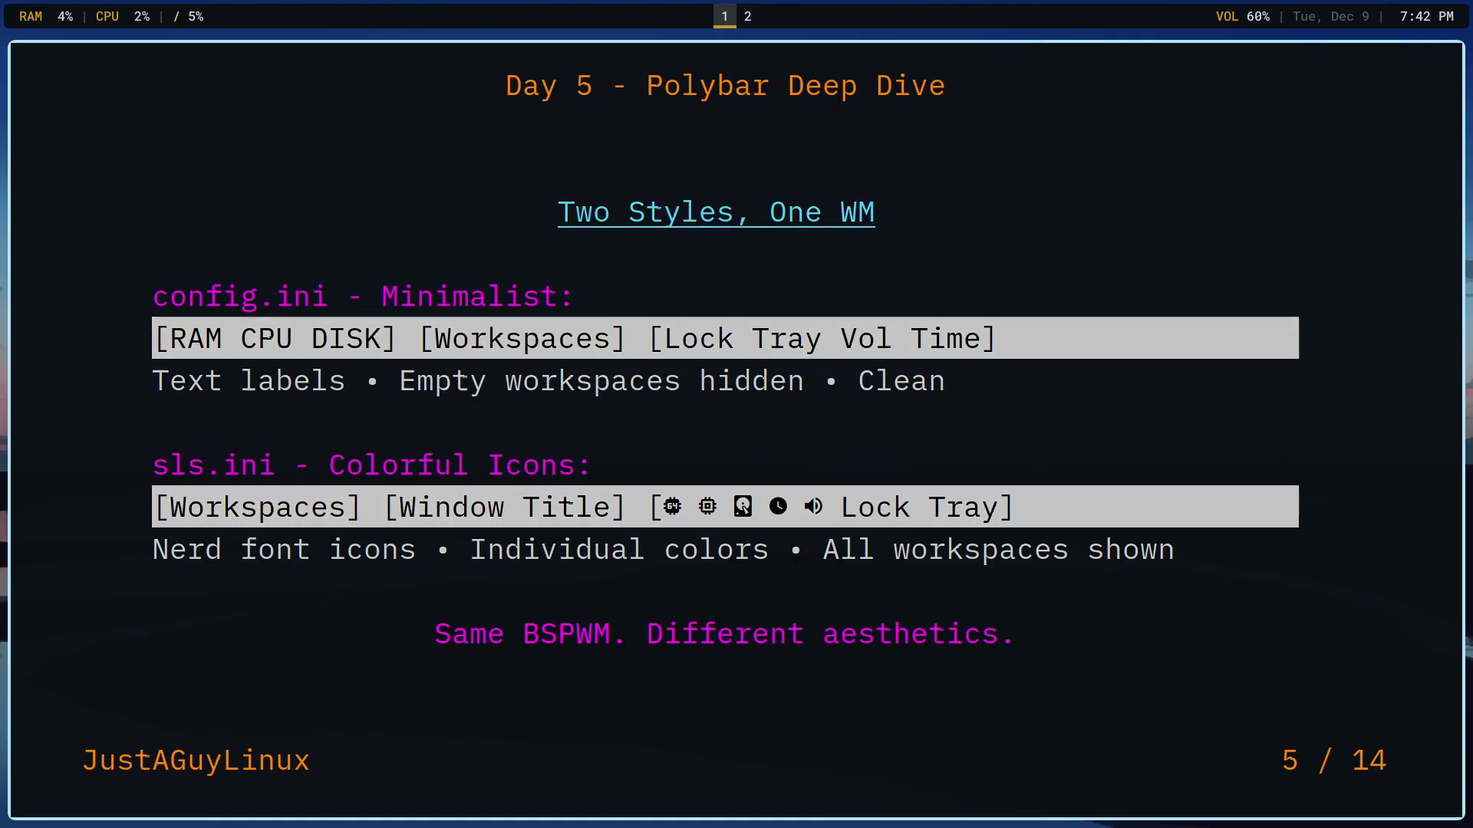
key(Right)
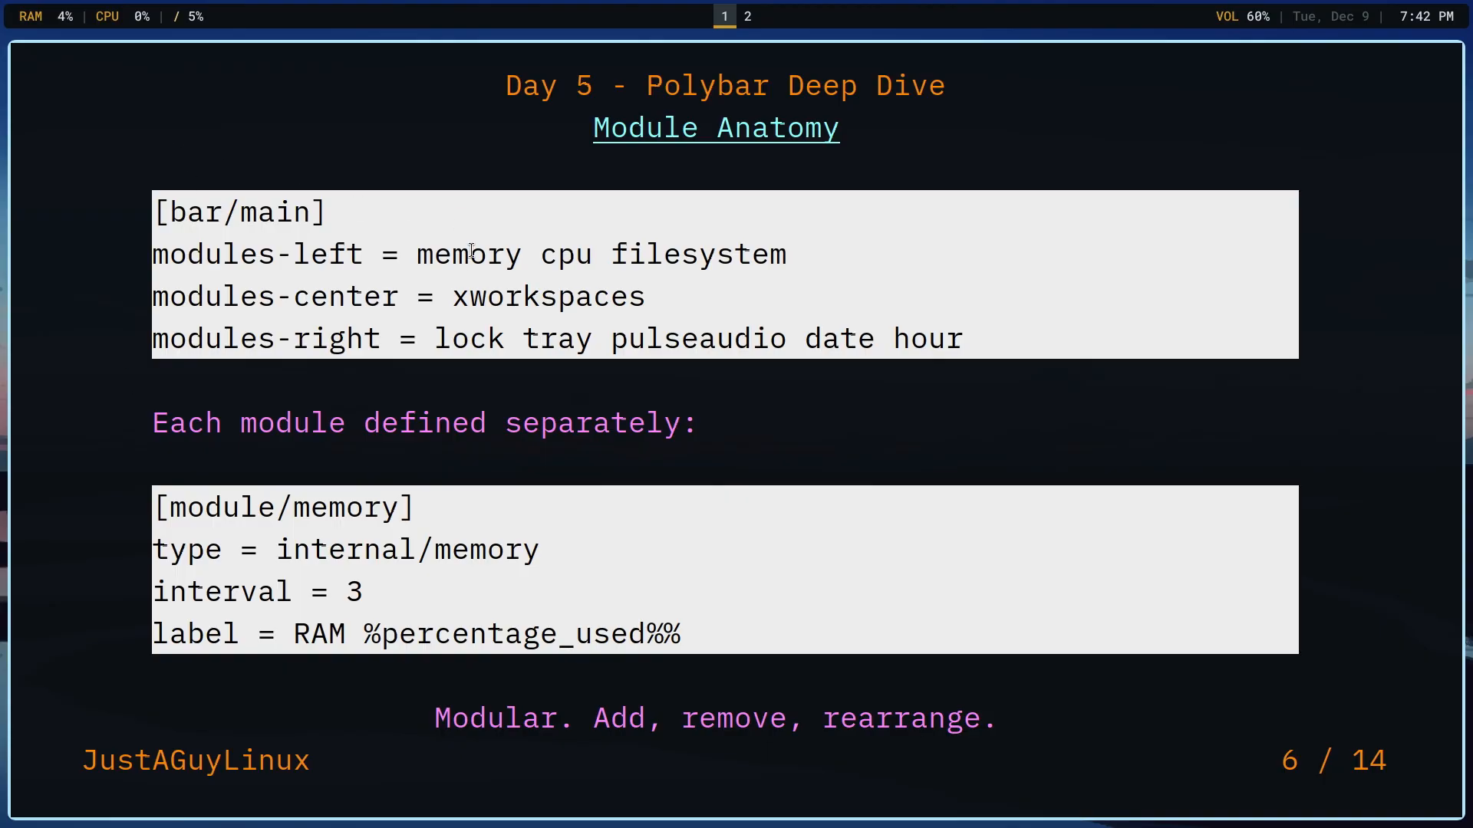
double_click(467, 255)
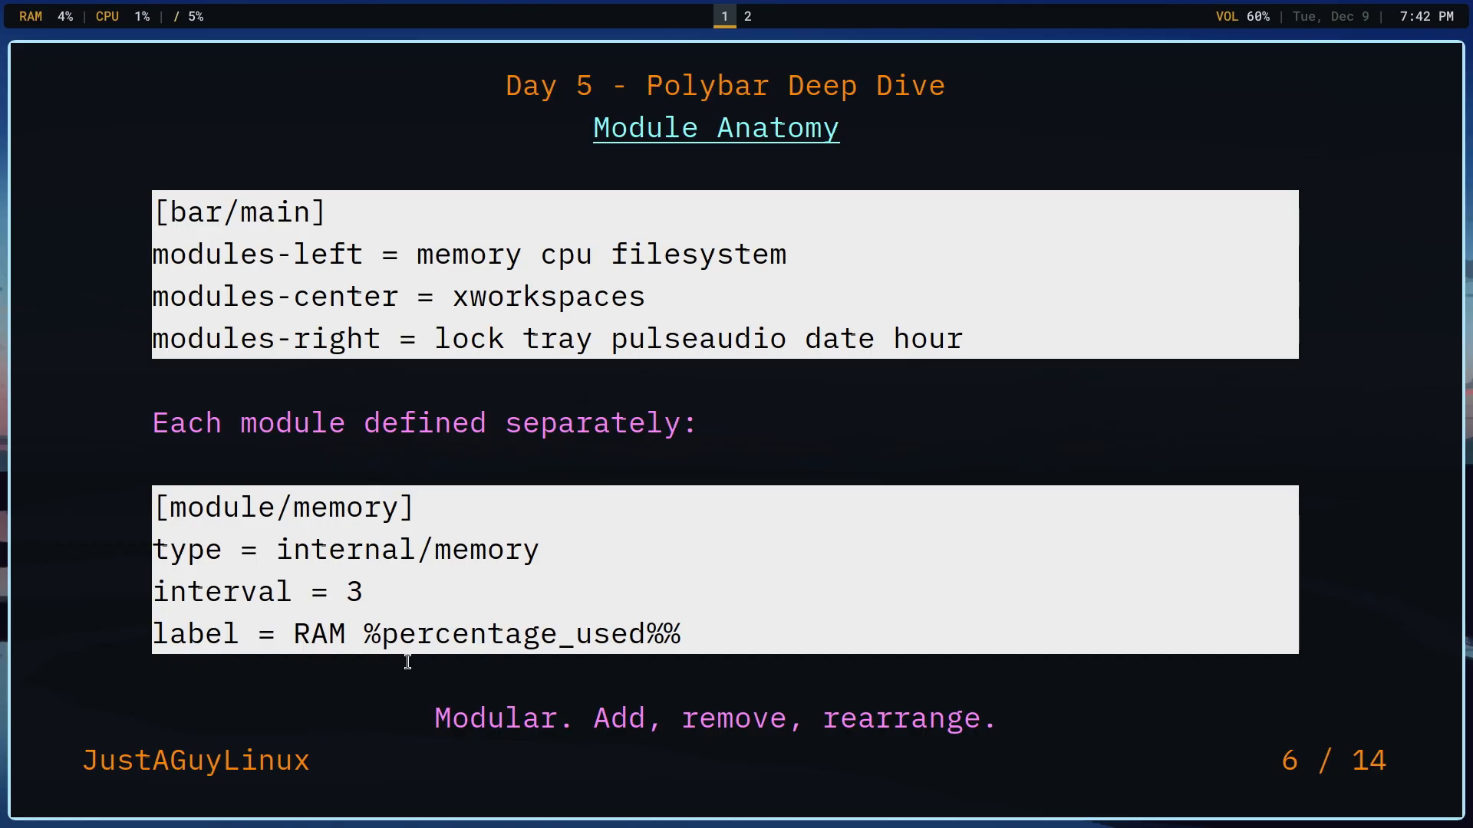
mouse_move(402, 628)
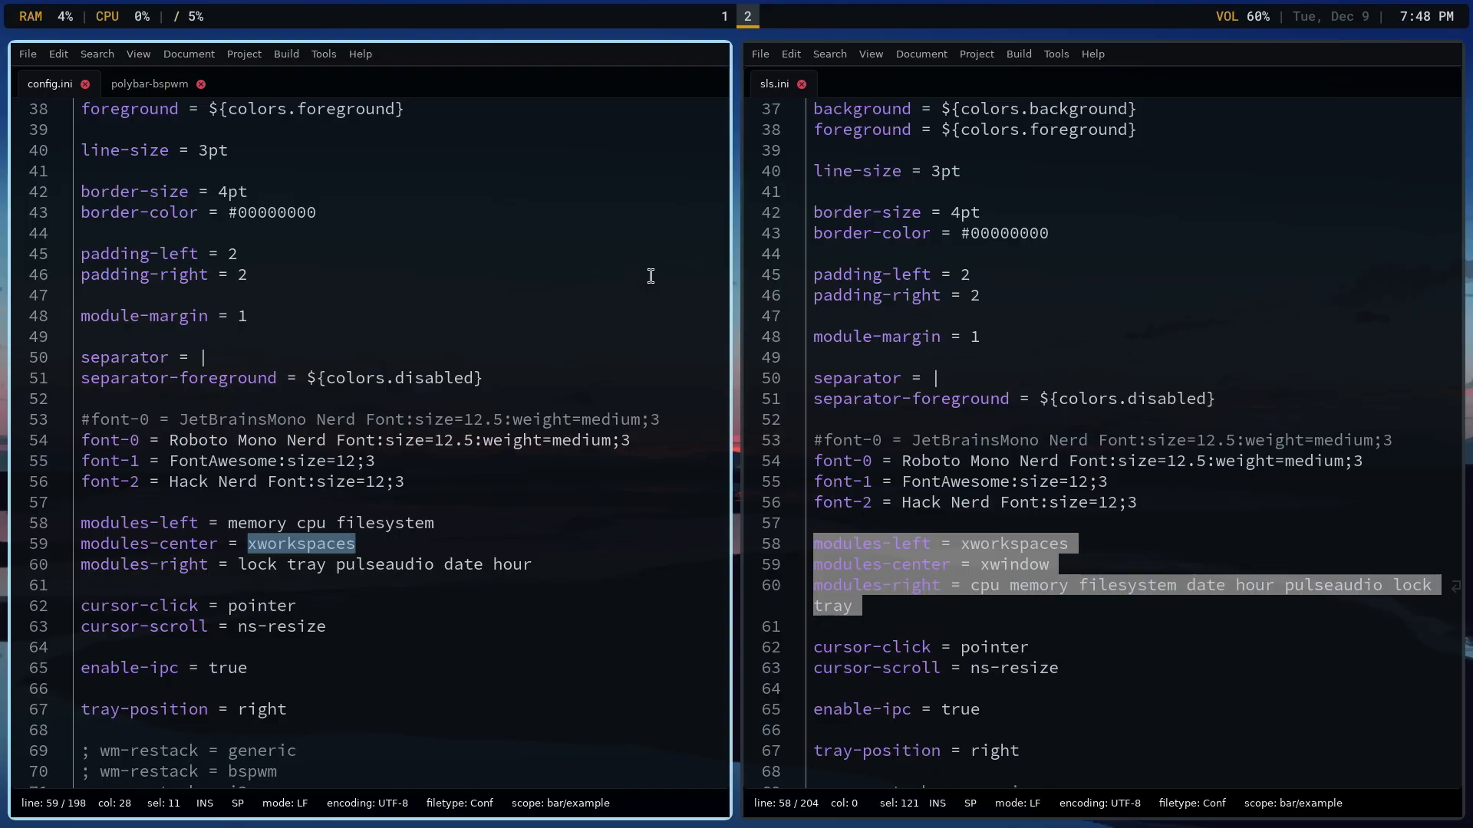
mouse_move(587, 470)
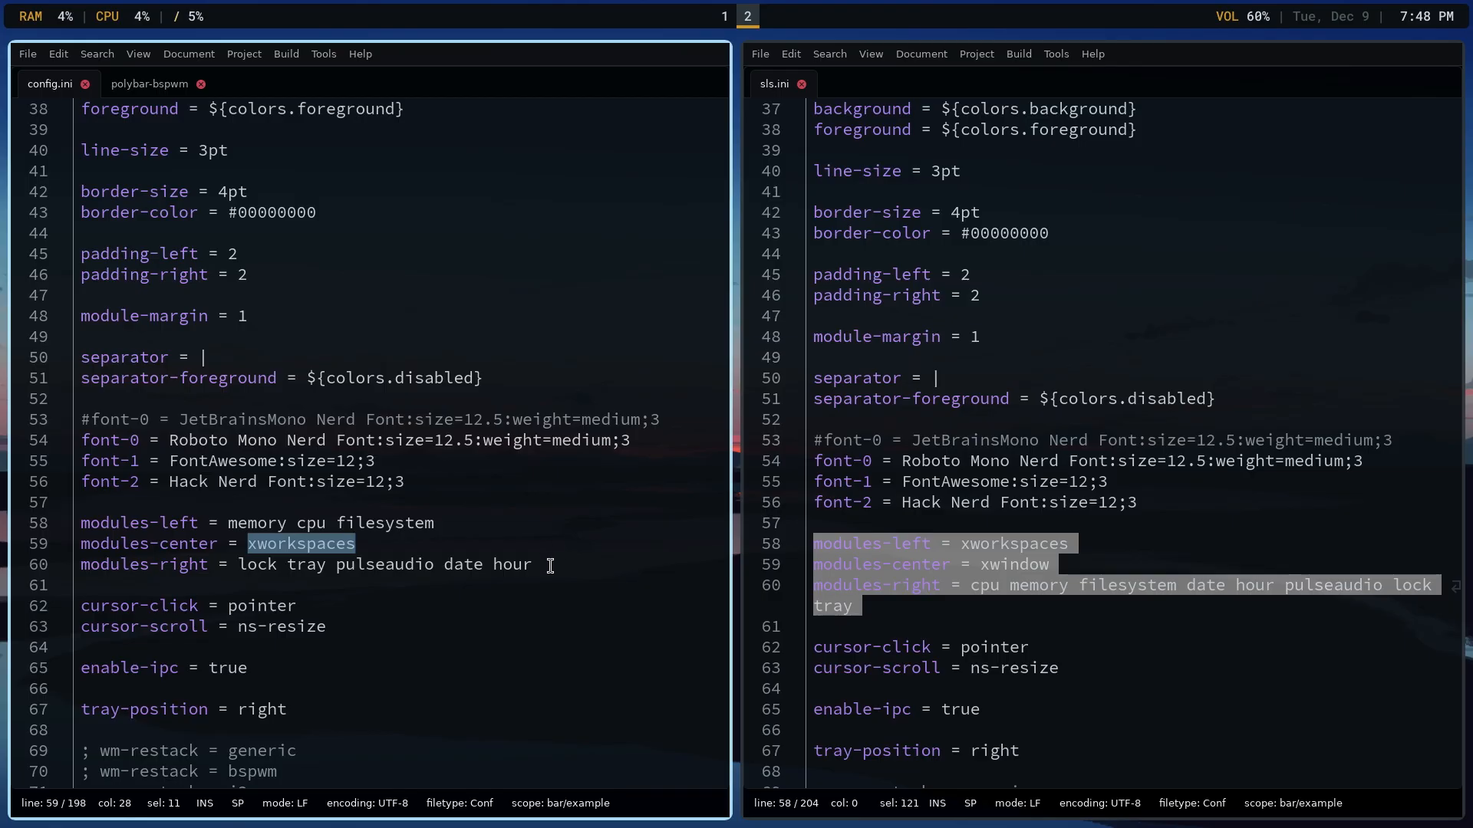
mouse_move(378, 342)
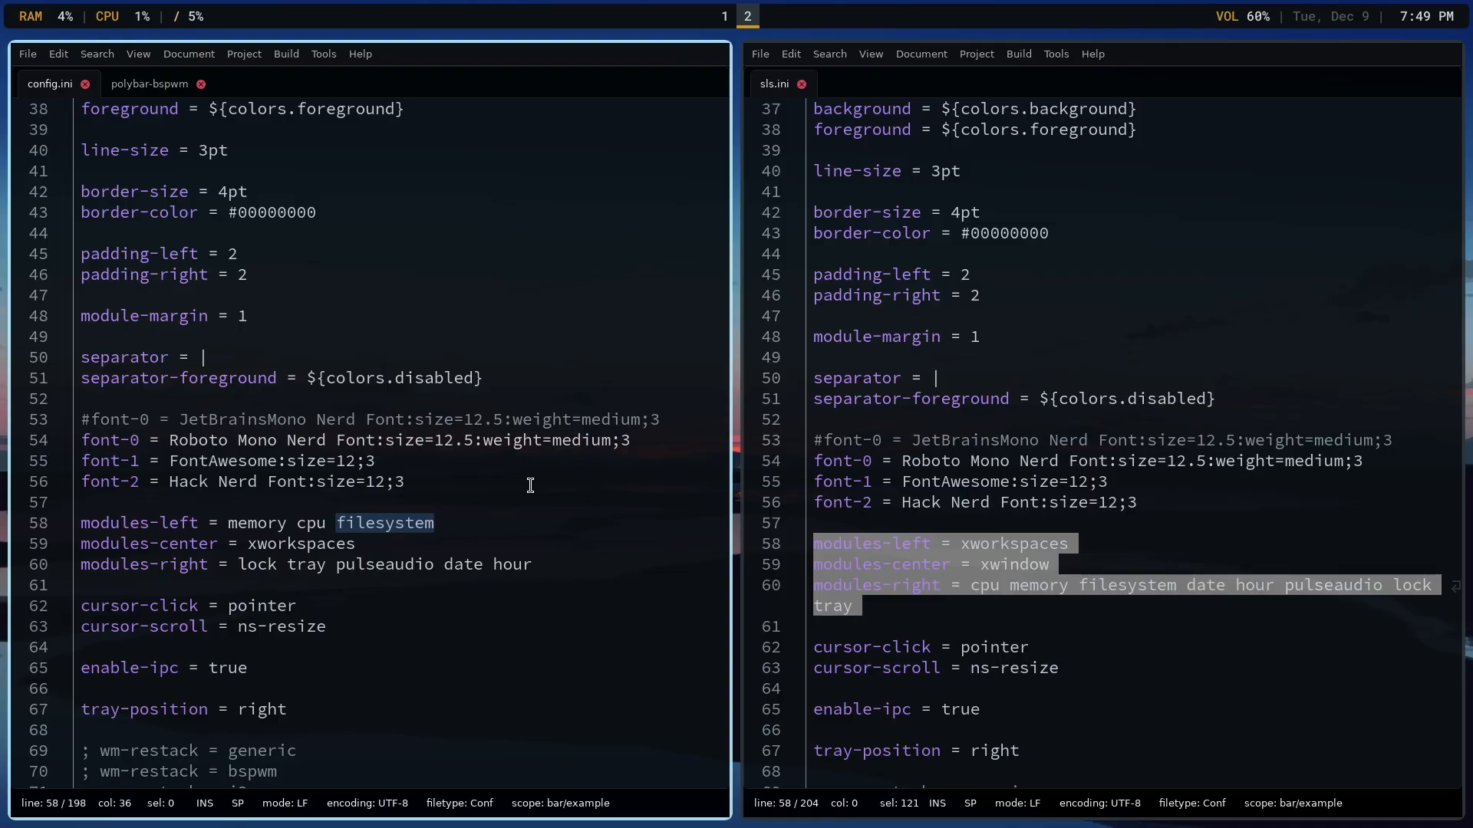
mouse_move(519, 471)
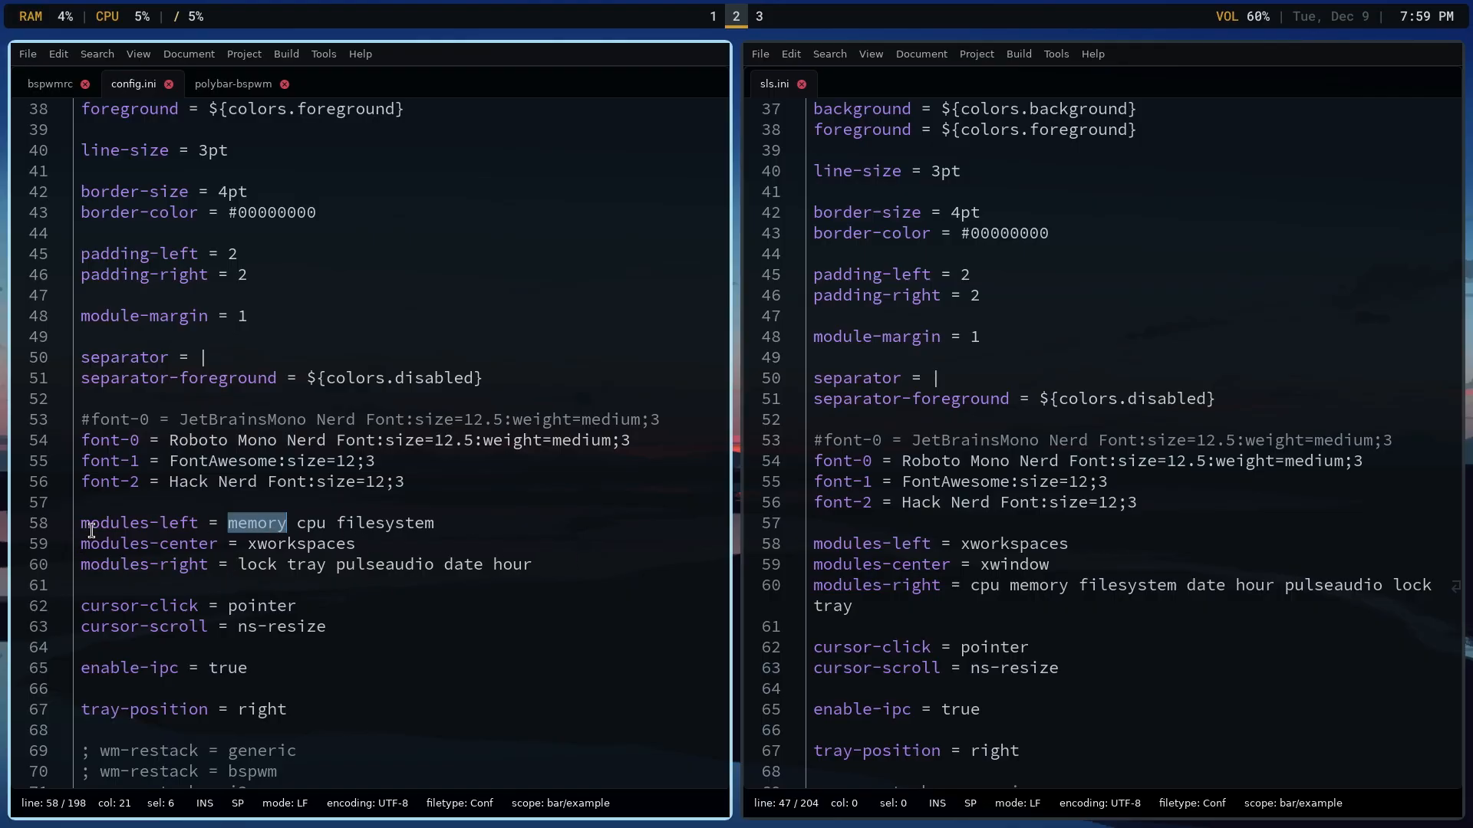
mouse_move(286, 523)
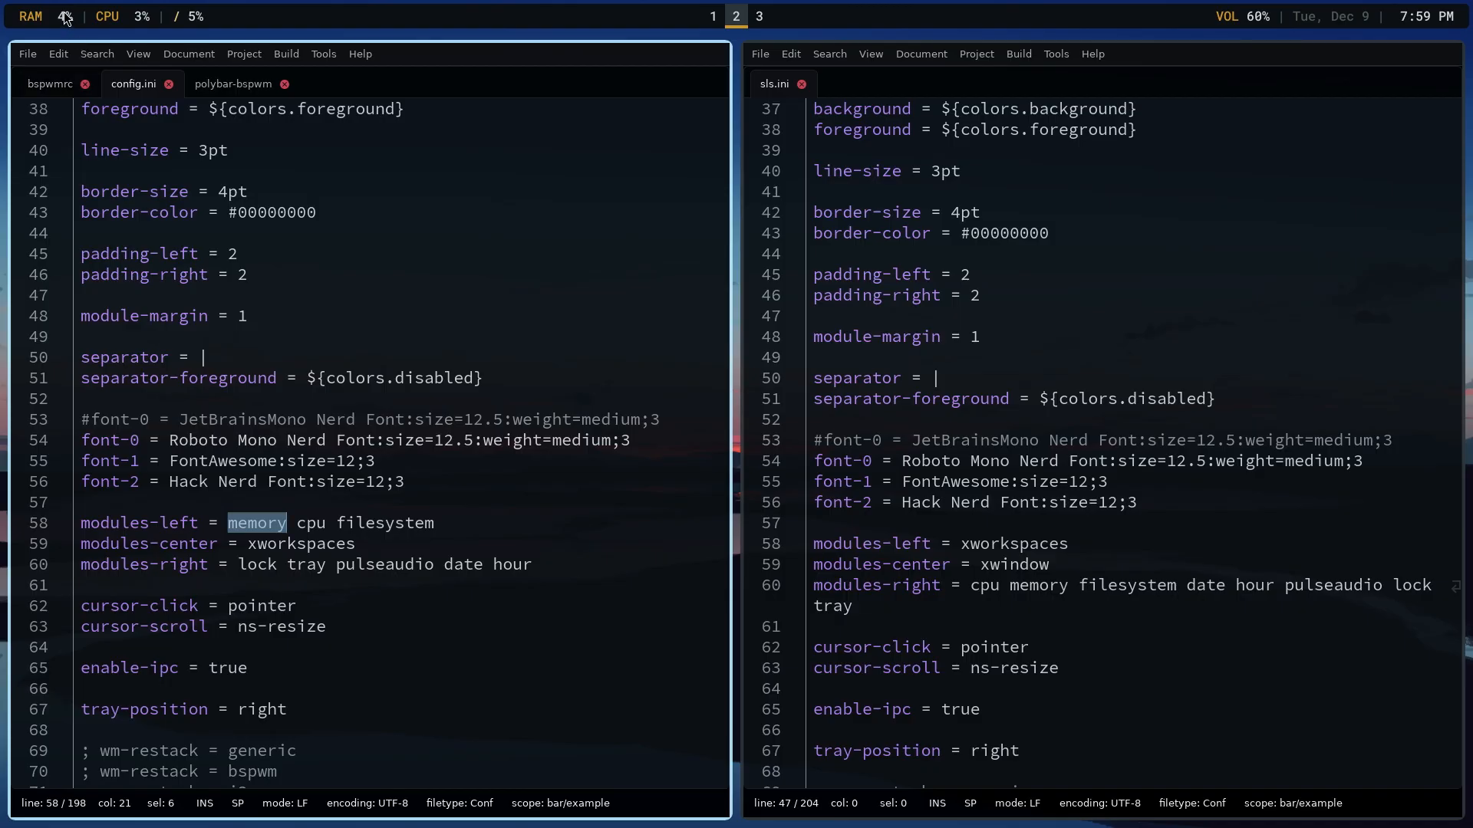
mouse_move(179, 21)
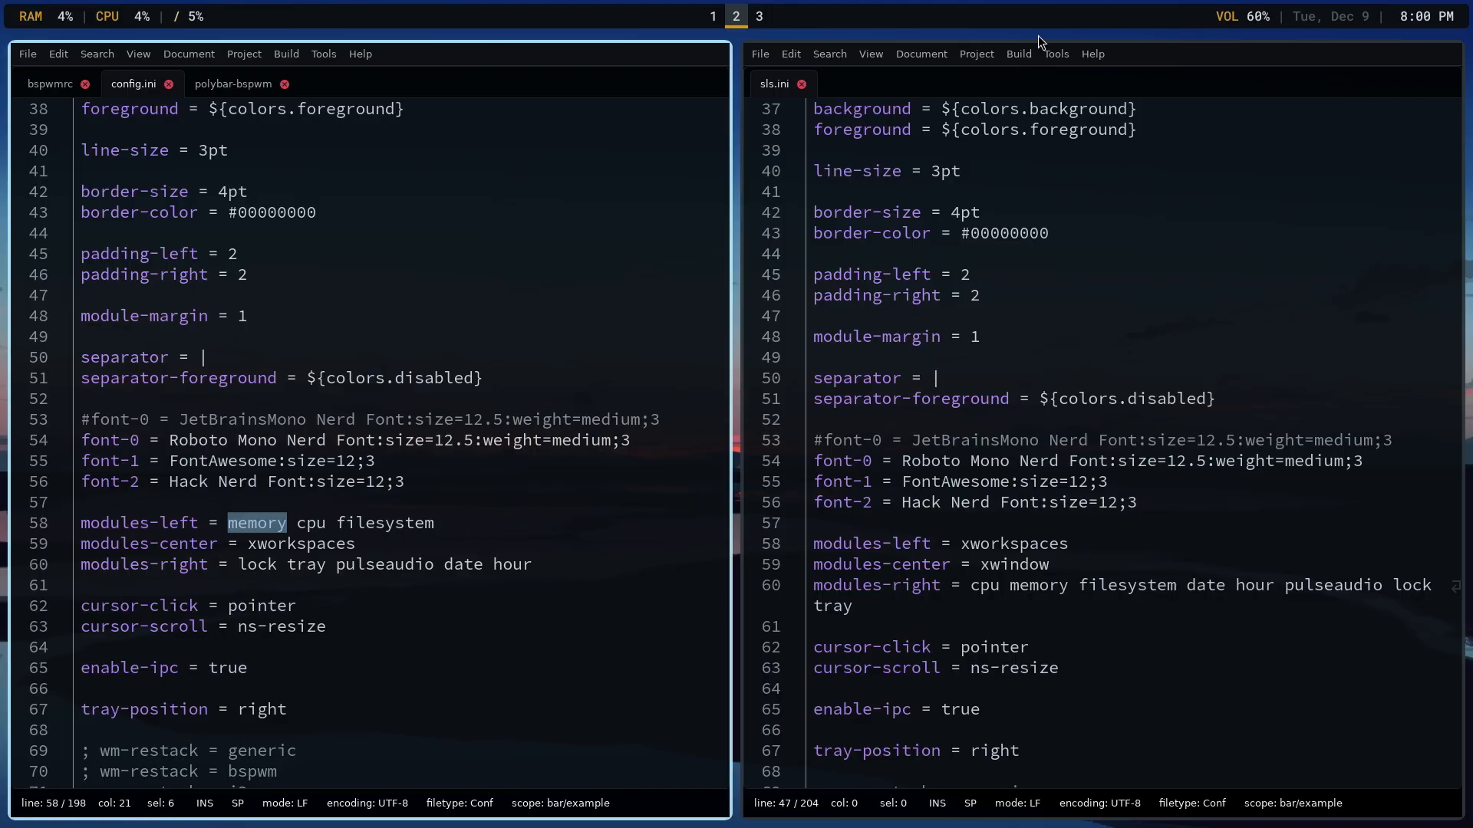
- Select the border size value in sls.ini, then switch to the terminal workspace
key(capslock)
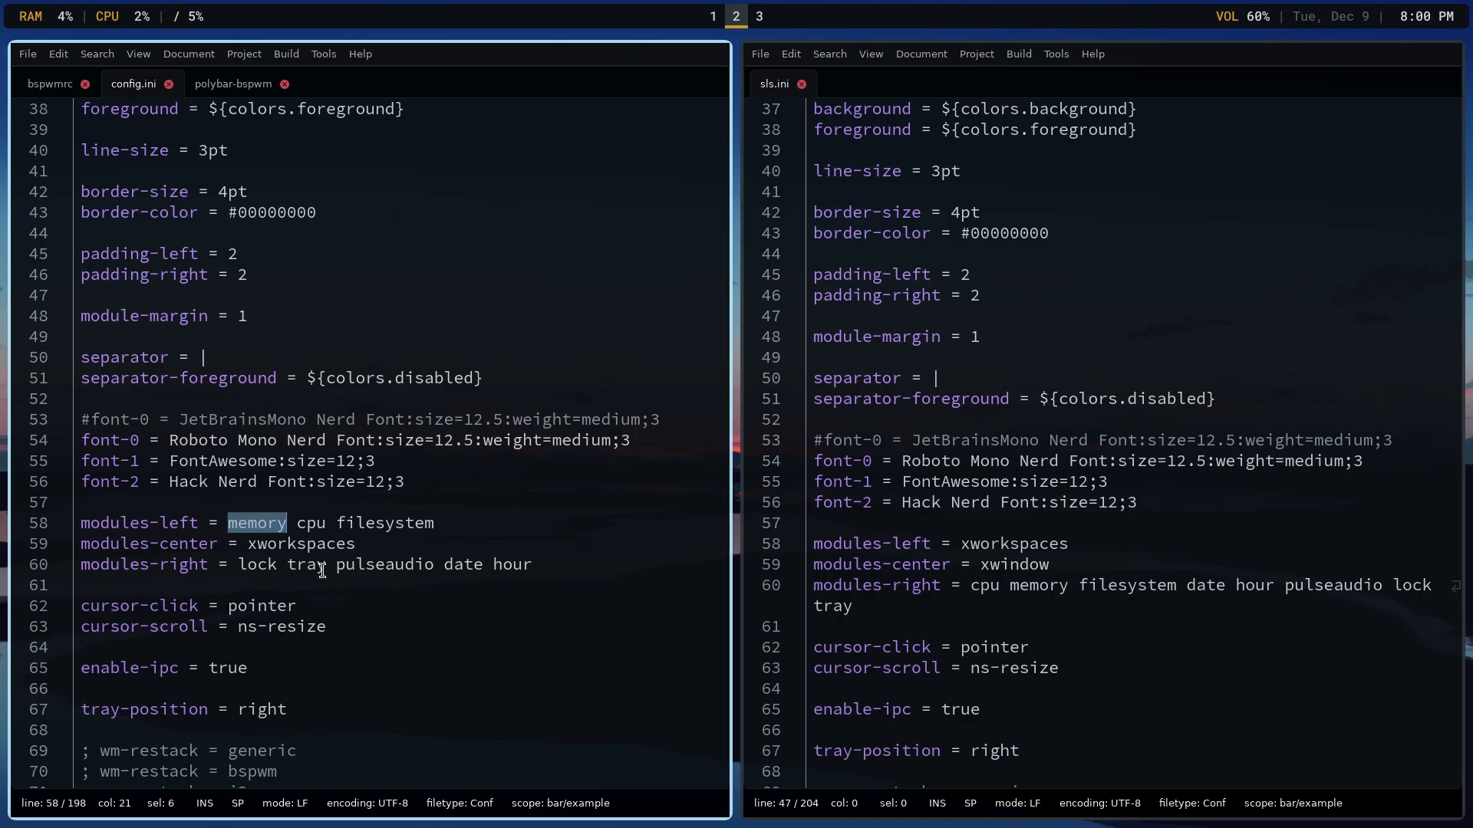
mouse_move(327, 564)
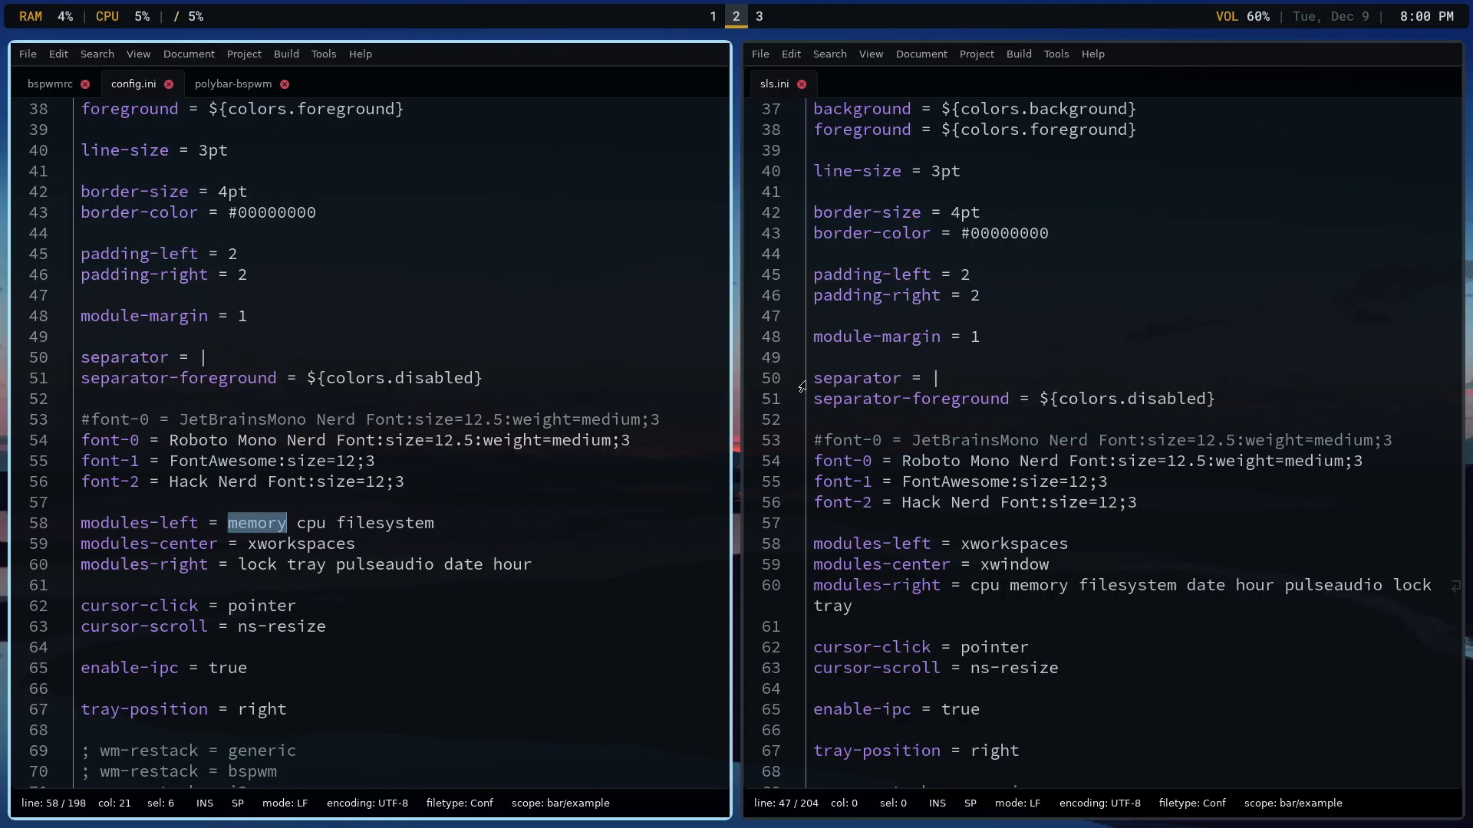
double_click(962, 212)
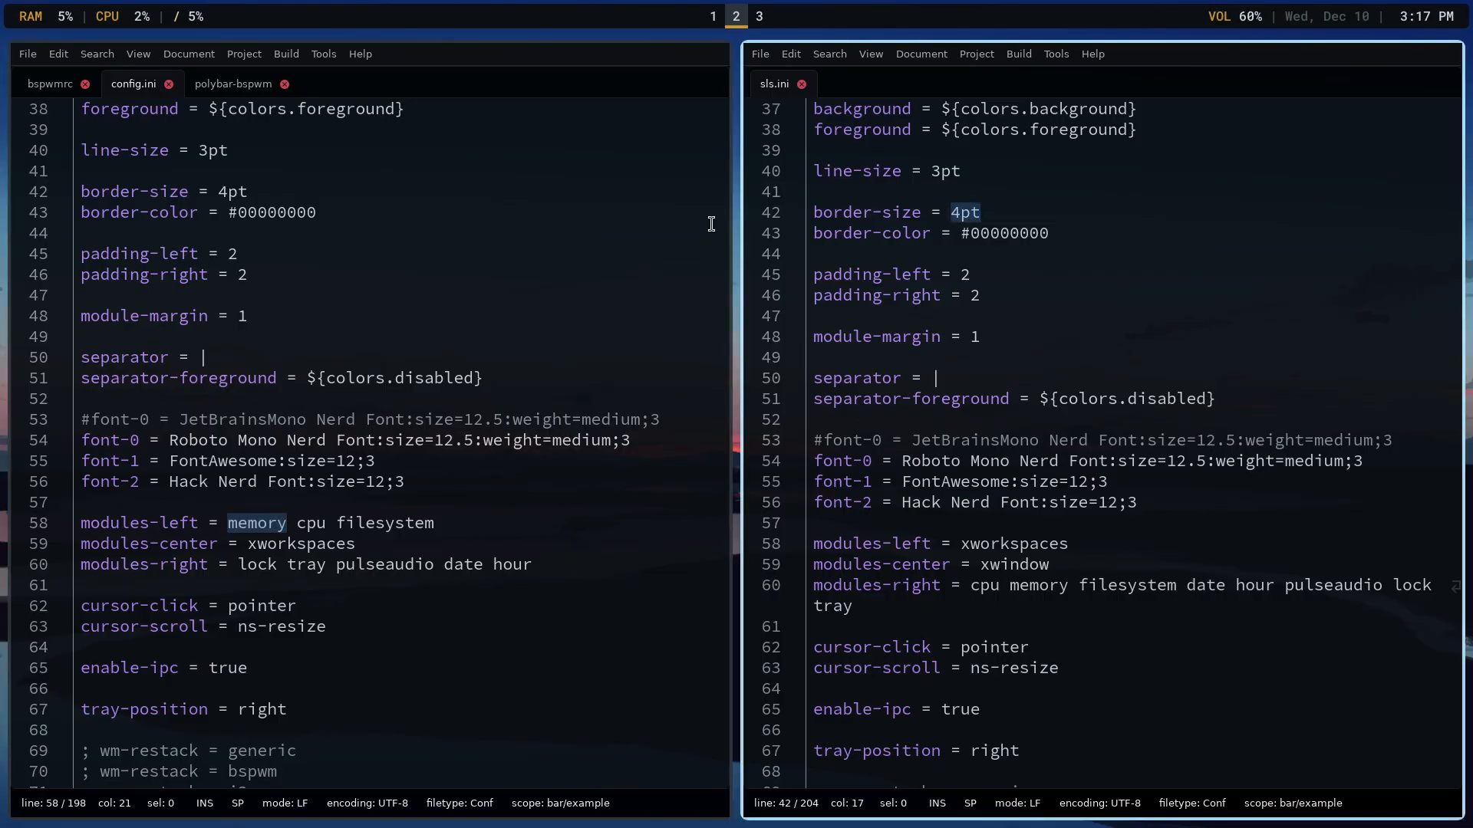
click(769, 16)
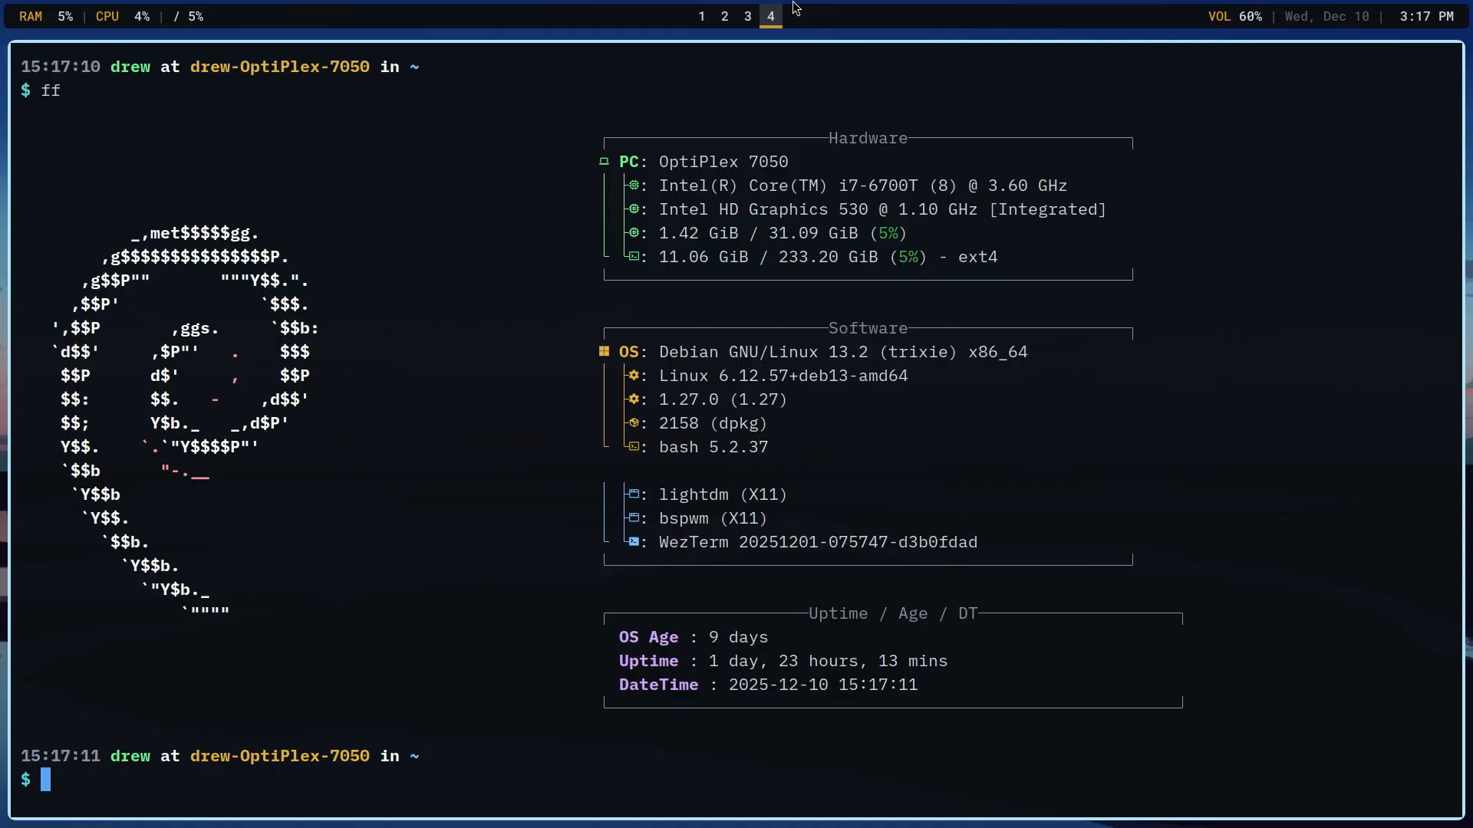
- Switch to the workspace with Thunar open on the .config folder
double_click(714, 518)
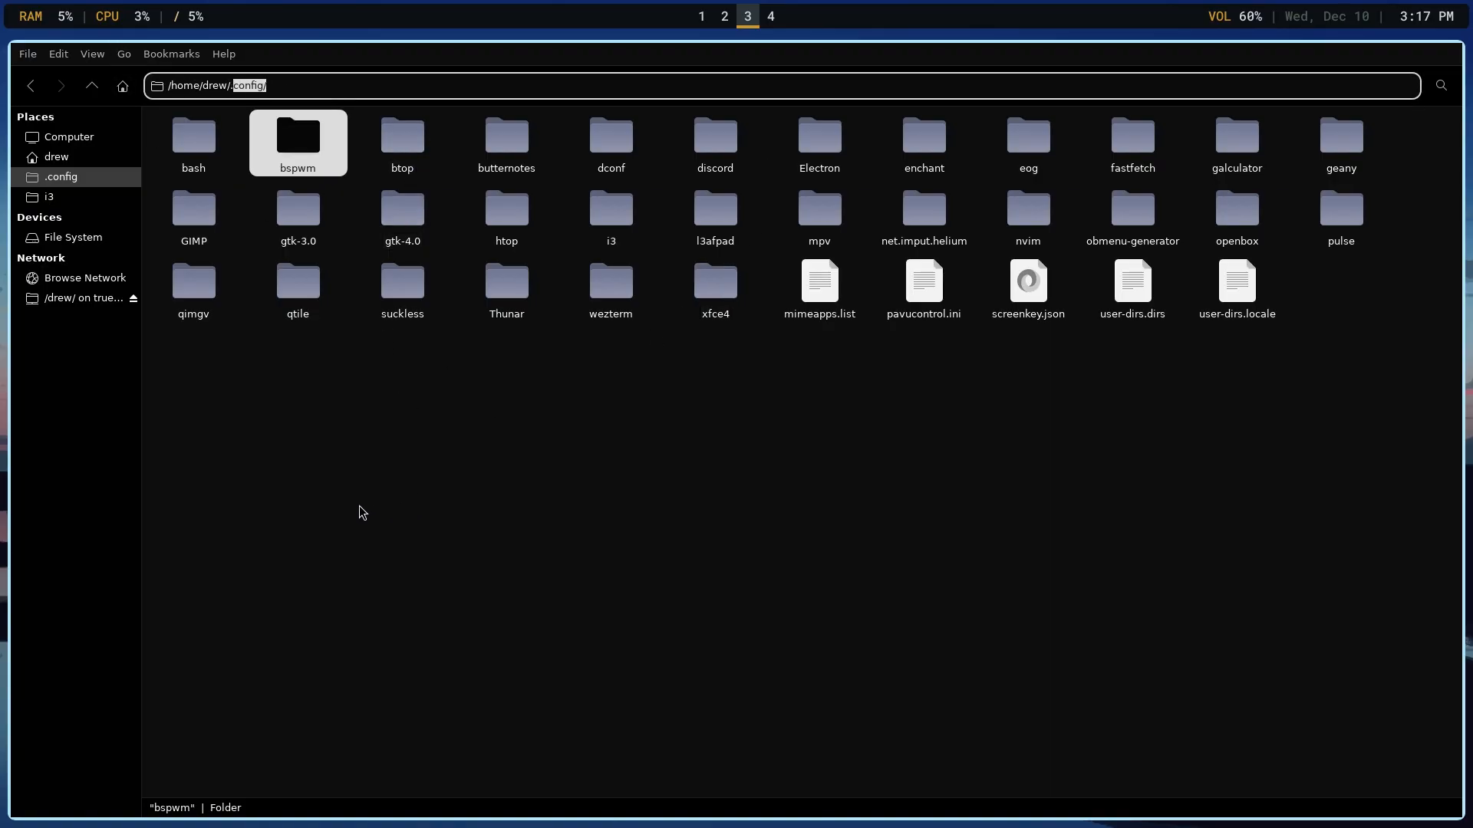
mouse_move(355, 515)
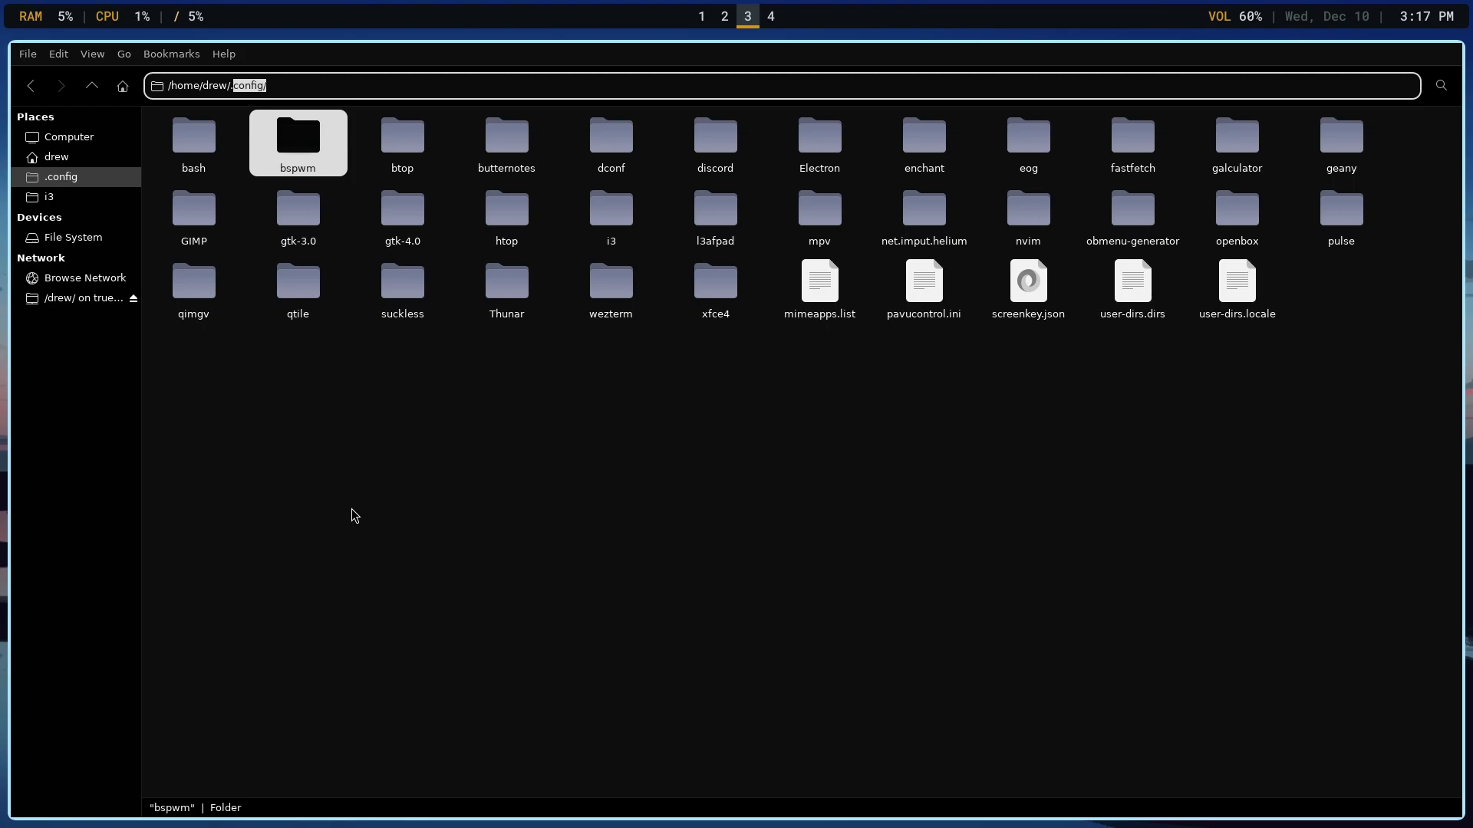
right_click(350, 517)
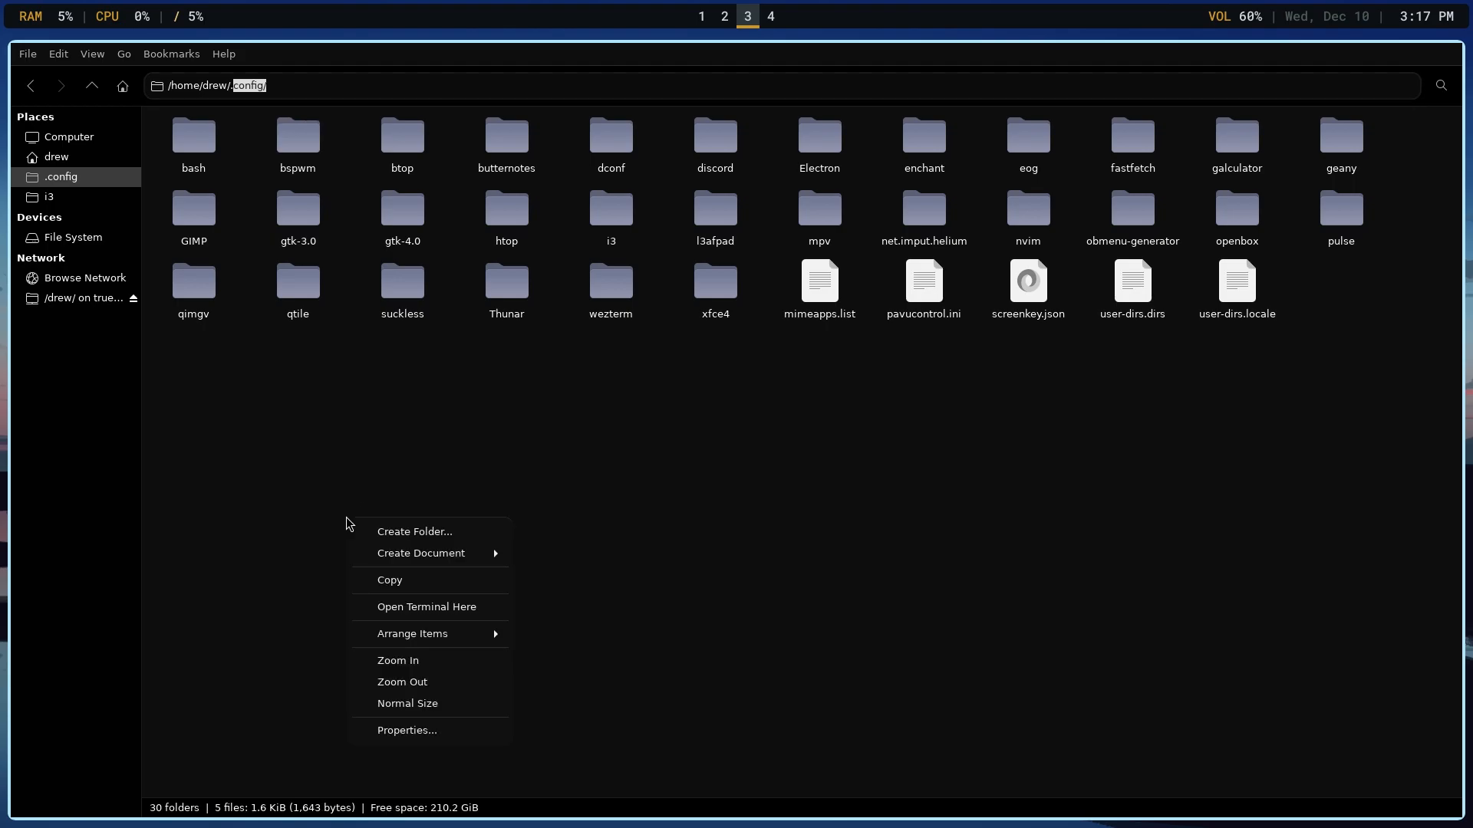
click(397, 492)
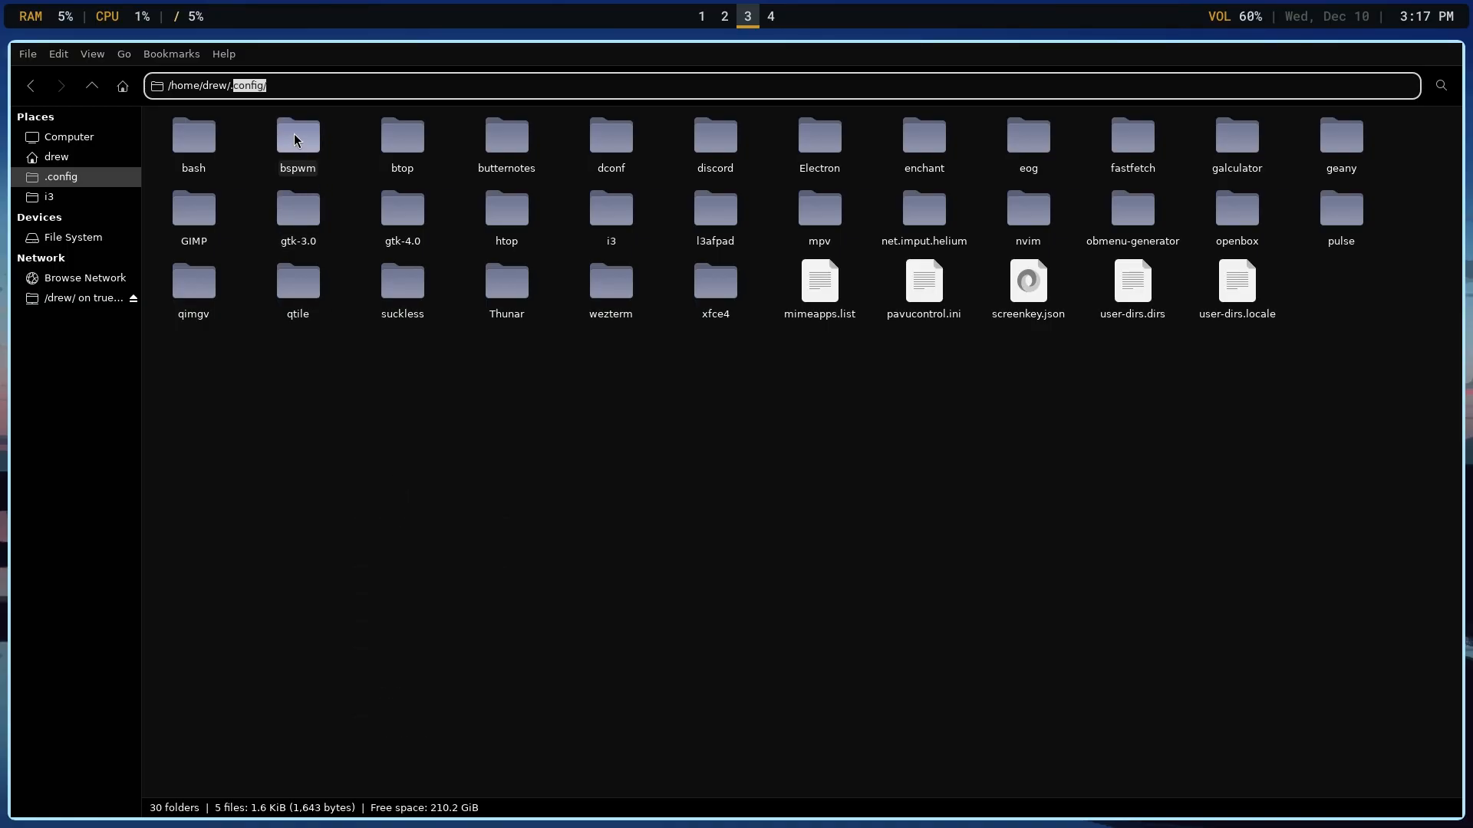
click(297, 137)
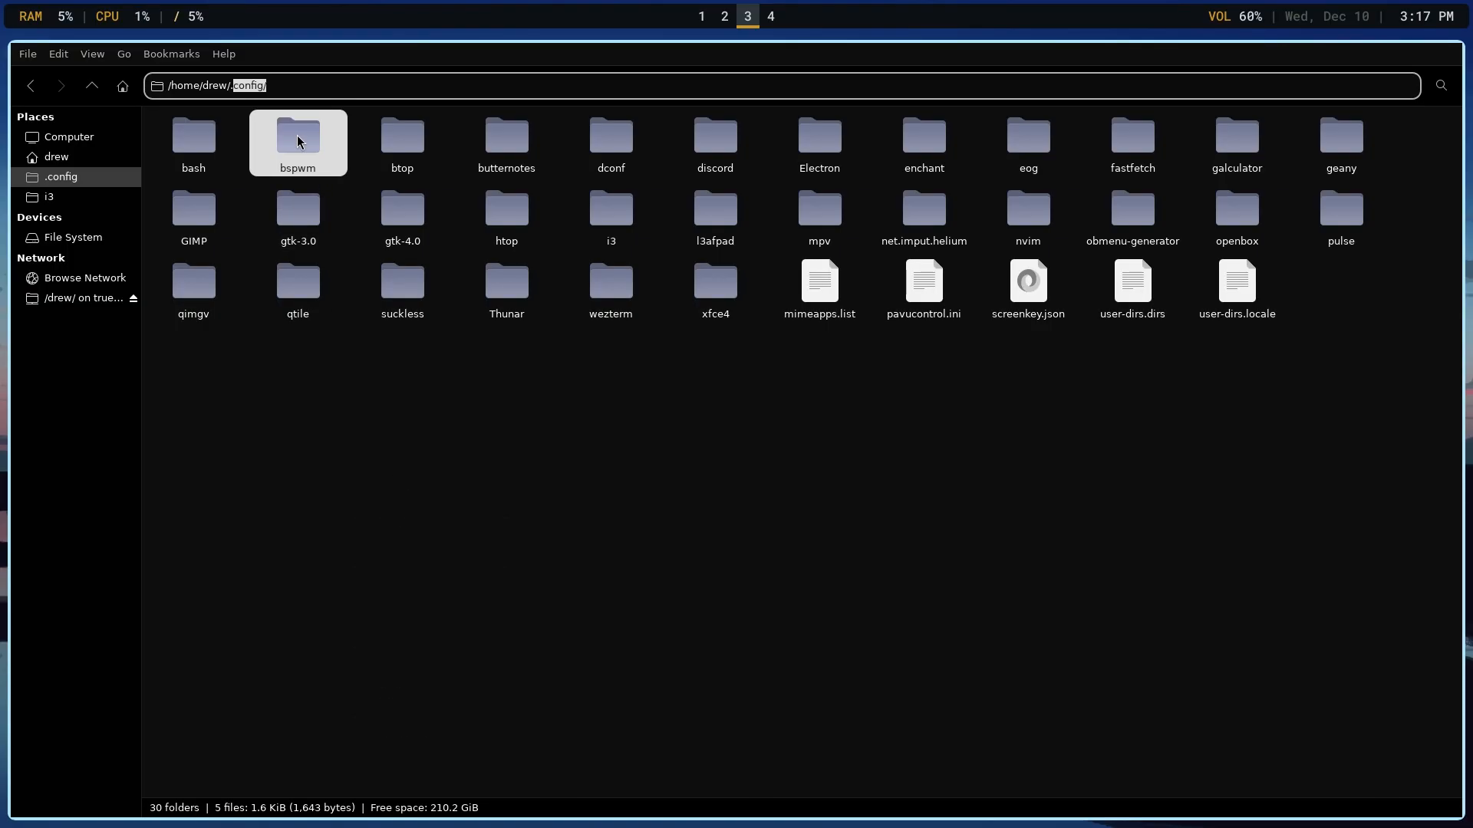
double_click(298, 135)
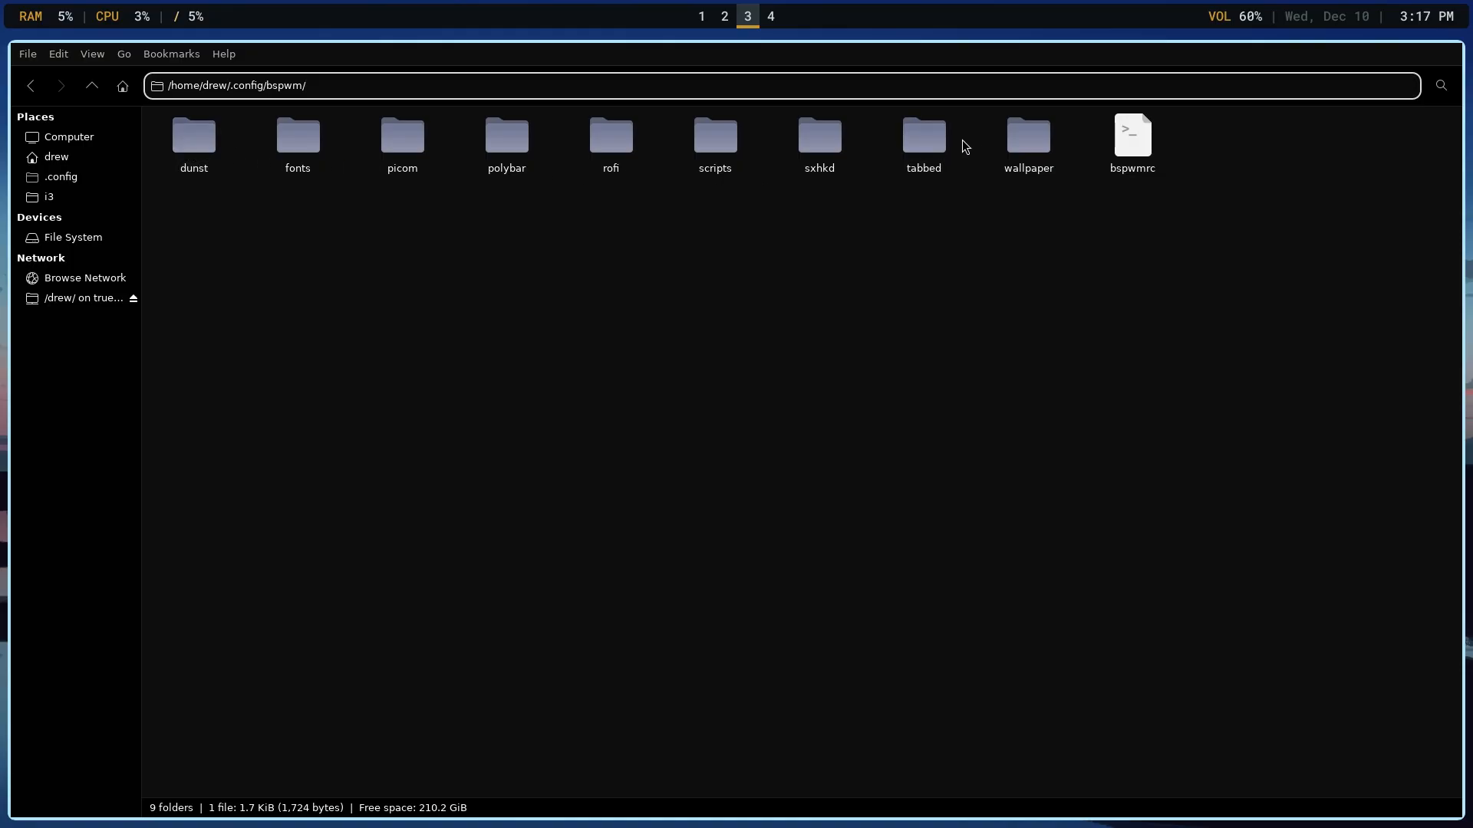
double_click(507, 134)
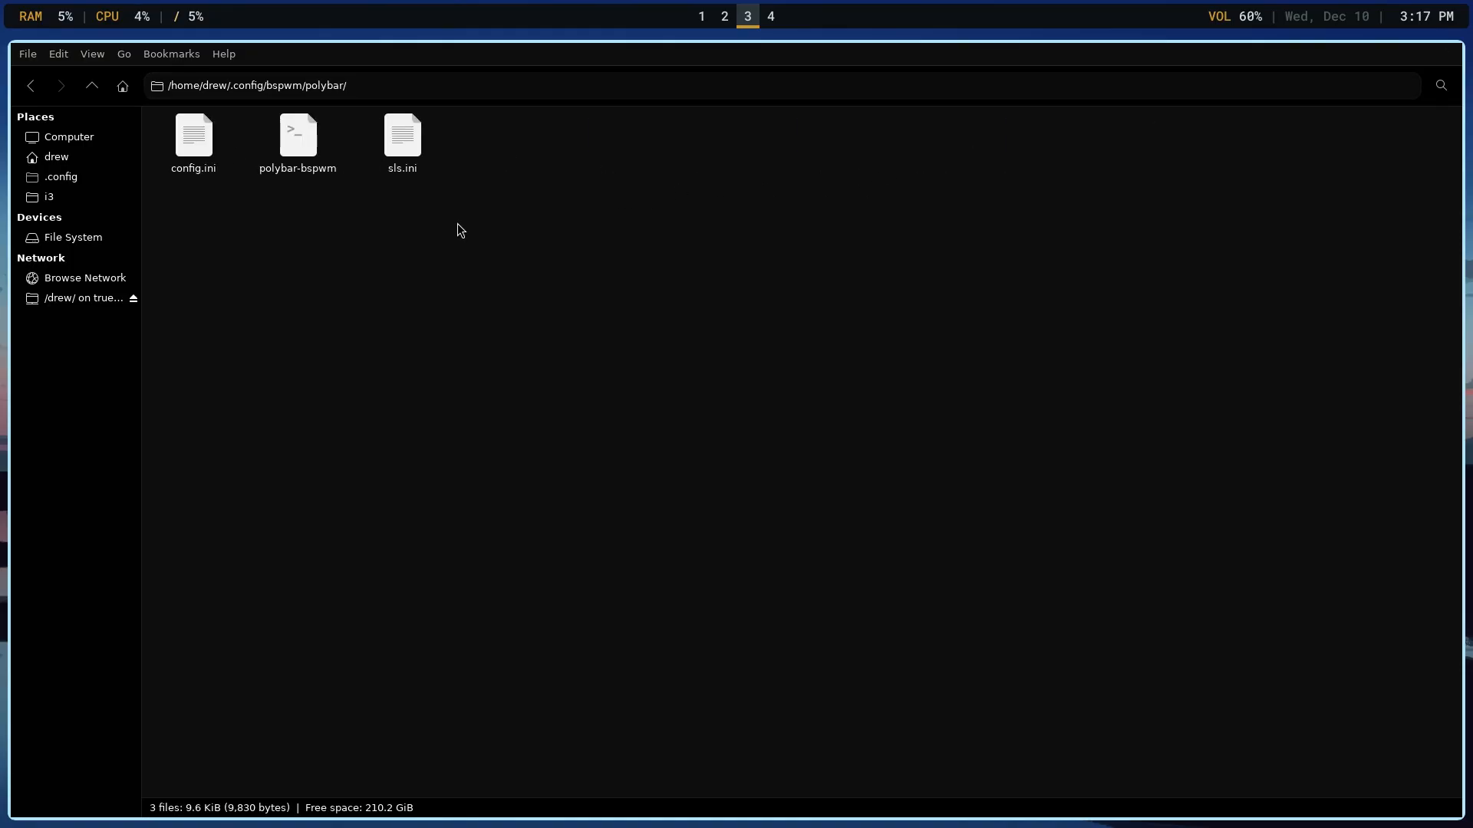
click(298, 134)
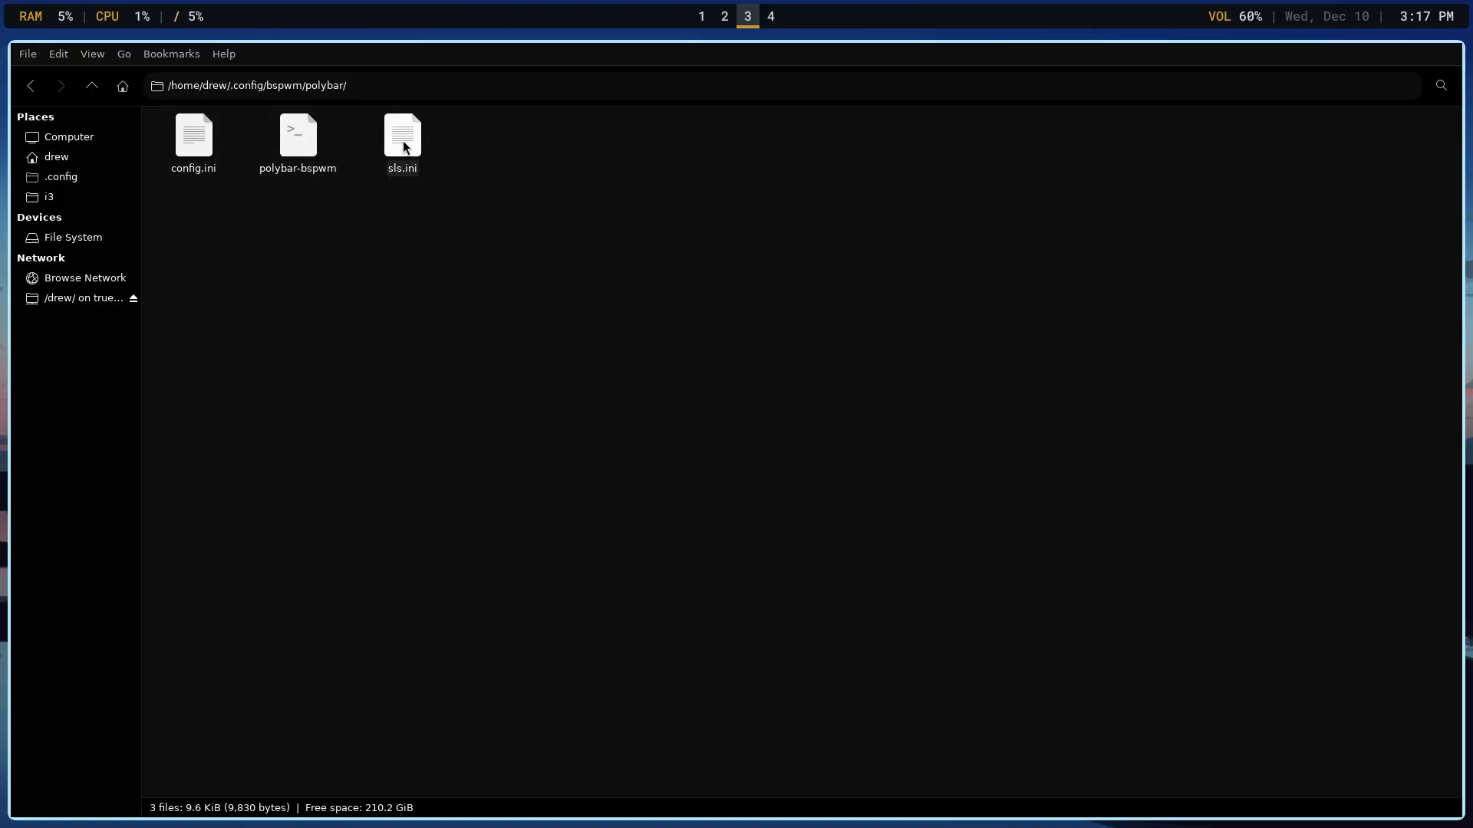
click(192, 134)
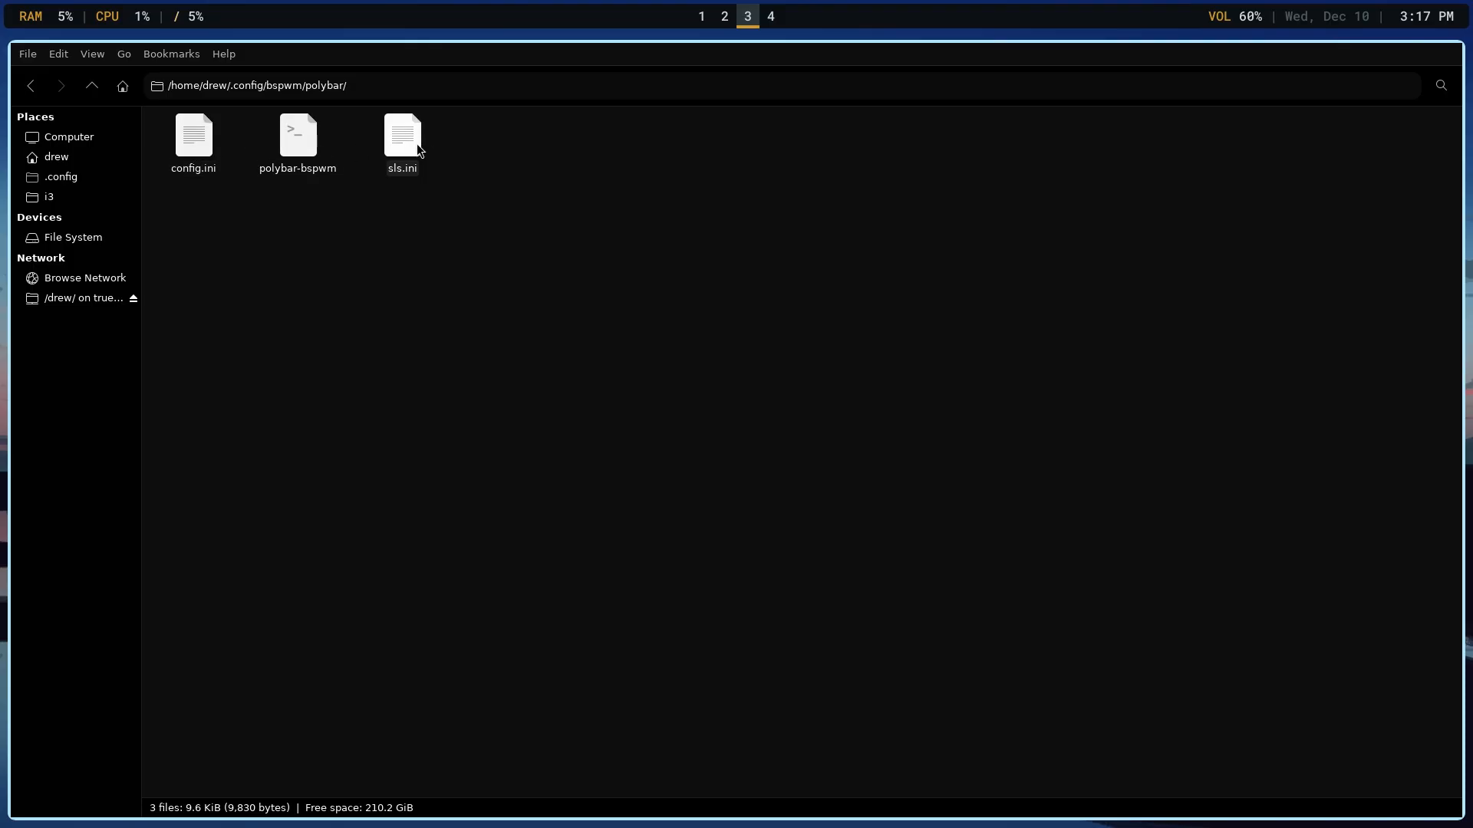
mouse_move(407, 157)
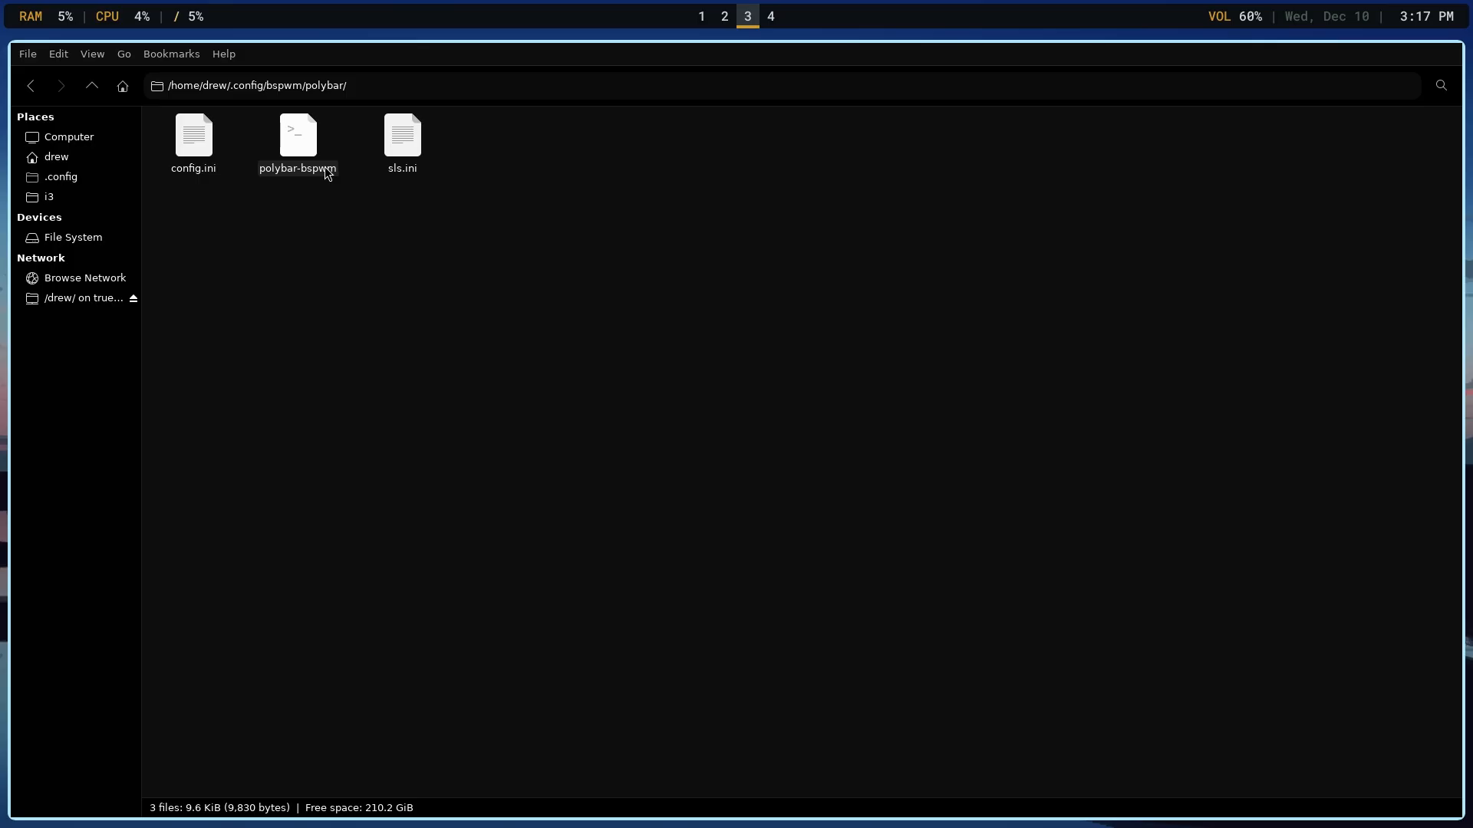
mouse_move(326, 172)
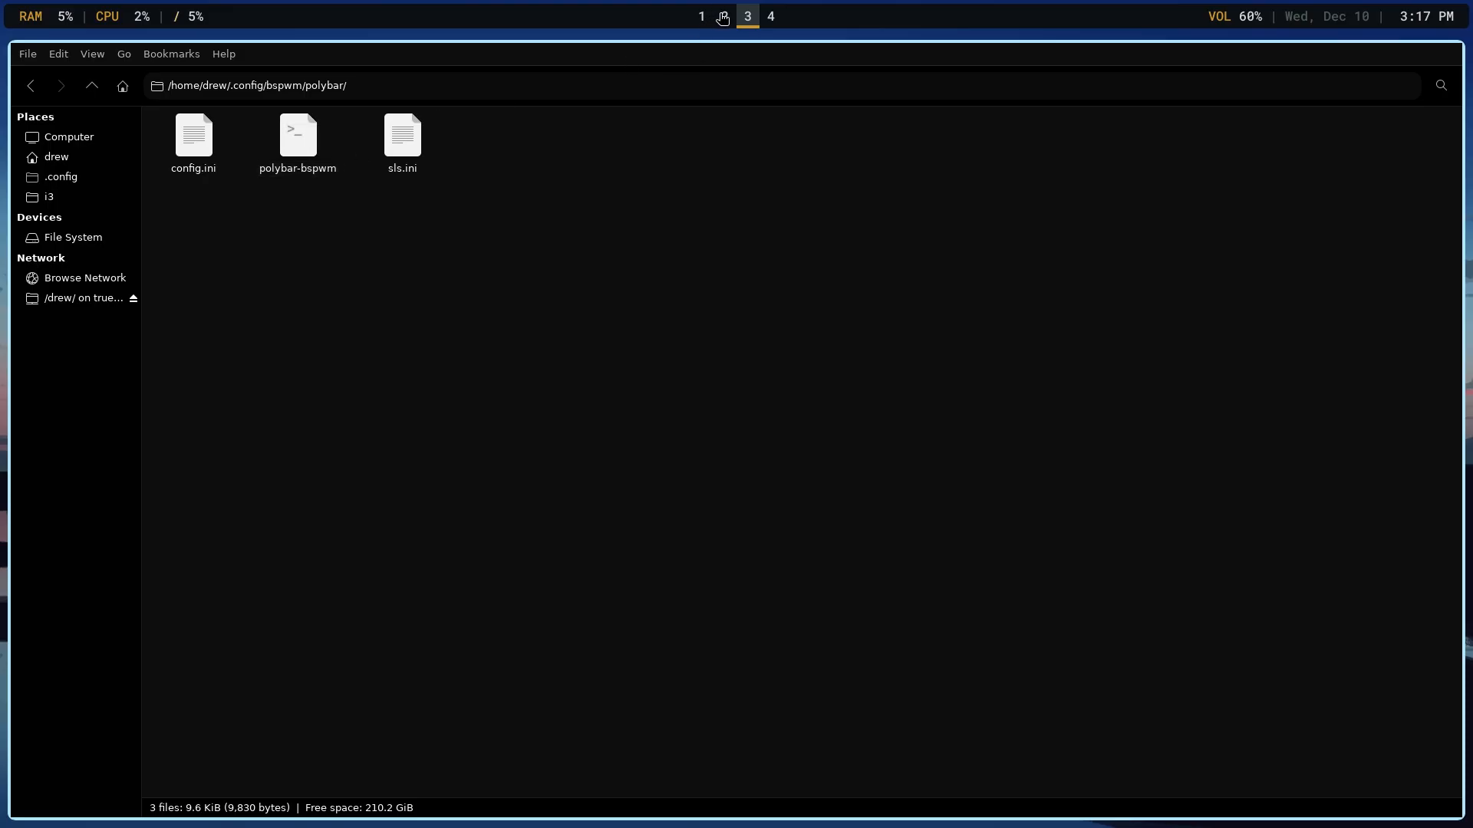
- Change the polybar-bspwm launch path from config.ini to sls.ini
click(723, 16)
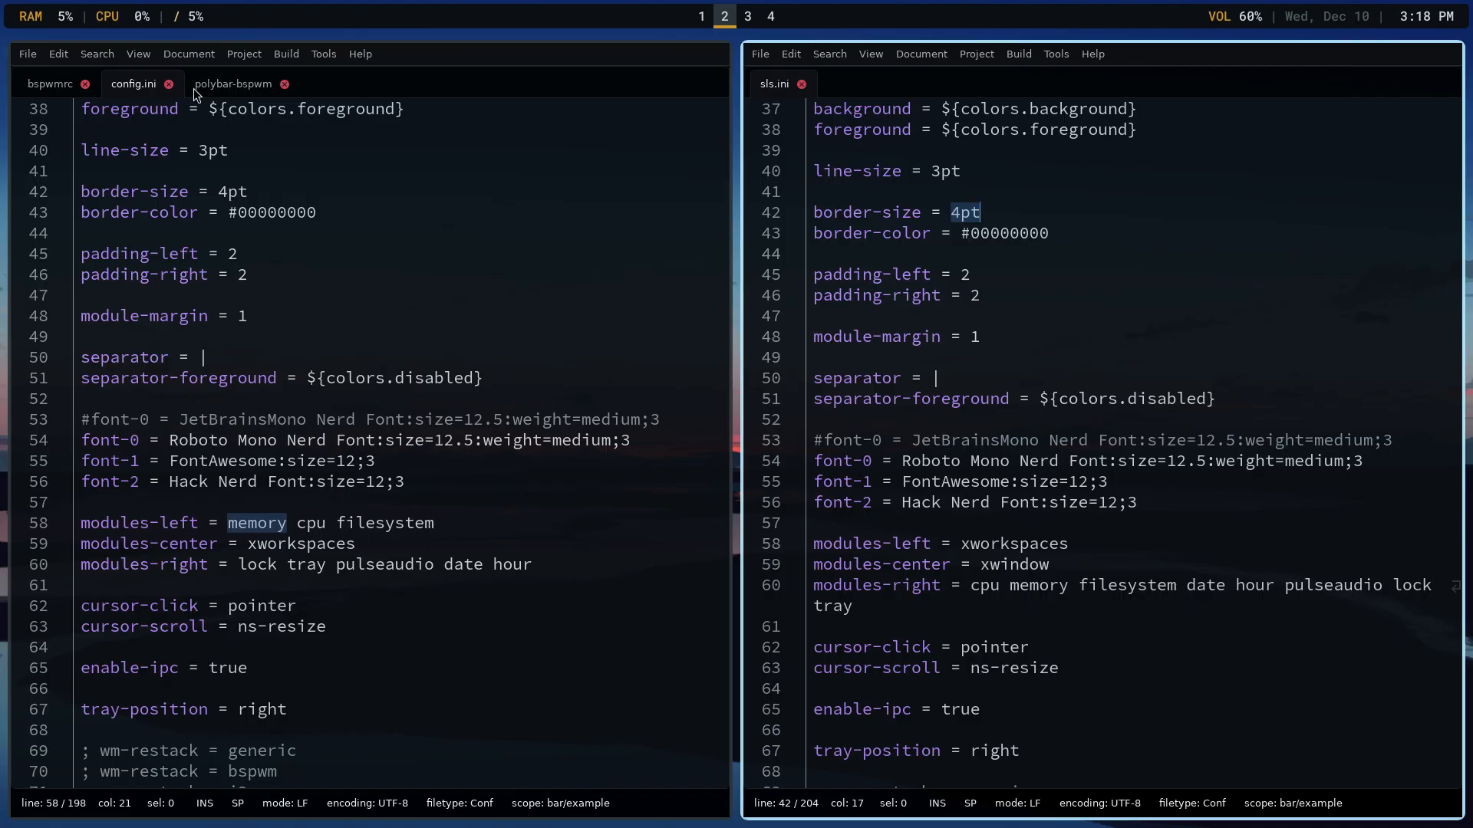
click(233, 83)
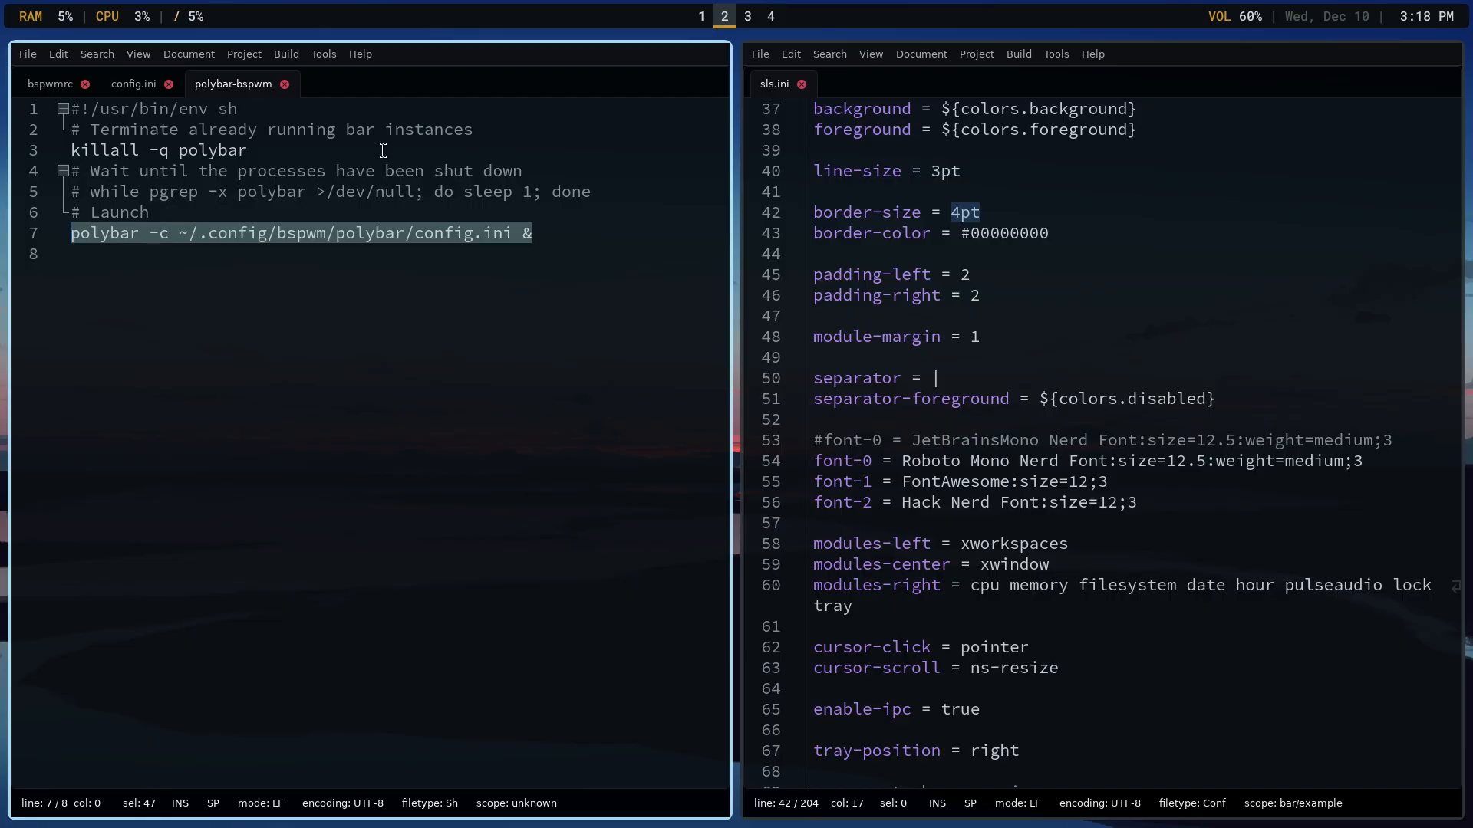
mouse_move(377, 236)
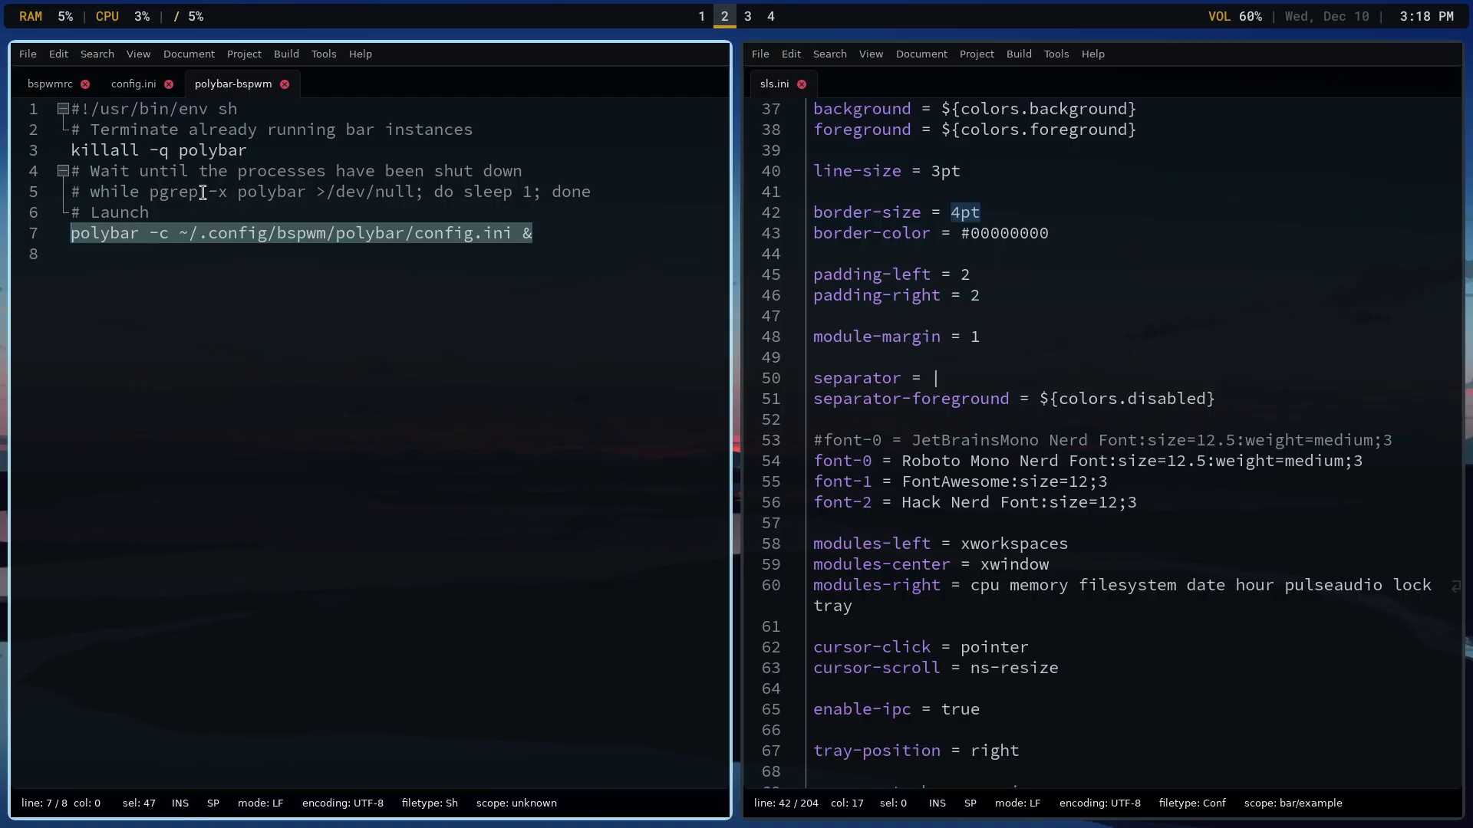
double_click(445, 233)
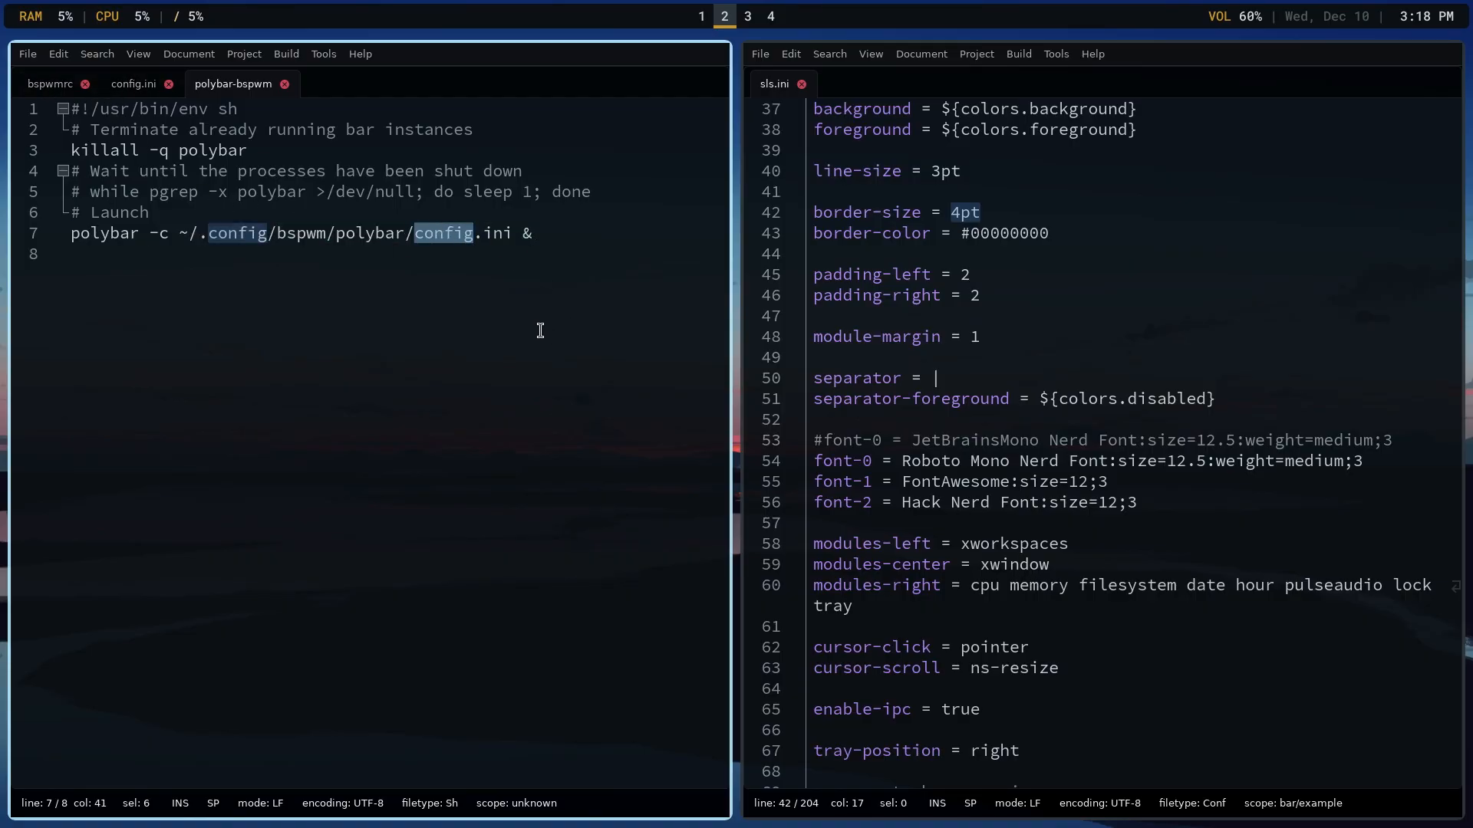
mouse_move(520, 318)
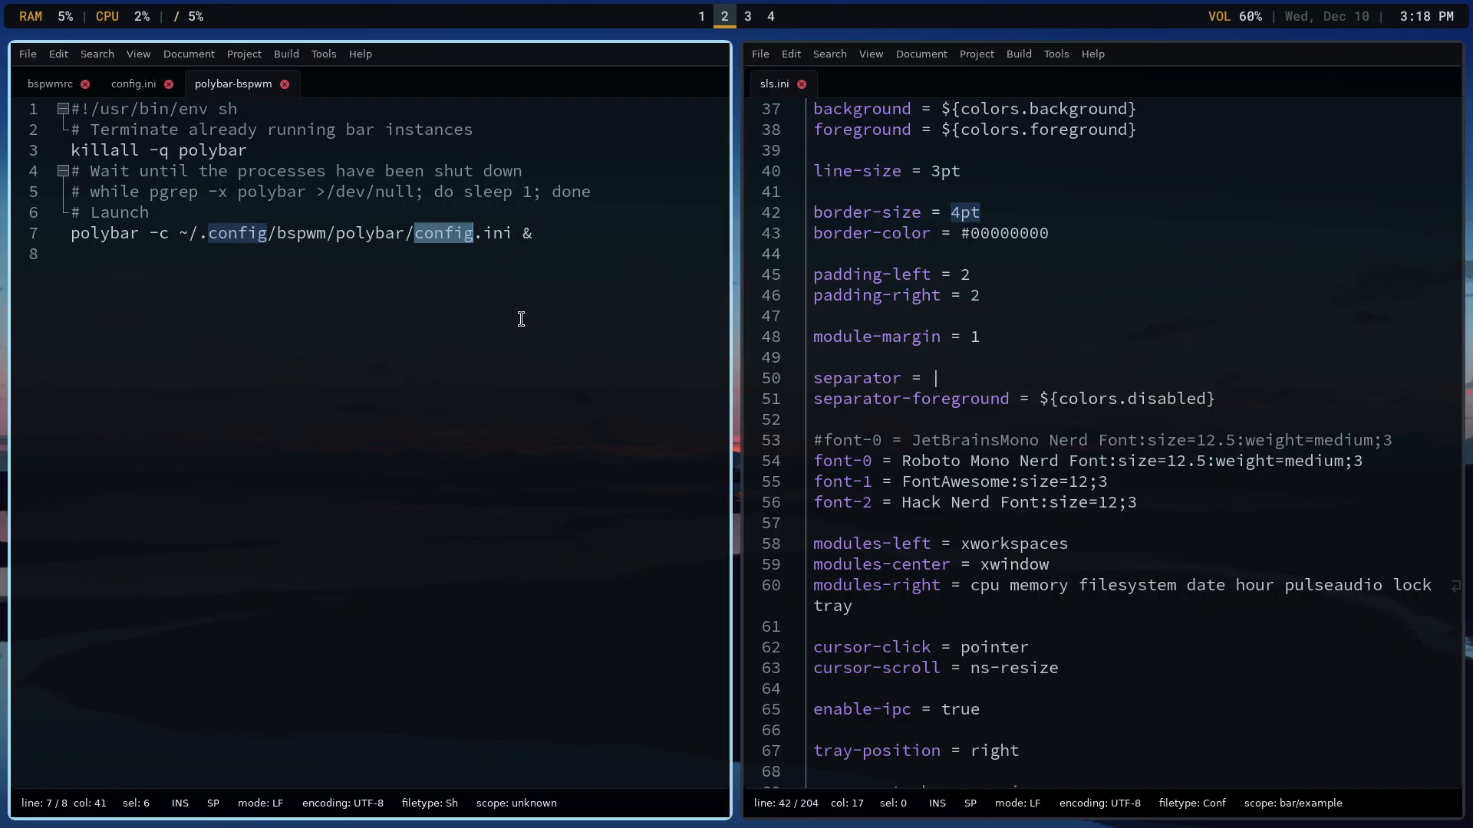
text(sls)
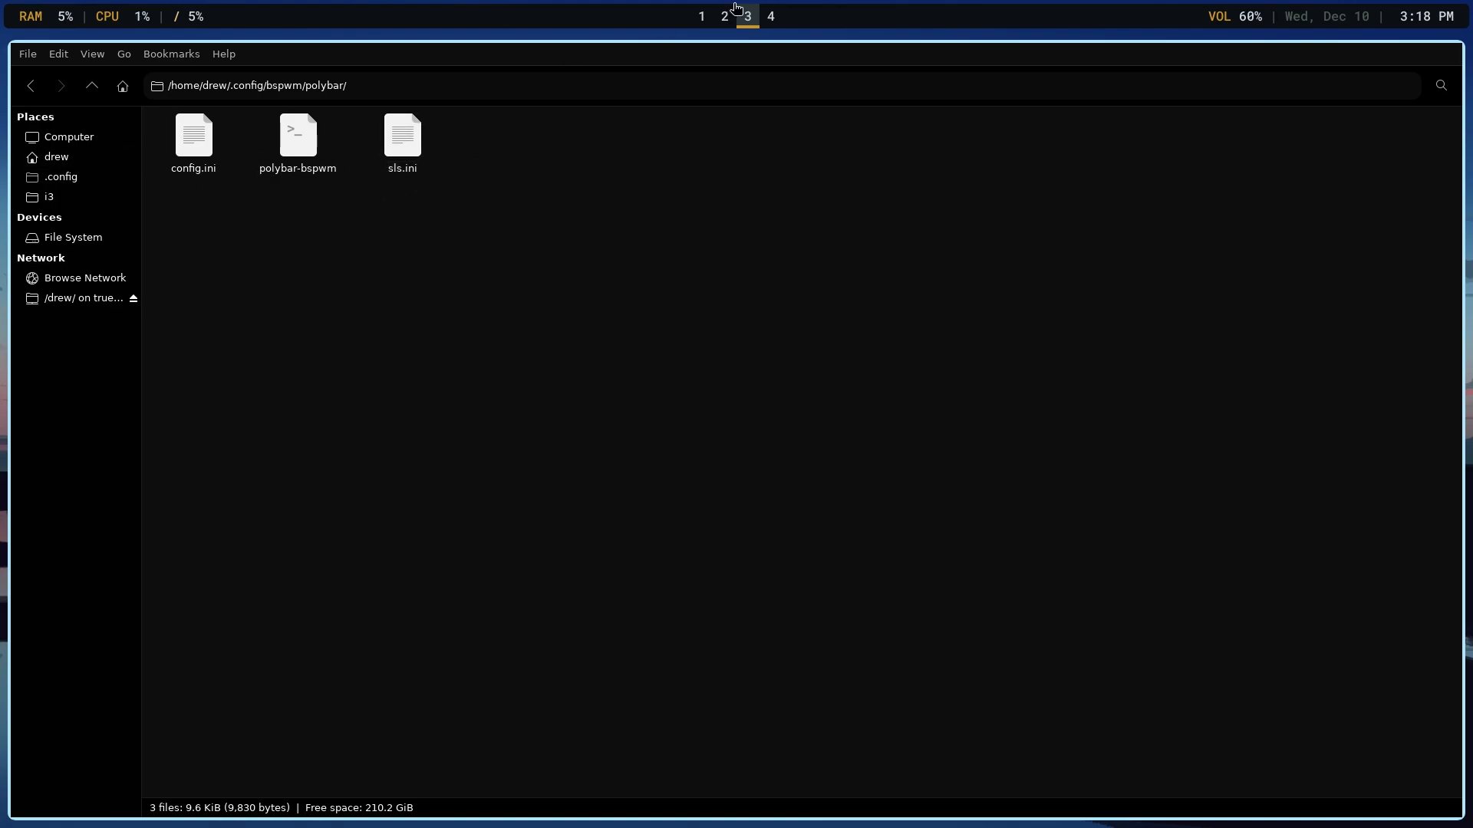
click(723, 16)
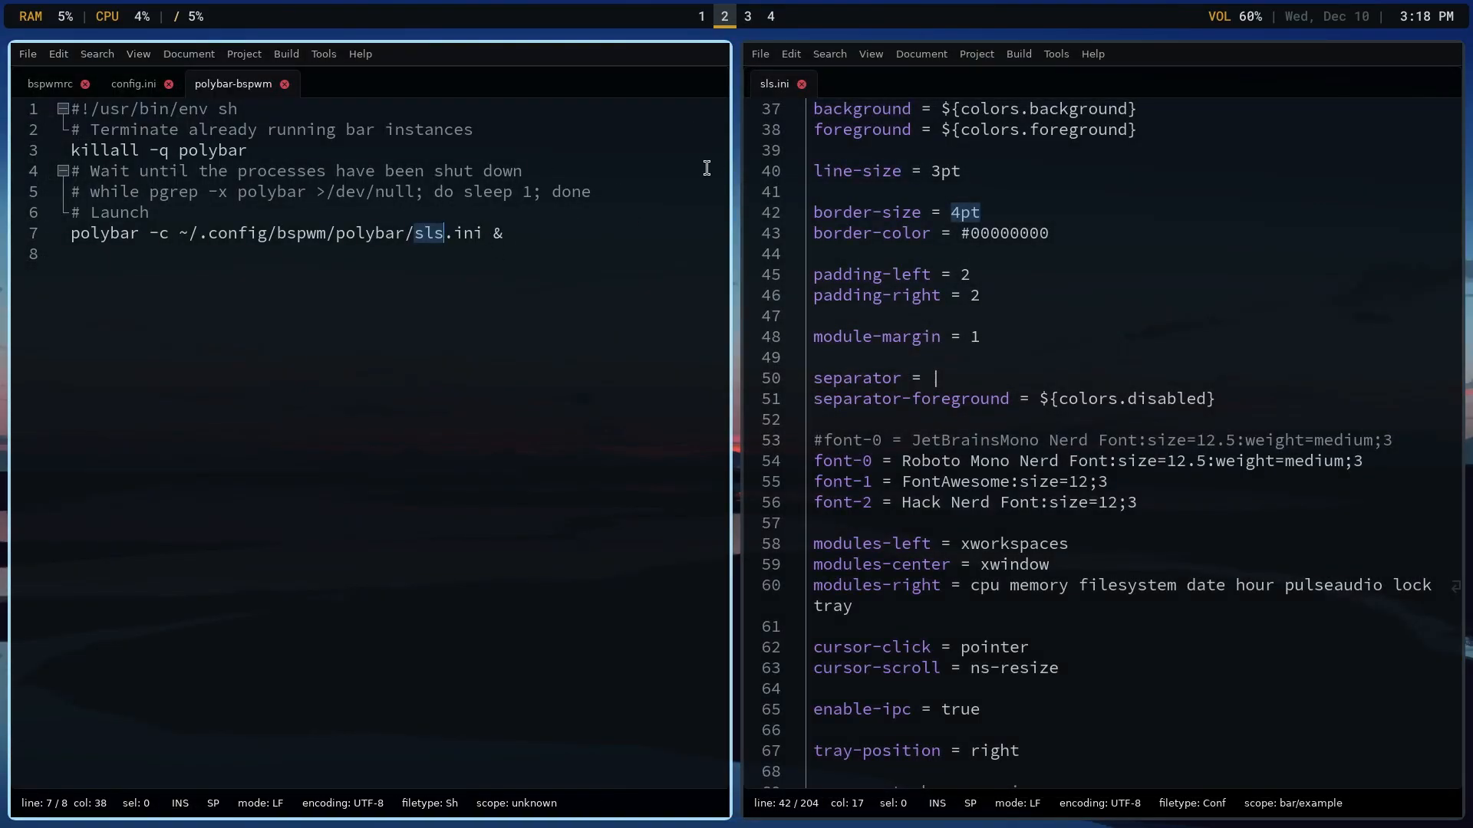
- Show the bspwmrc line that runs ~/.config/bspwm/polybar/polybar-bspwm
click(50, 83)
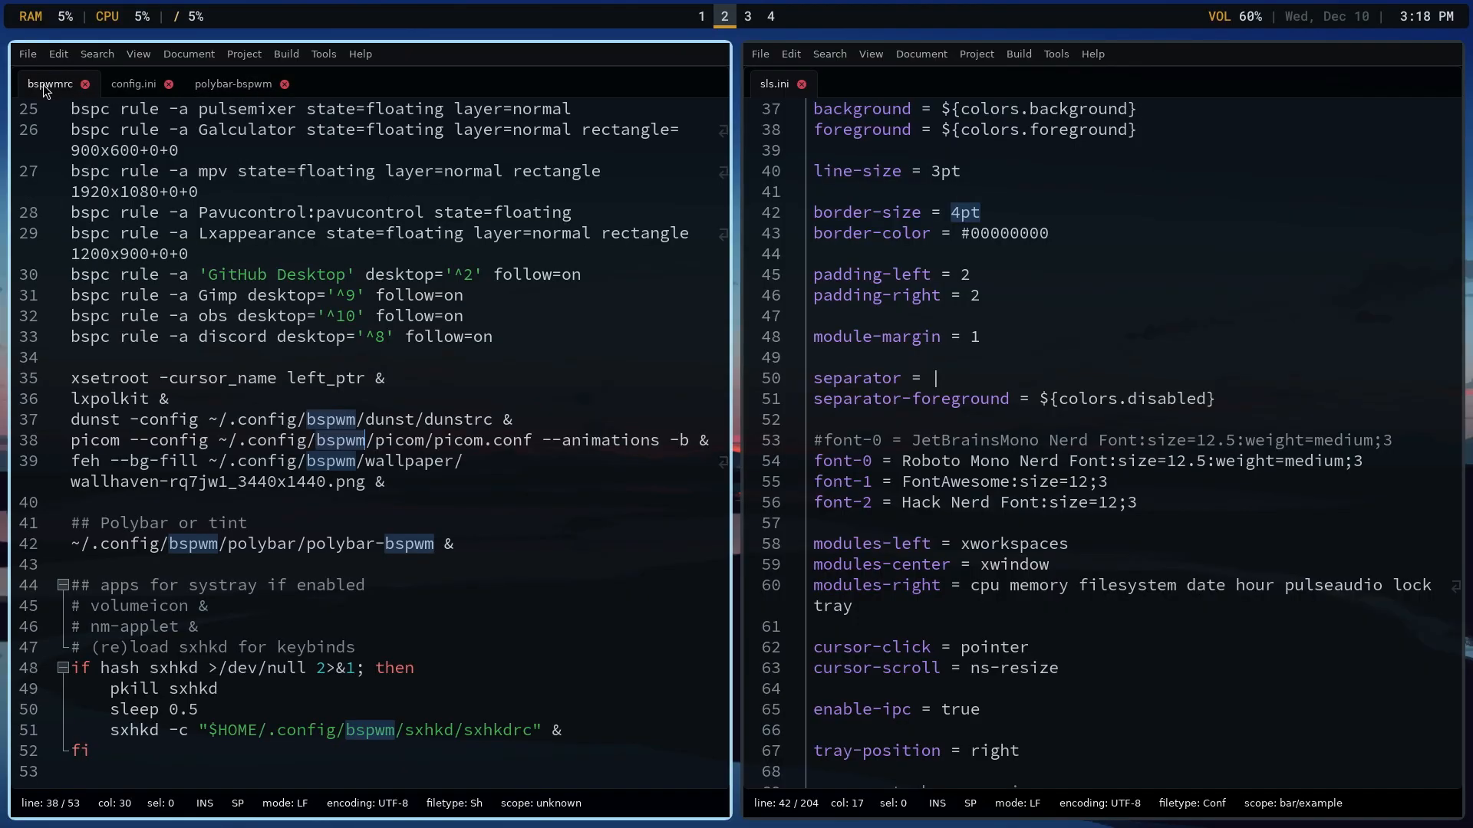
mouse_move(492, 543)
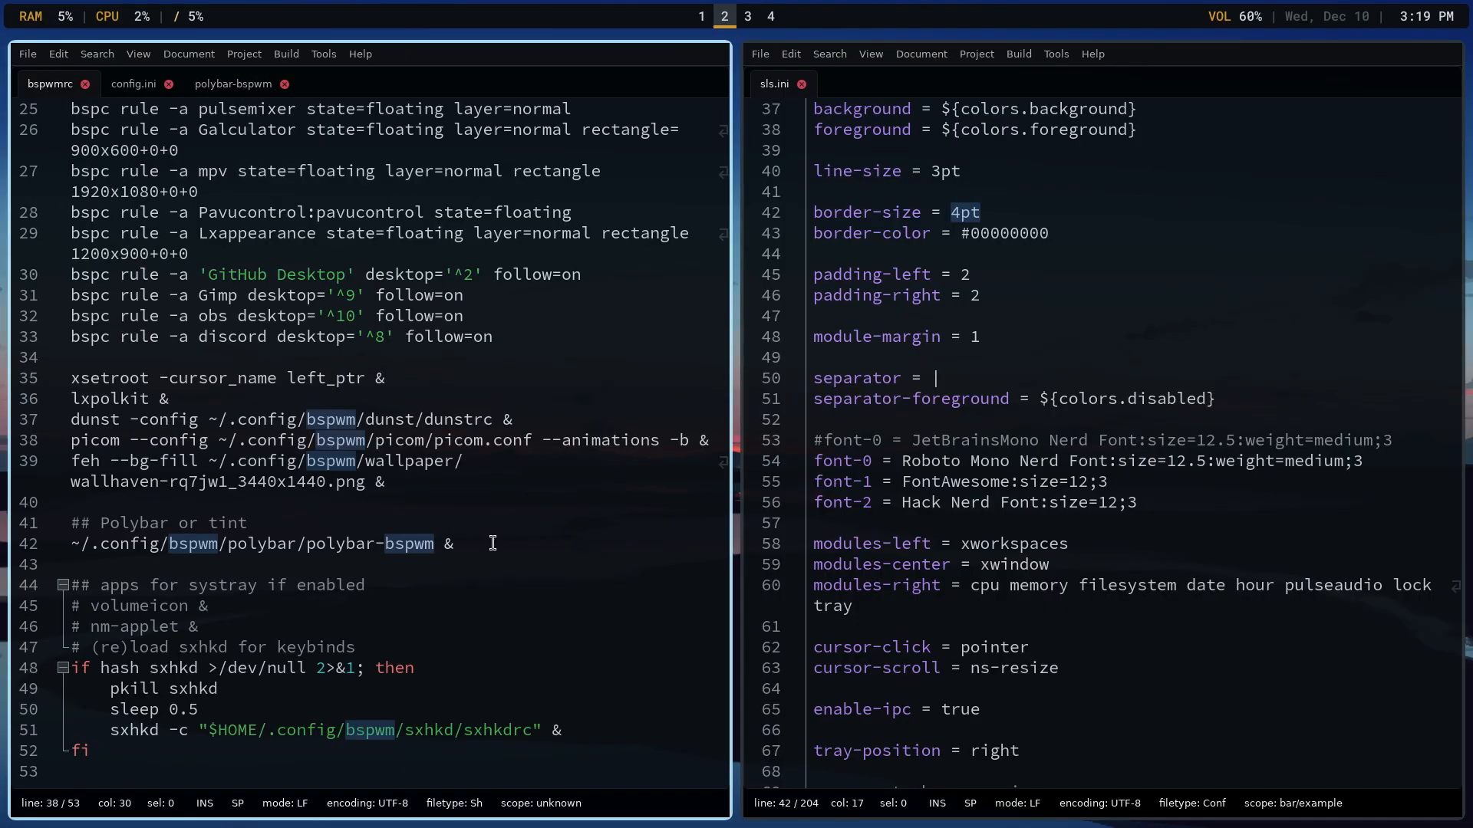
mouse_move(131, 767)
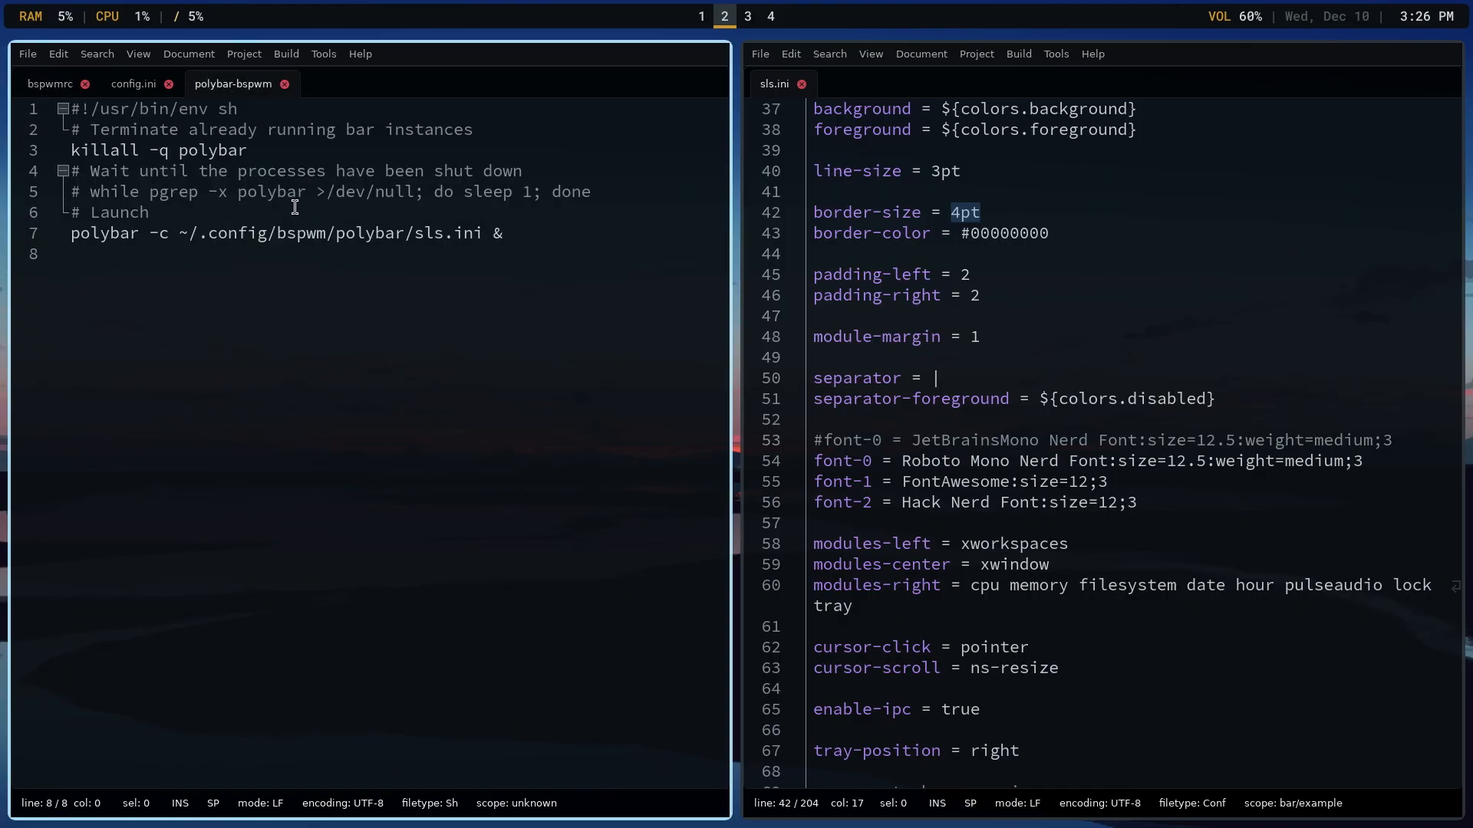
mouse_move(434, 235)
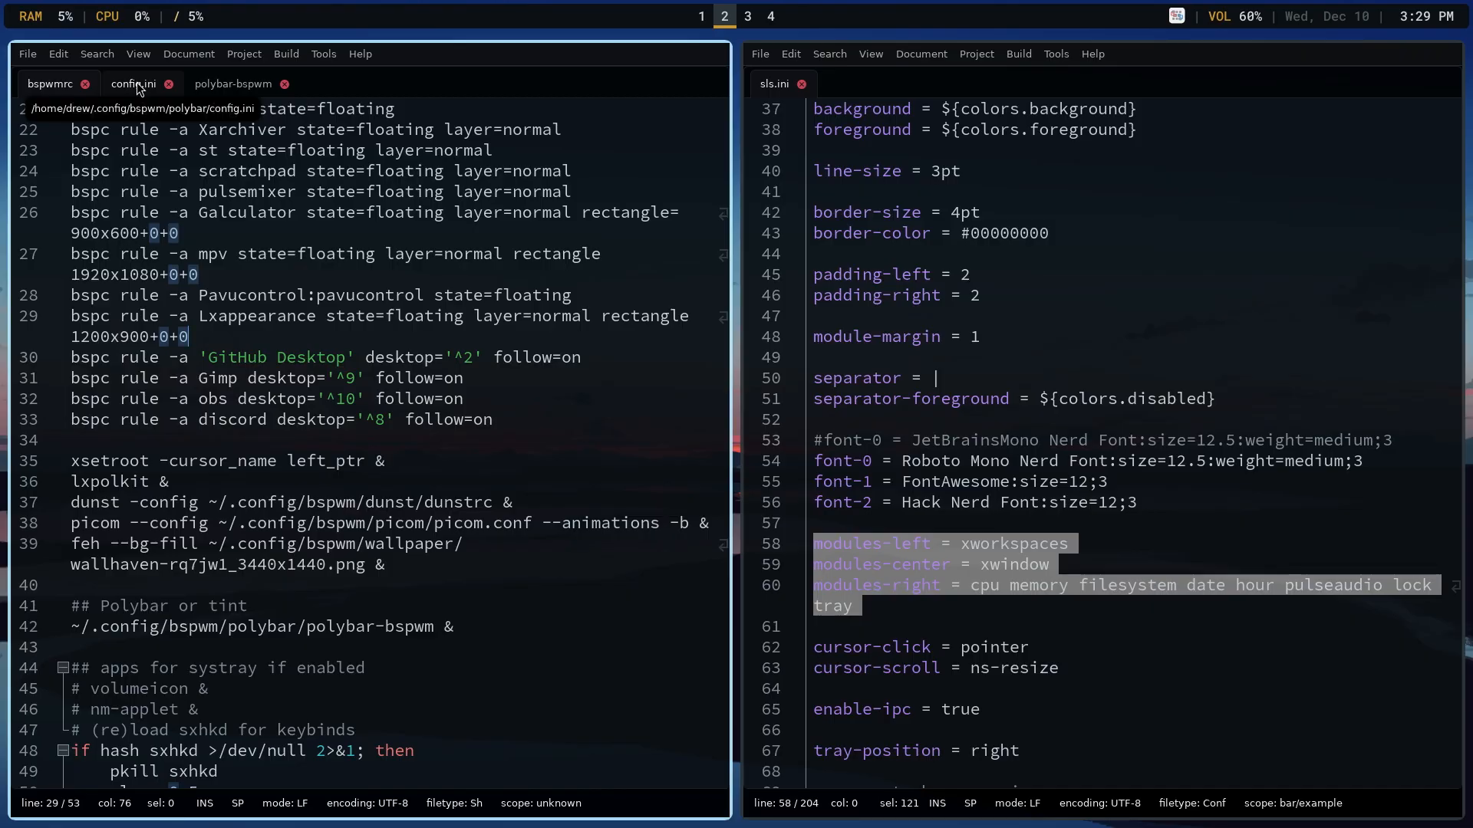
- Compare config.ini and sls.ini module lines, then reload bspwm with Super+Shift+R
click(134, 83)
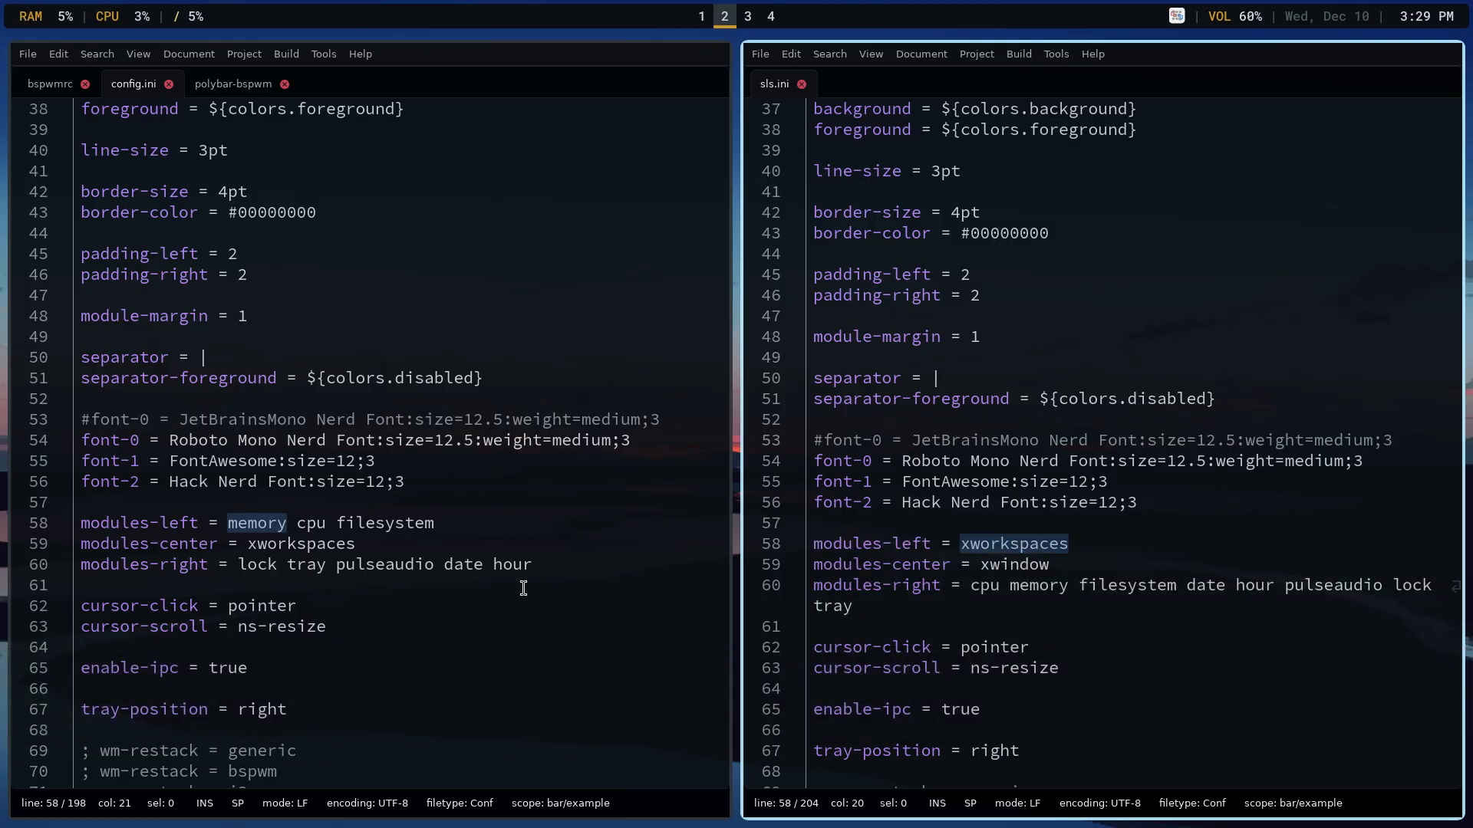
double_click(1013, 565)
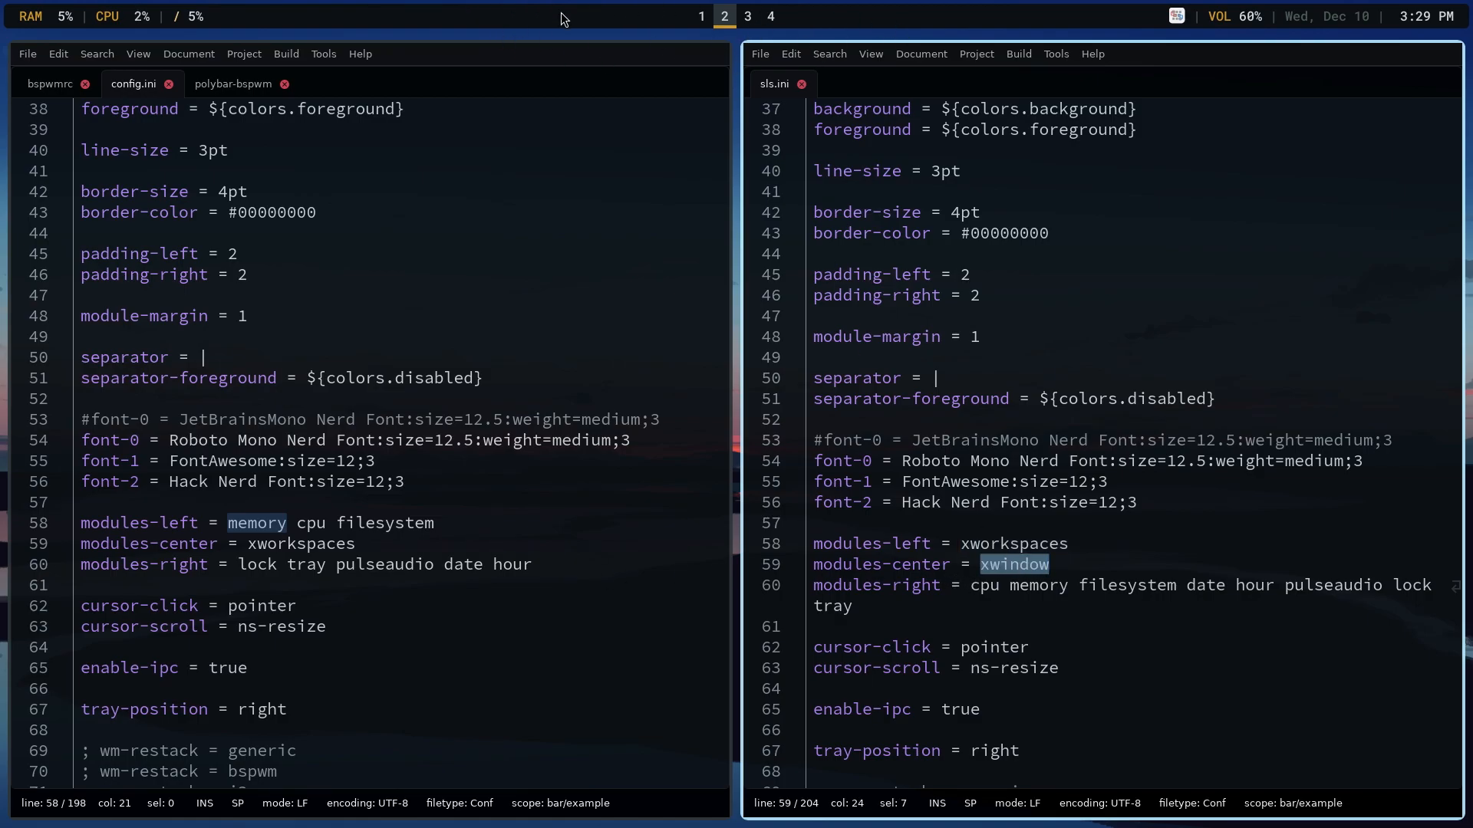
mouse_move(944, 35)
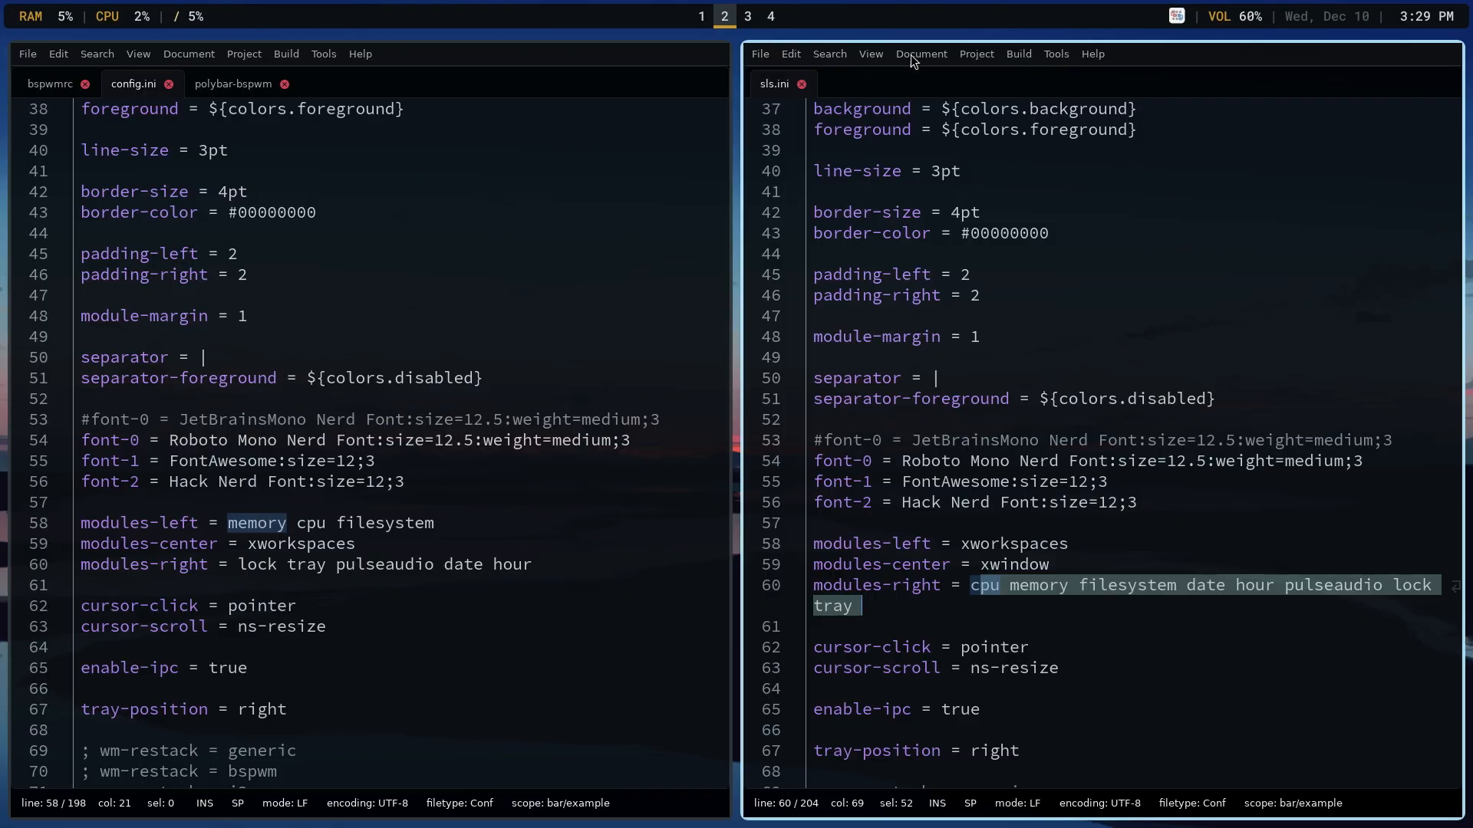
click(1146, 674)
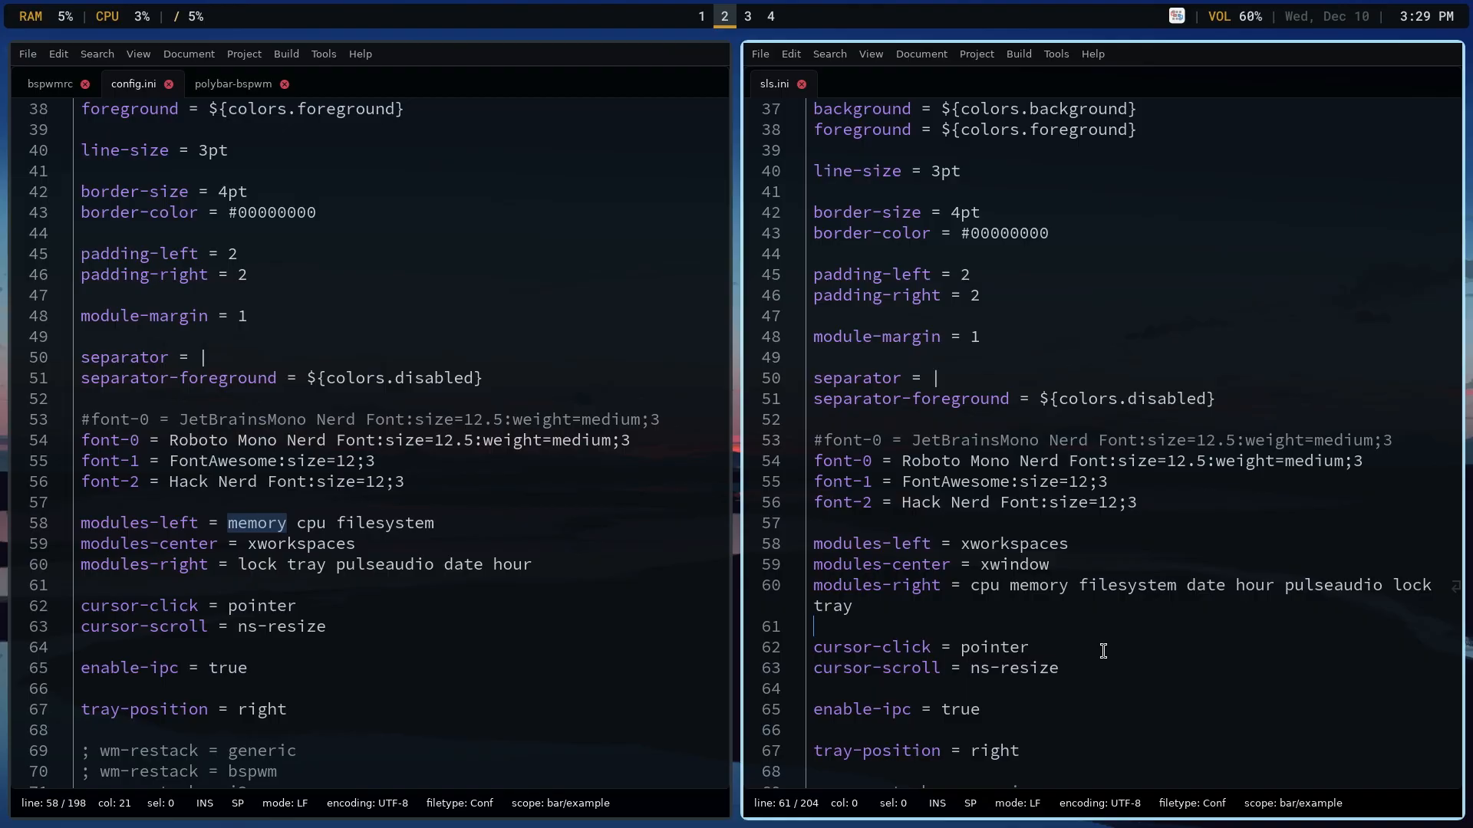
key(Super+Shift+r)
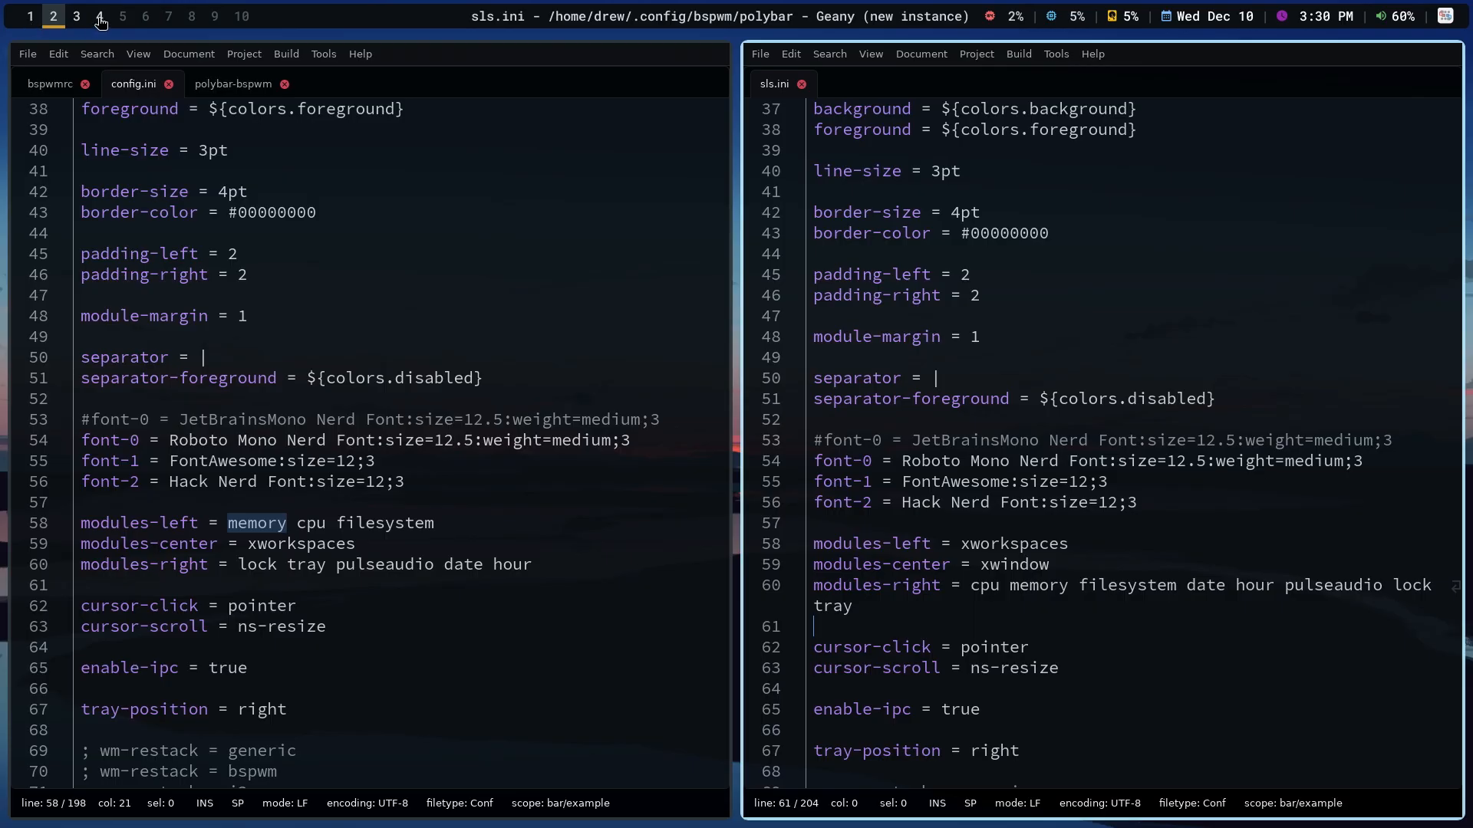
- Glance at the slides on workspace 1, then show fastfetch on workspace 4
click(29, 16)
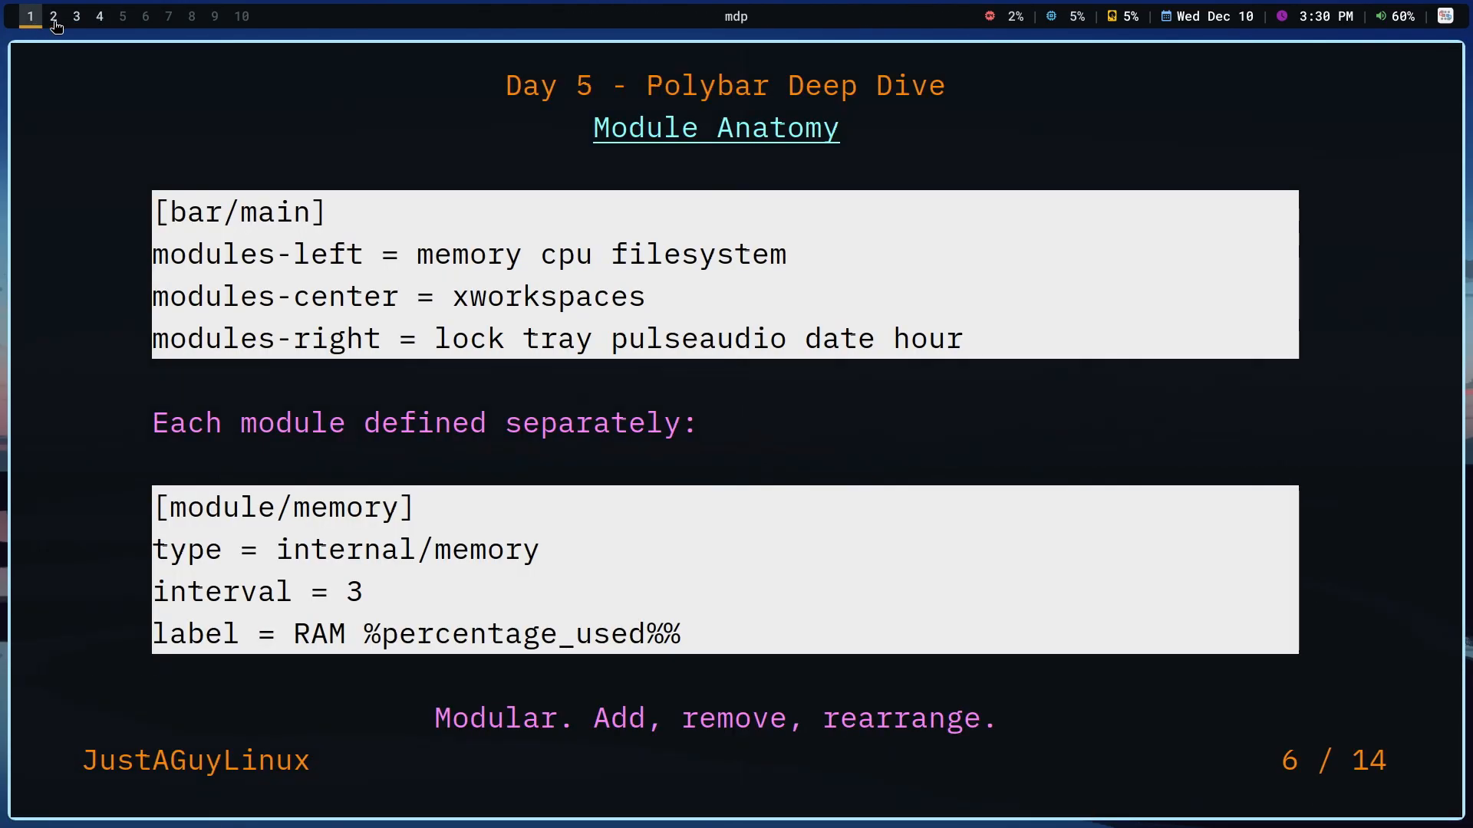
click(98, 16)
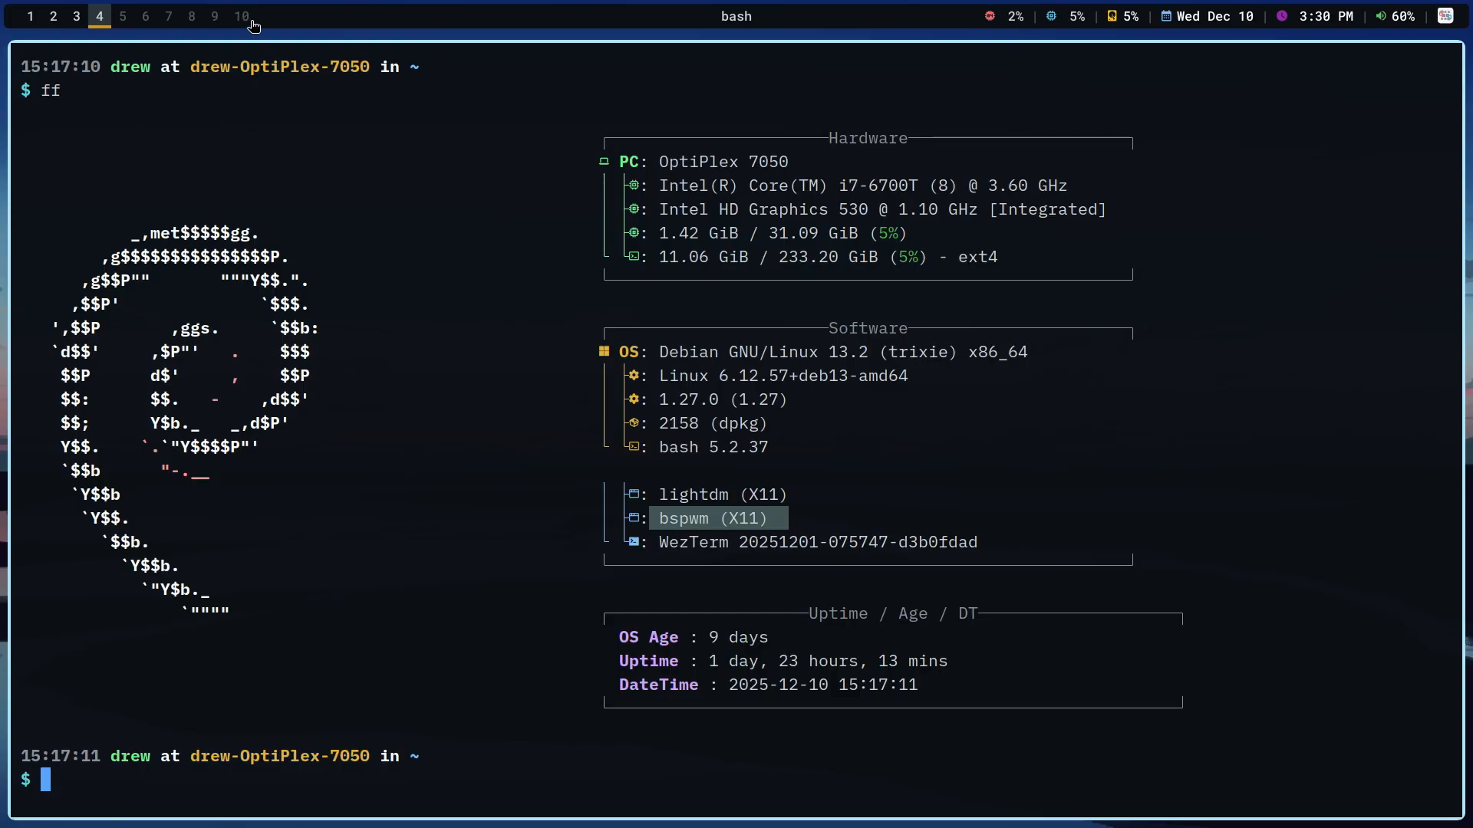
mouse_move(318, 197)
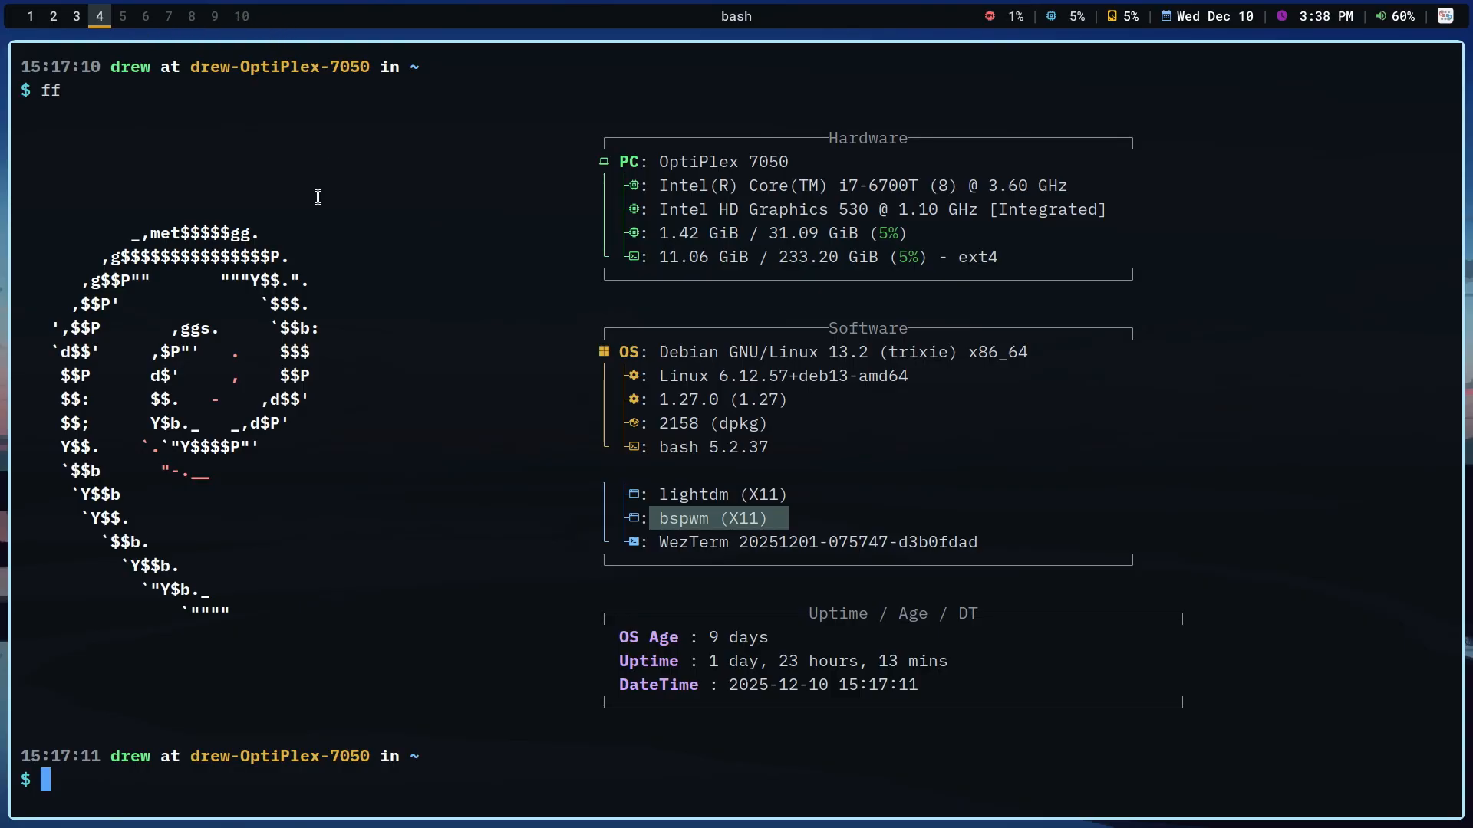
mouse_move(1343, 232)
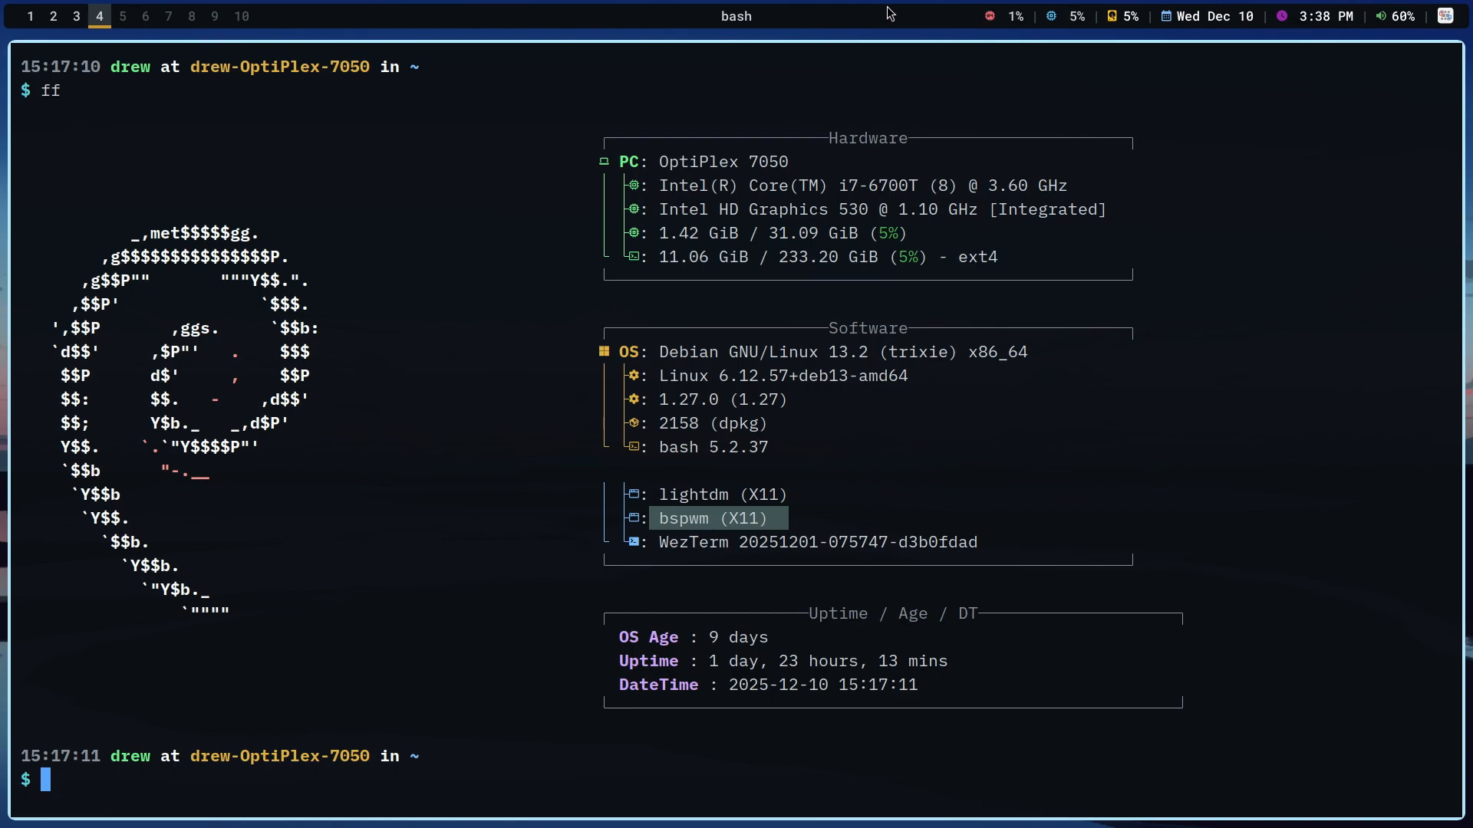
mouse_move(279, 23)
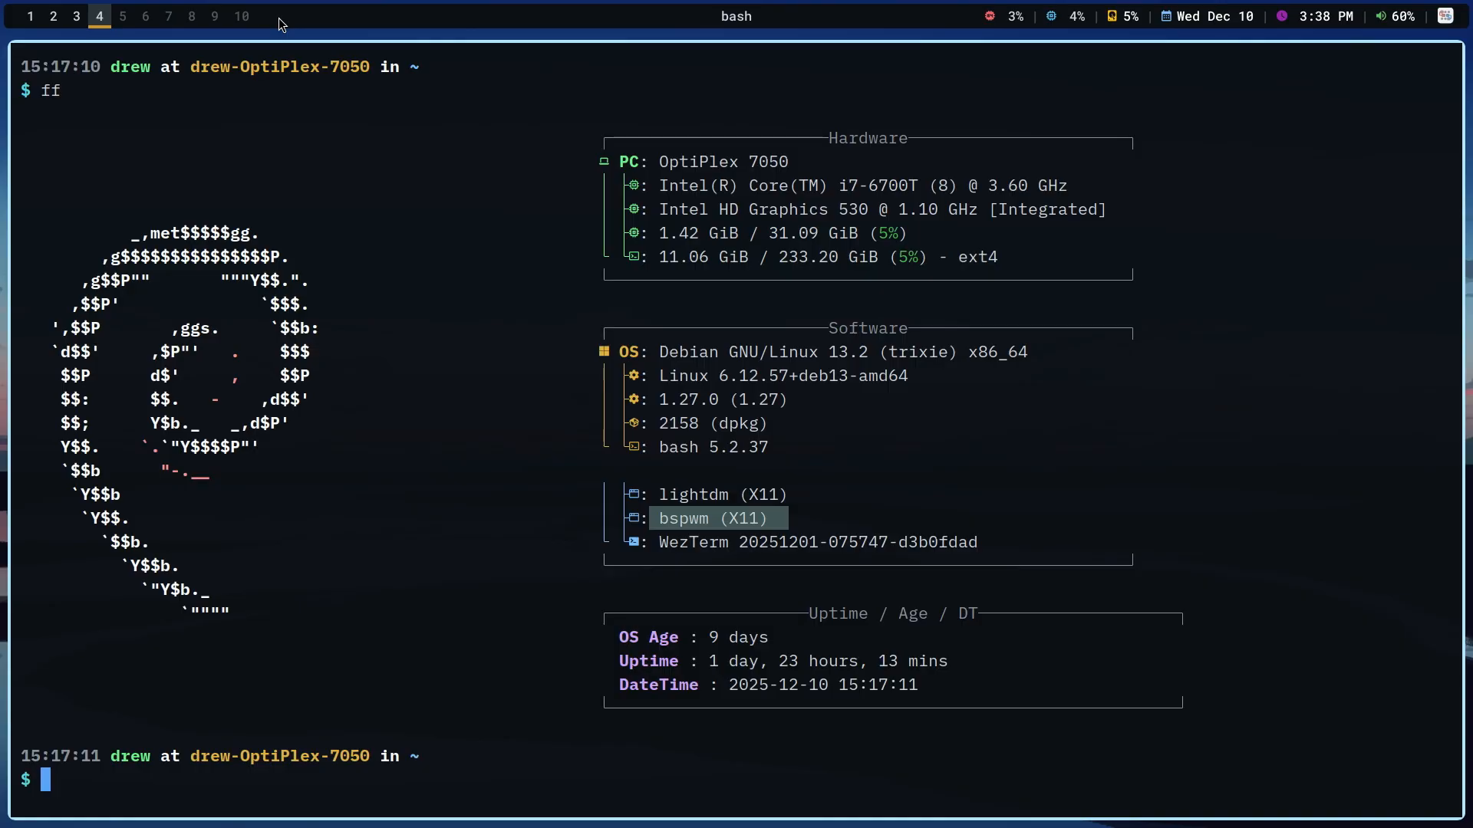
mouse_move(1050, 9)
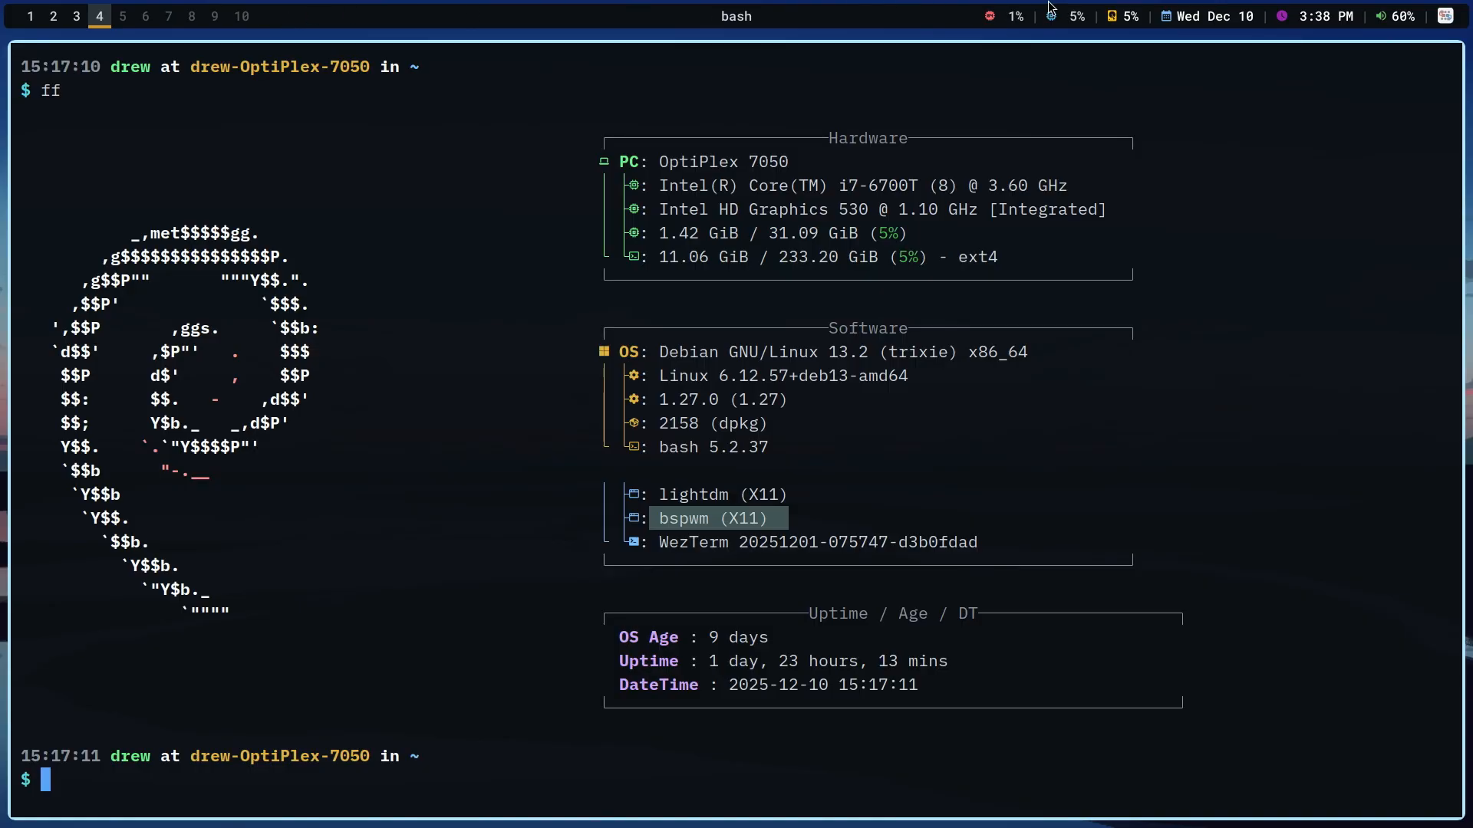
mouse_move(972, 389)
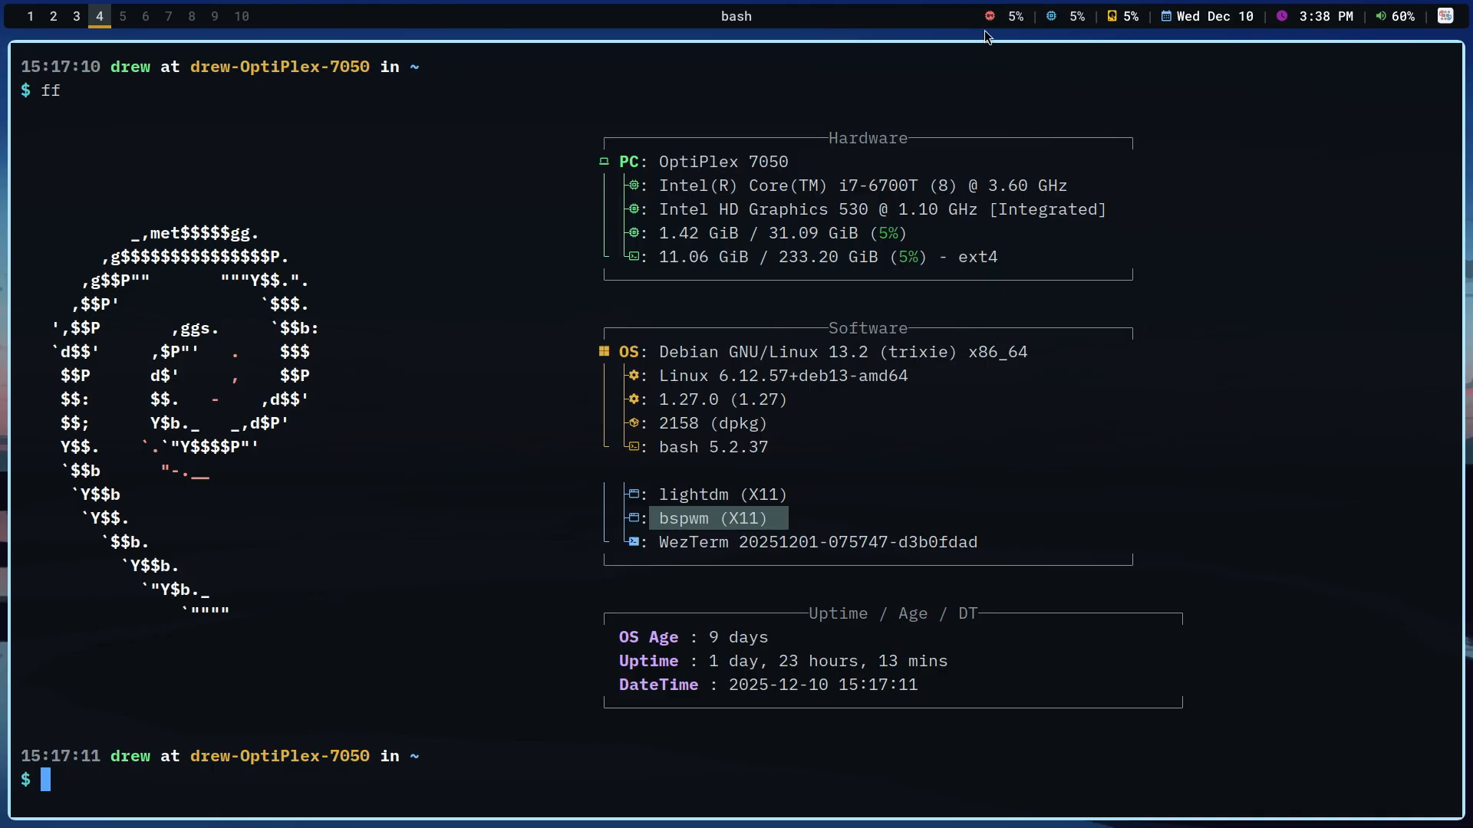
mouse_move(1351, 17)
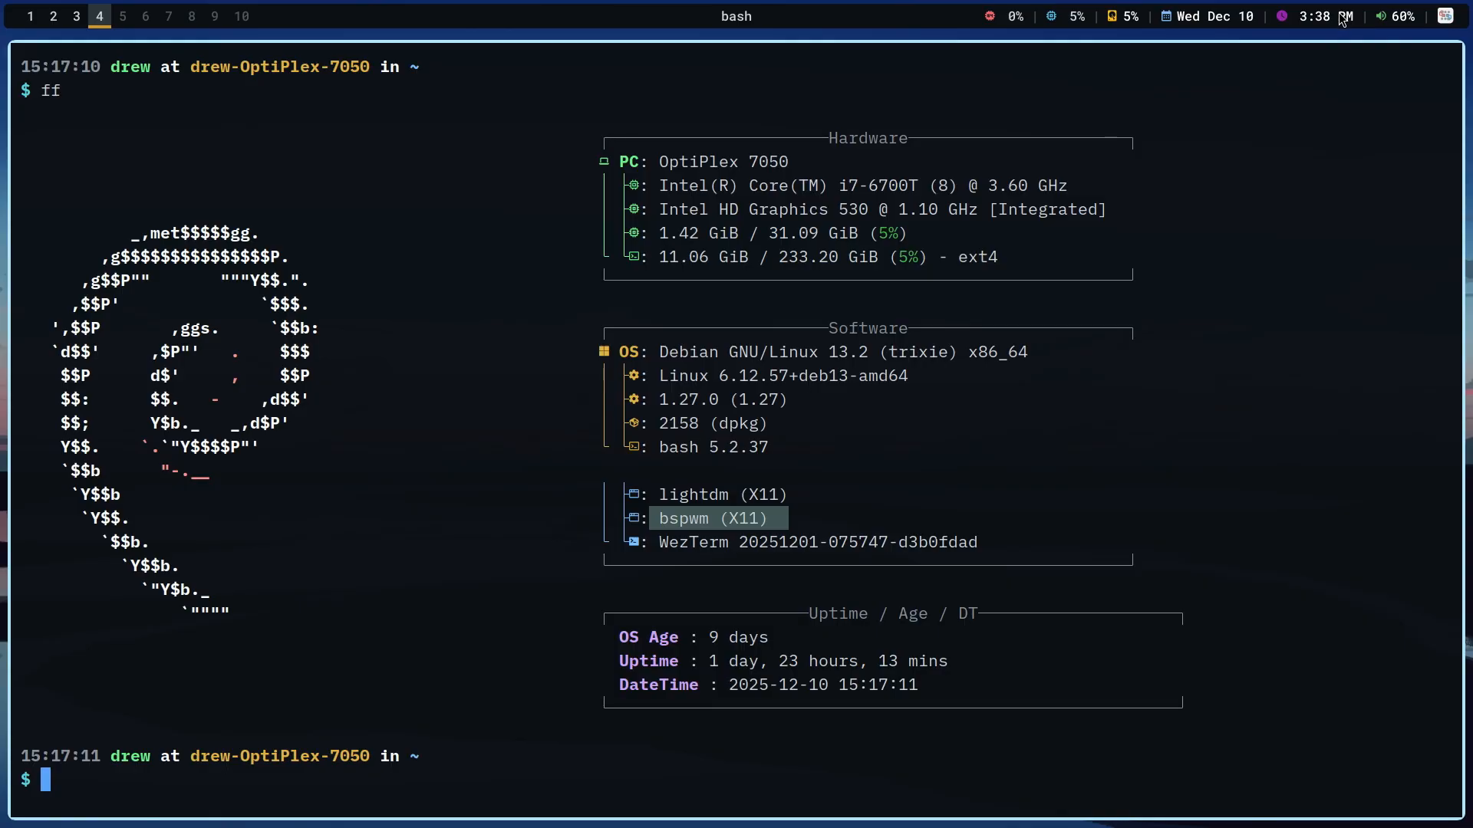
mouse_move(761, 45)
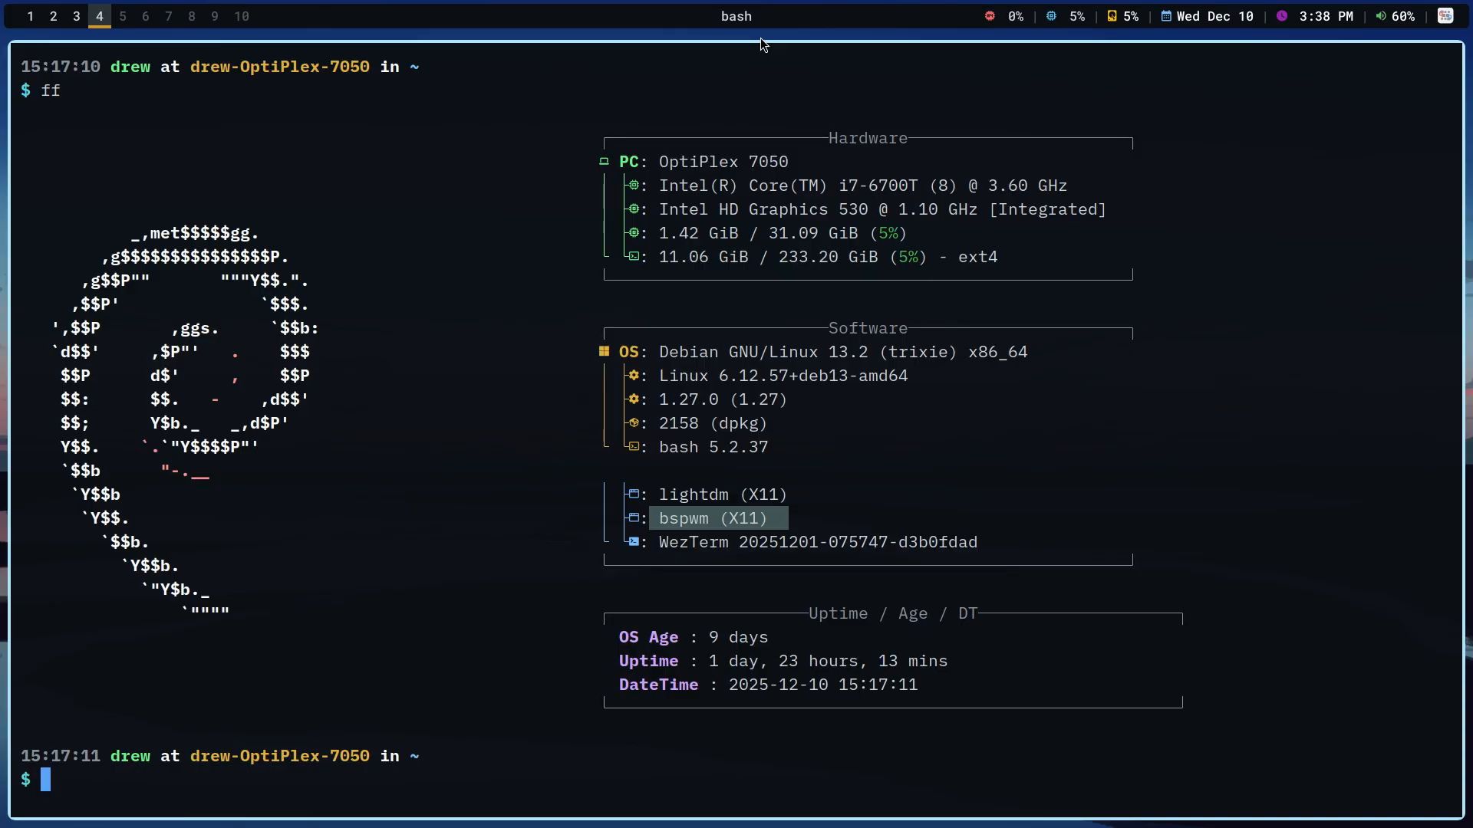
mouse_move(481, 46)
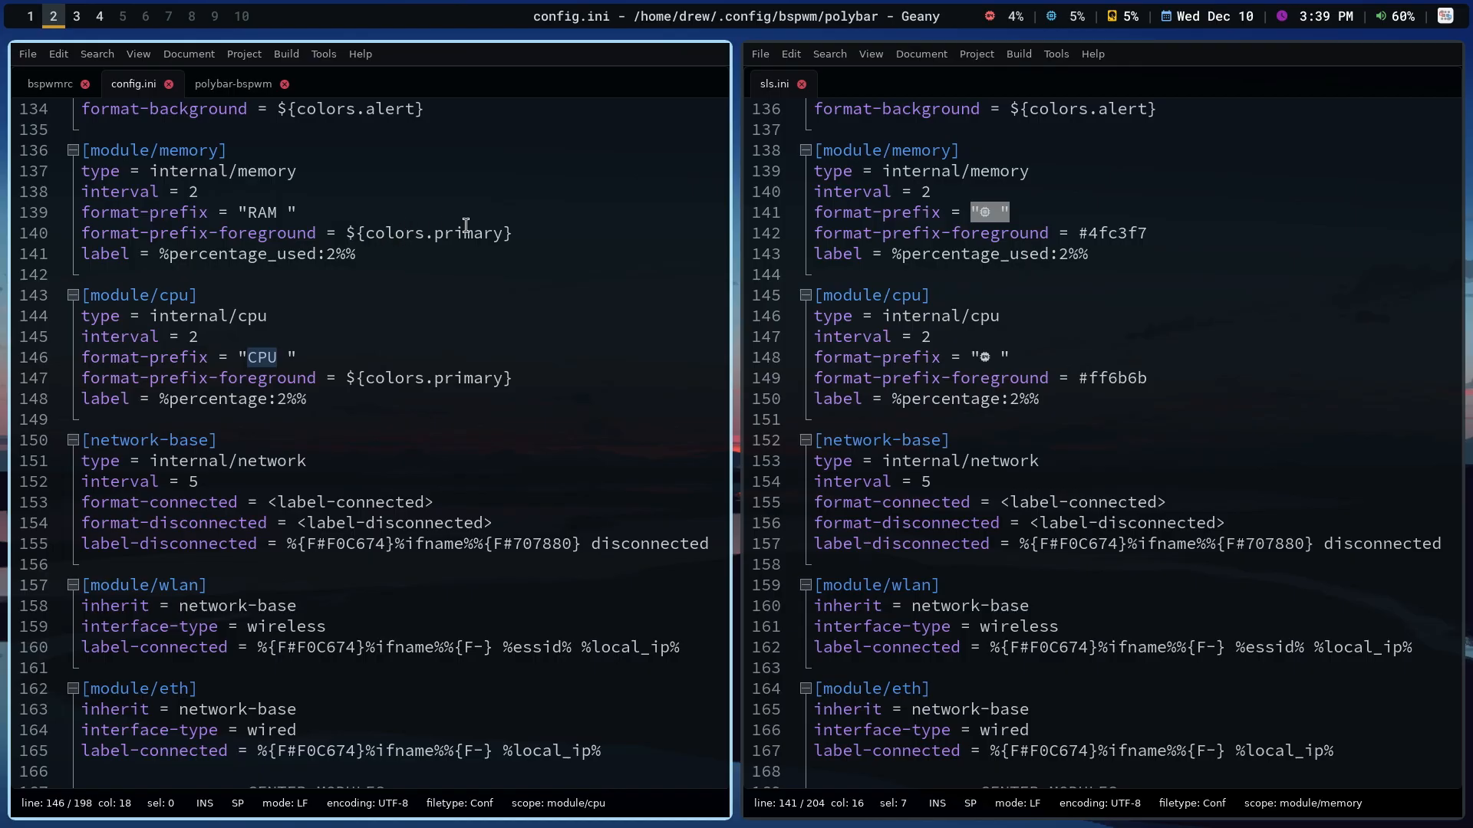
- Compare the primary prefix colour and memory module values between config.ini and sls.ini
double_click(467, 233)
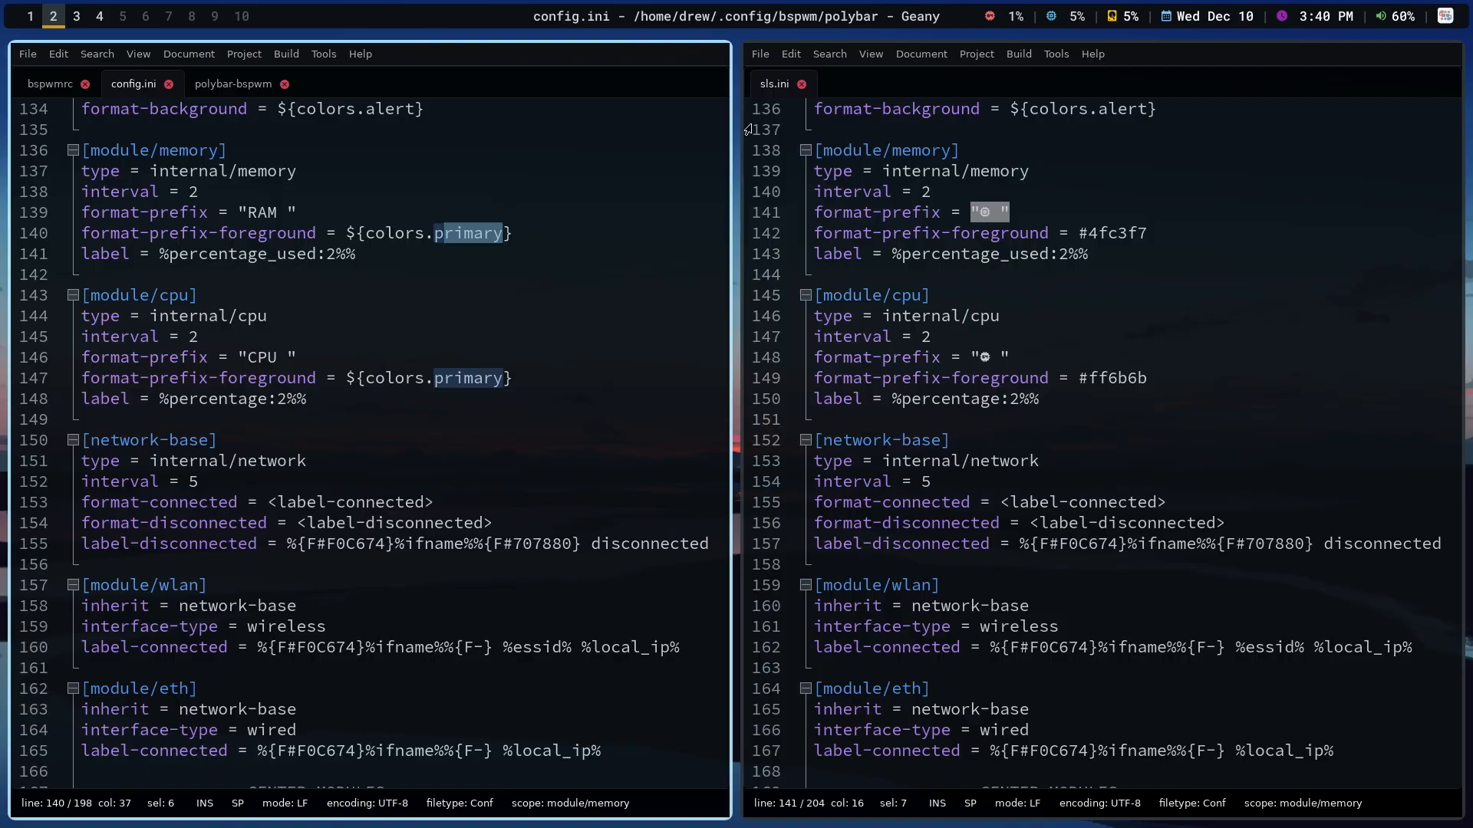
mouse_move(1242, 209)
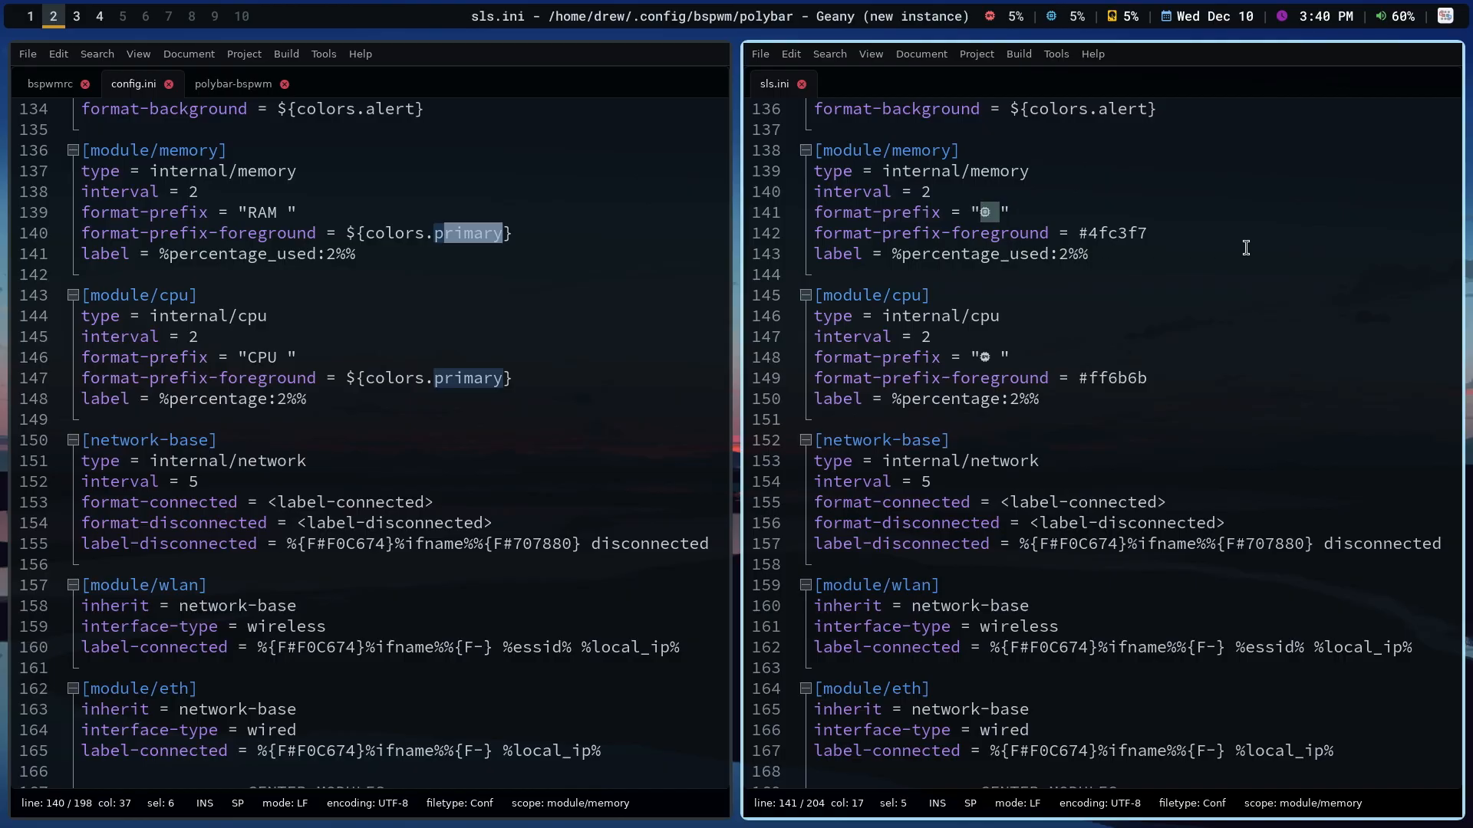
mouse_move(1016, 54)
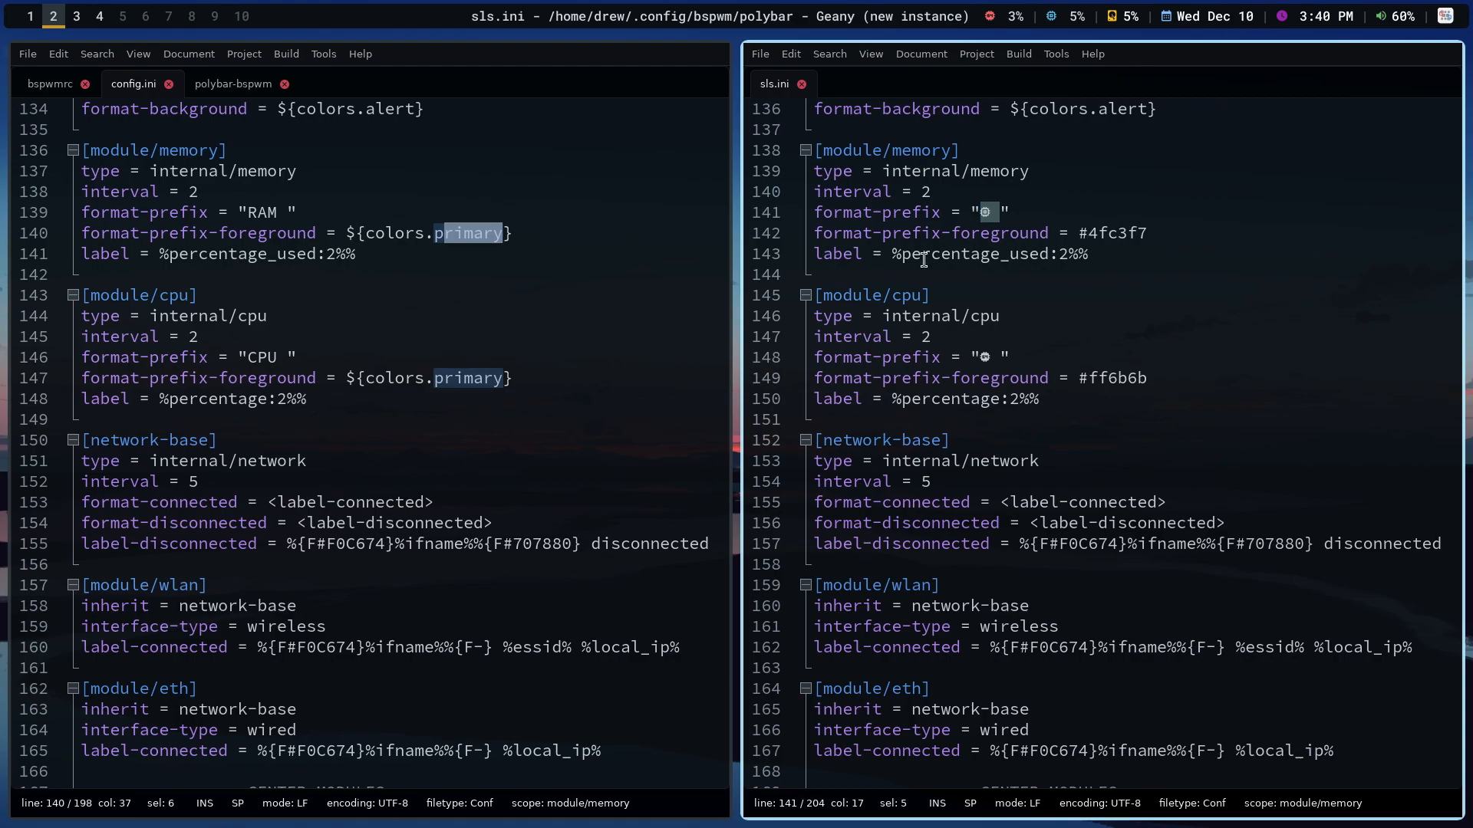
double_click(1118, 233)
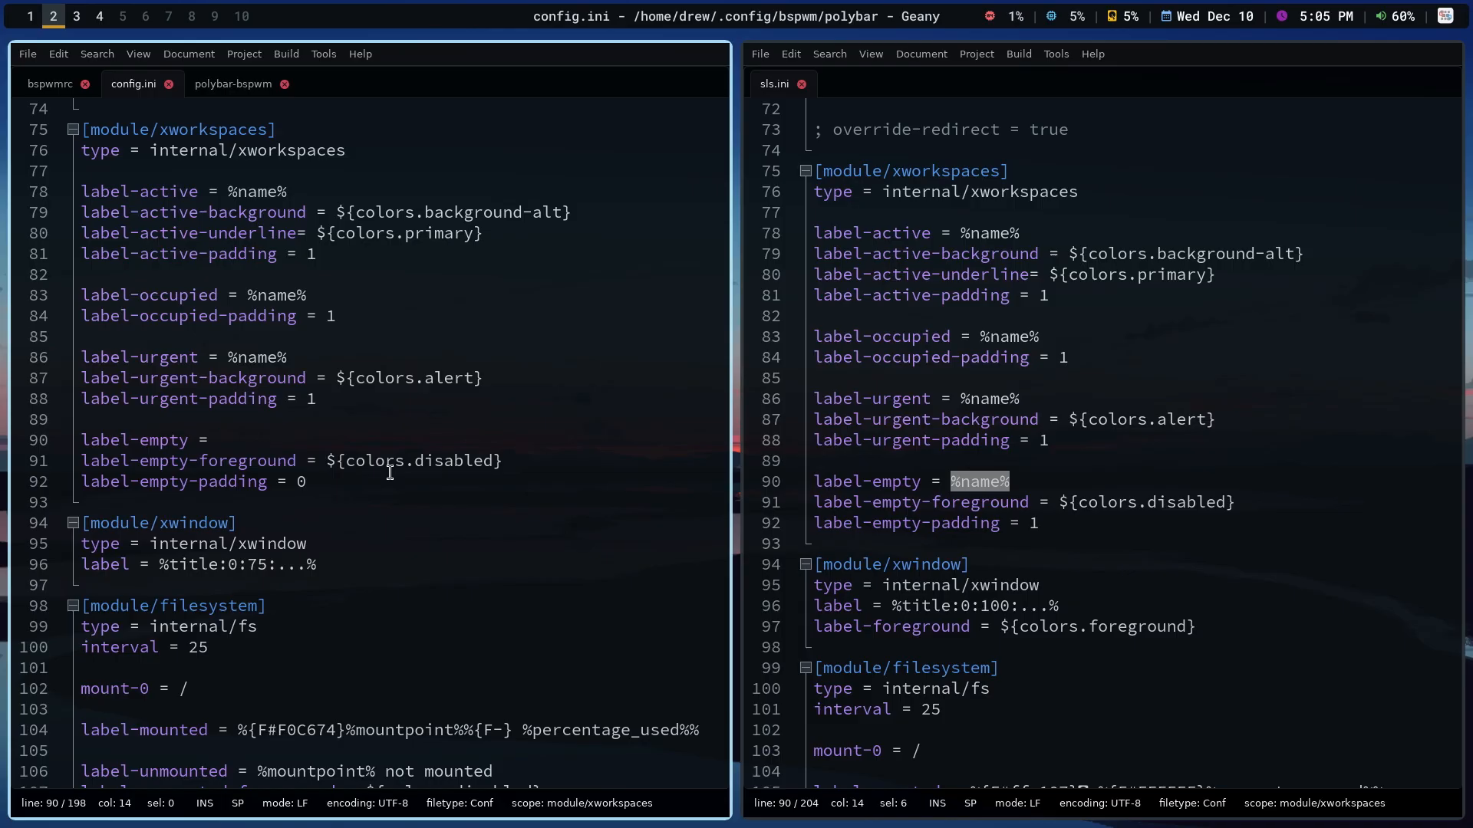
- Point the polybar-bspwm launch script at config.ini instead of sls.ini, save, and relaunch the bar
click(217, 439)
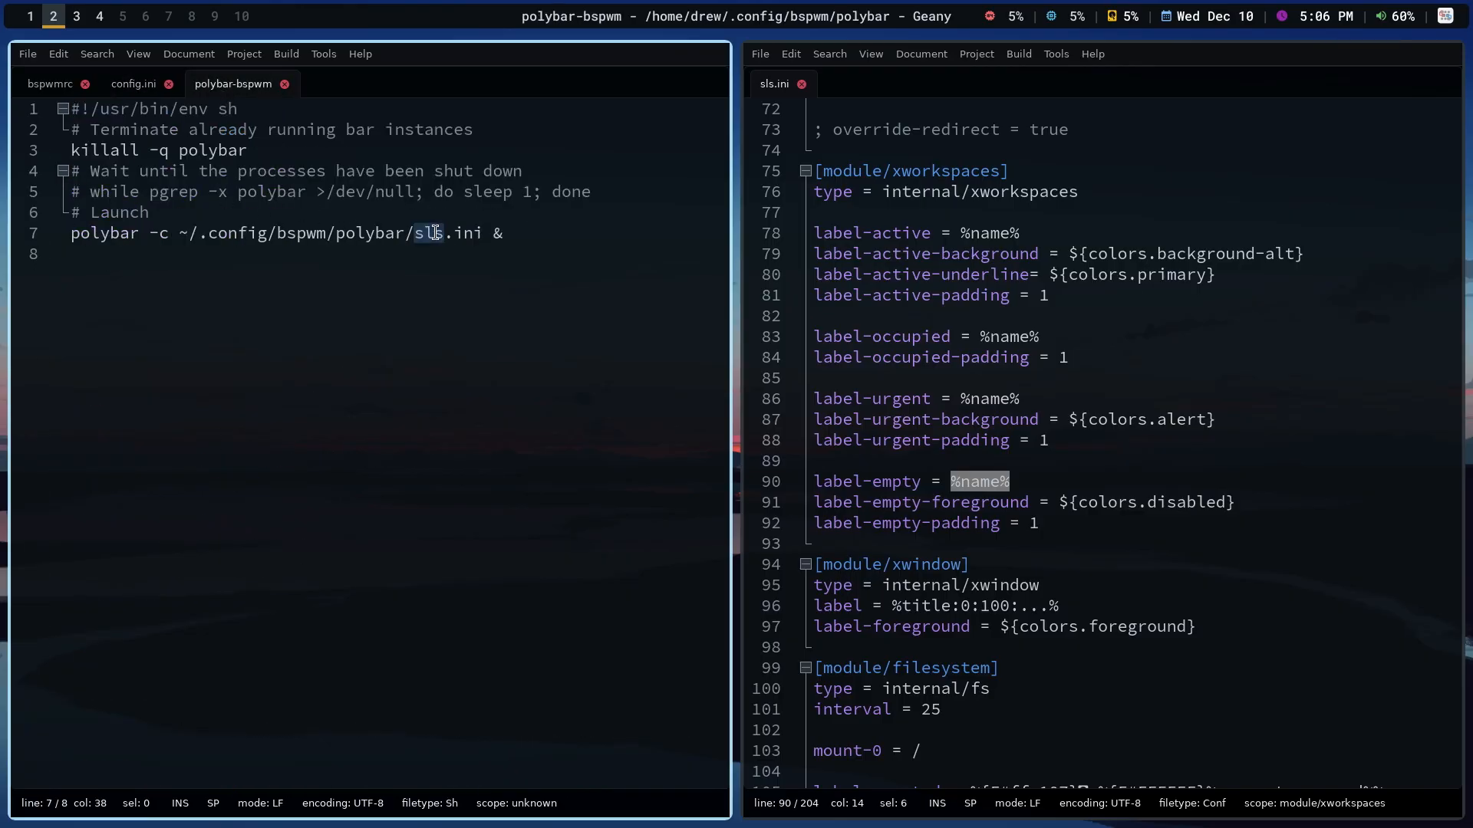
double_click(430, 234)
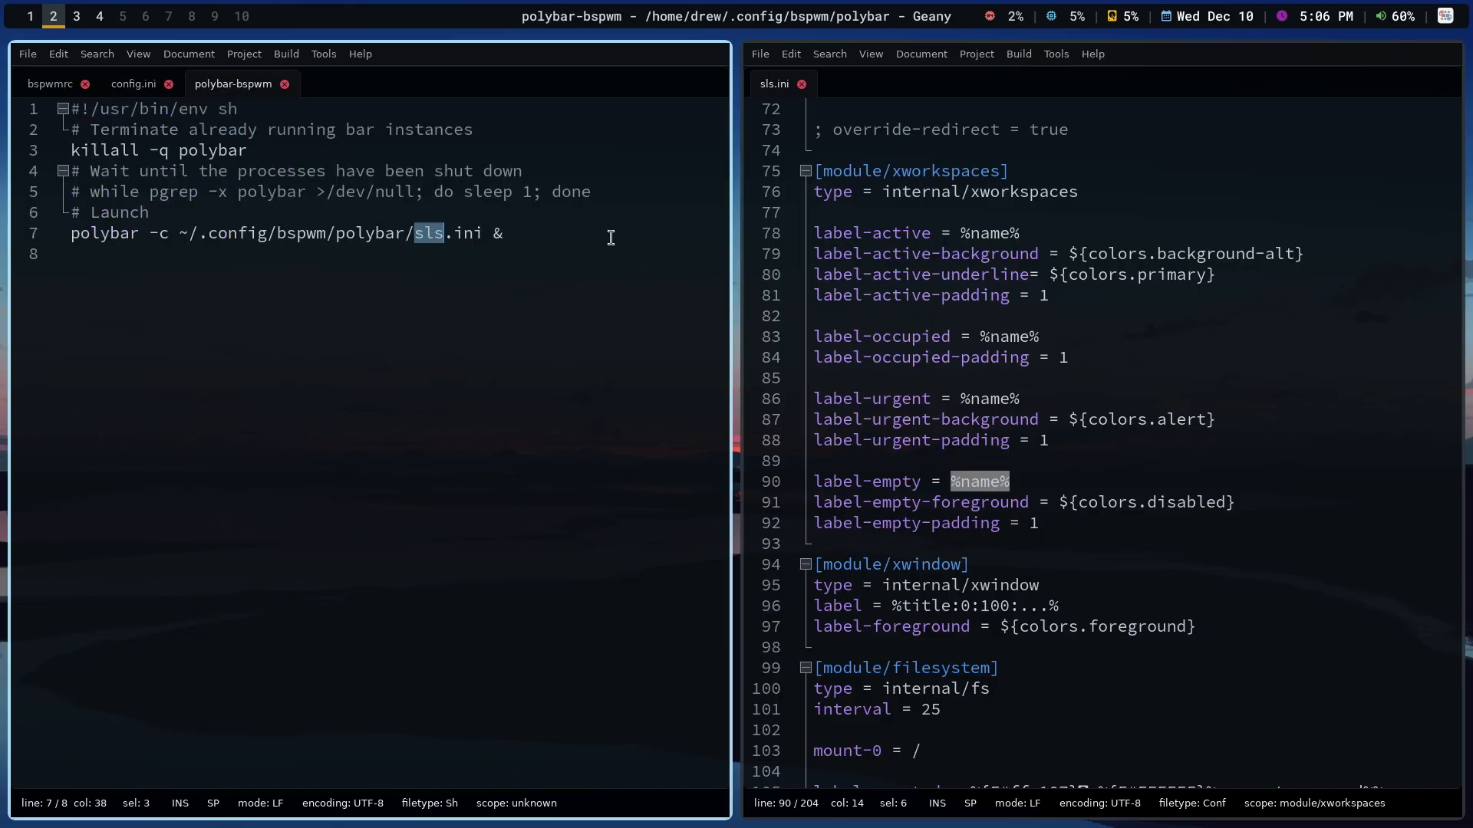
key(ctrl+z)
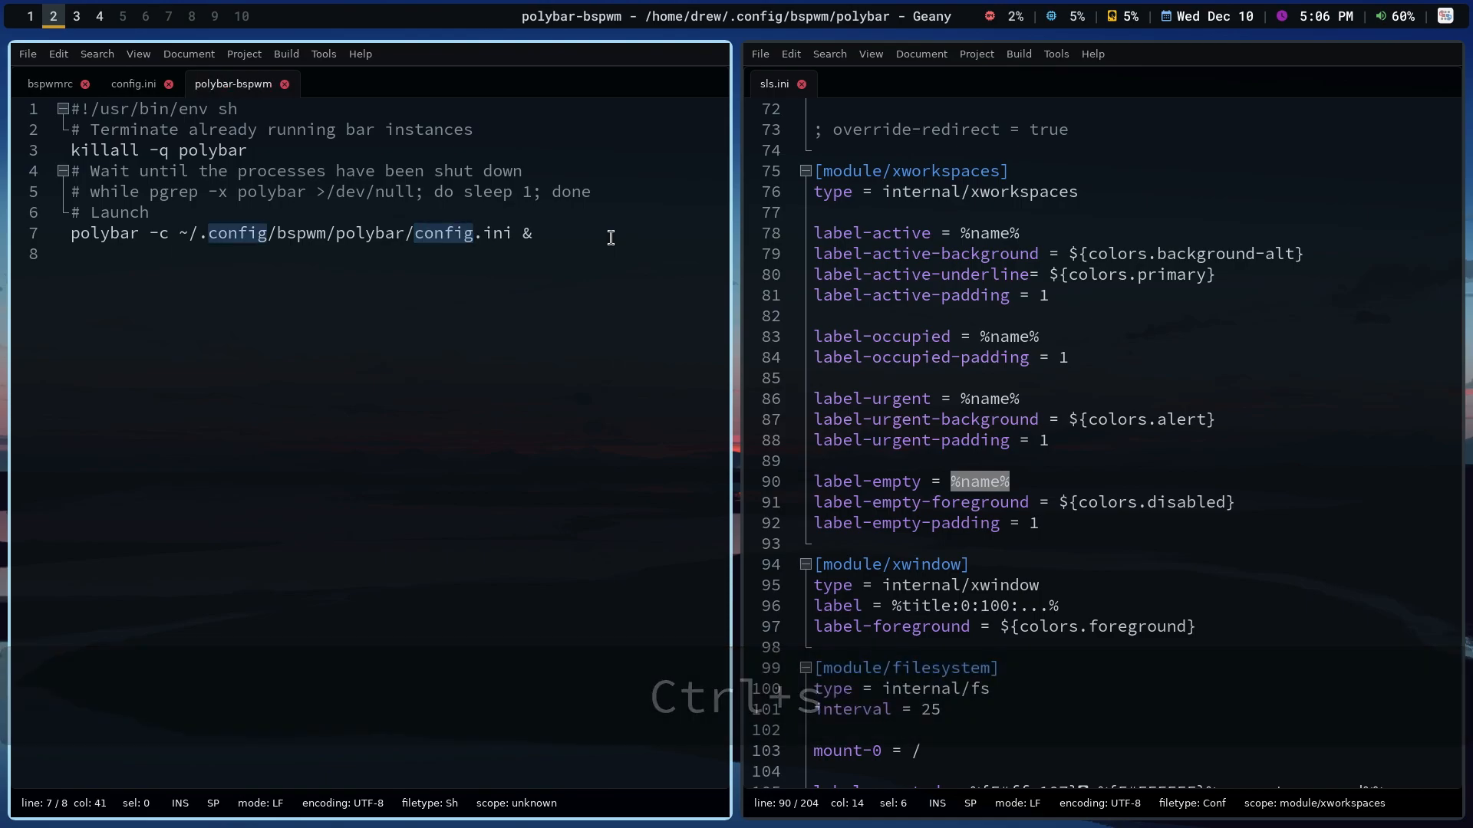
key(Super+Shift+R)
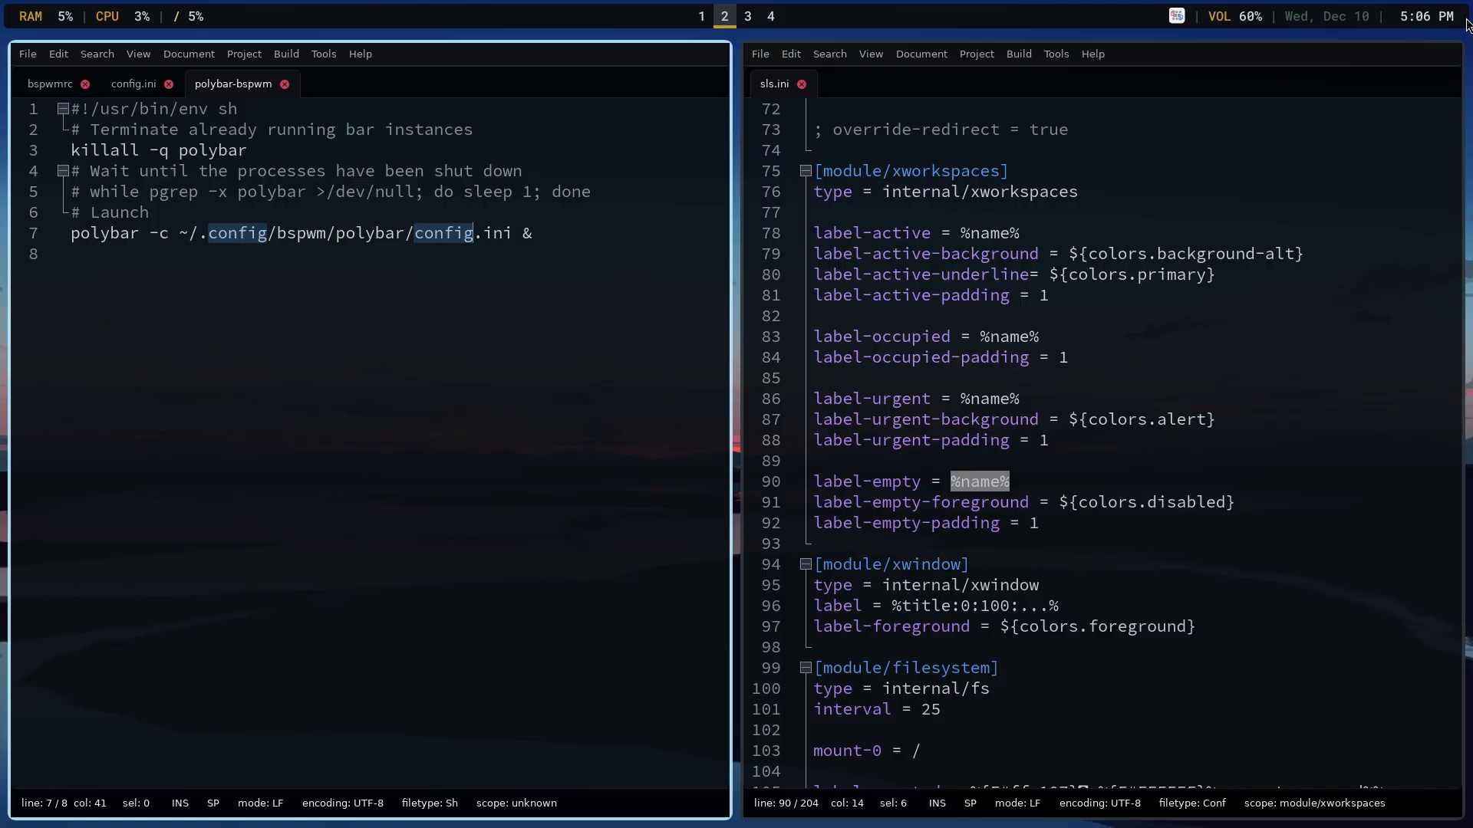
mouse_move(265, 473)
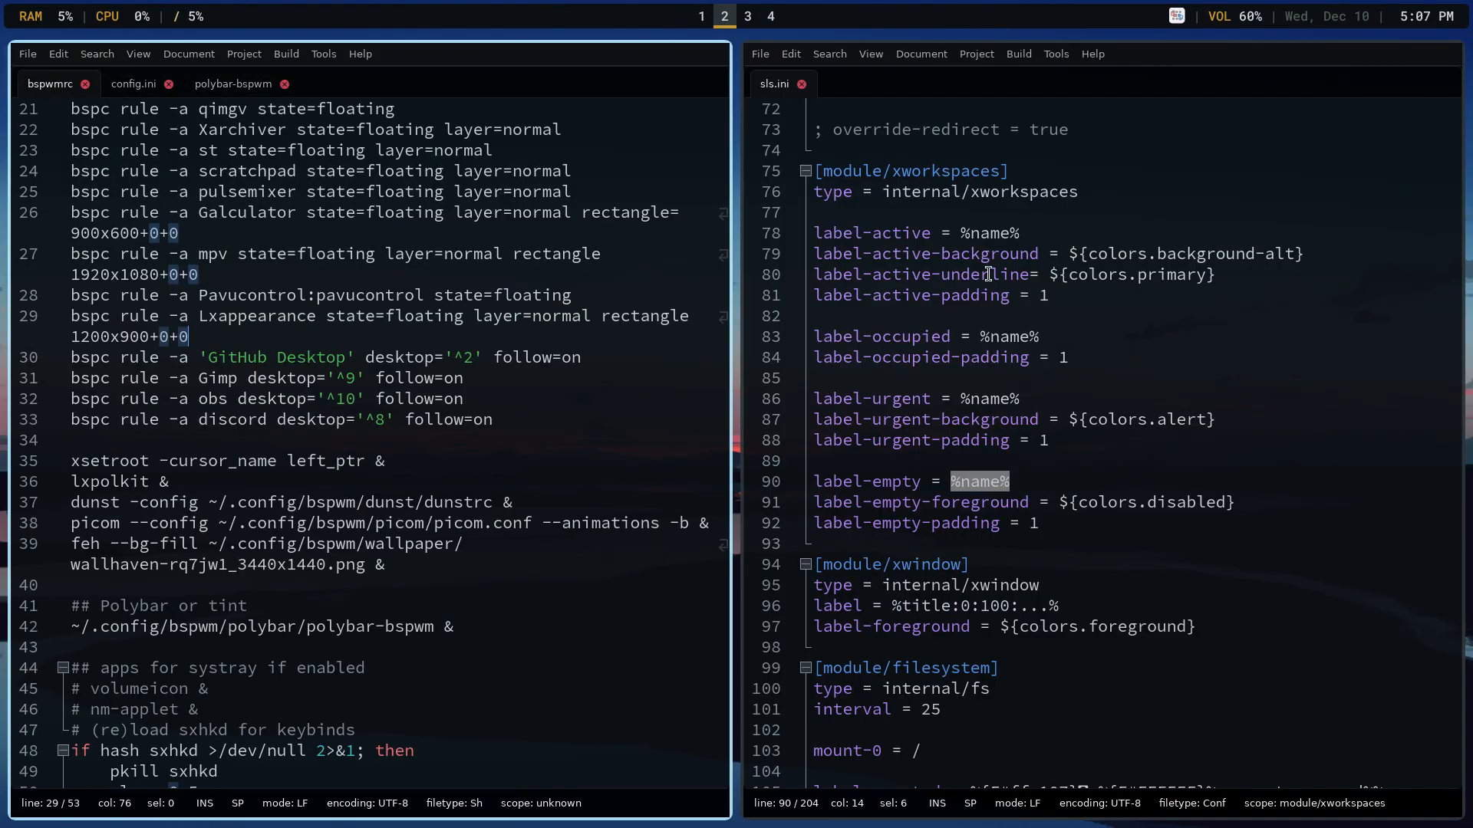
- Return to the slides and highlight the example script path on Custom Script Modules
click(700, 16)
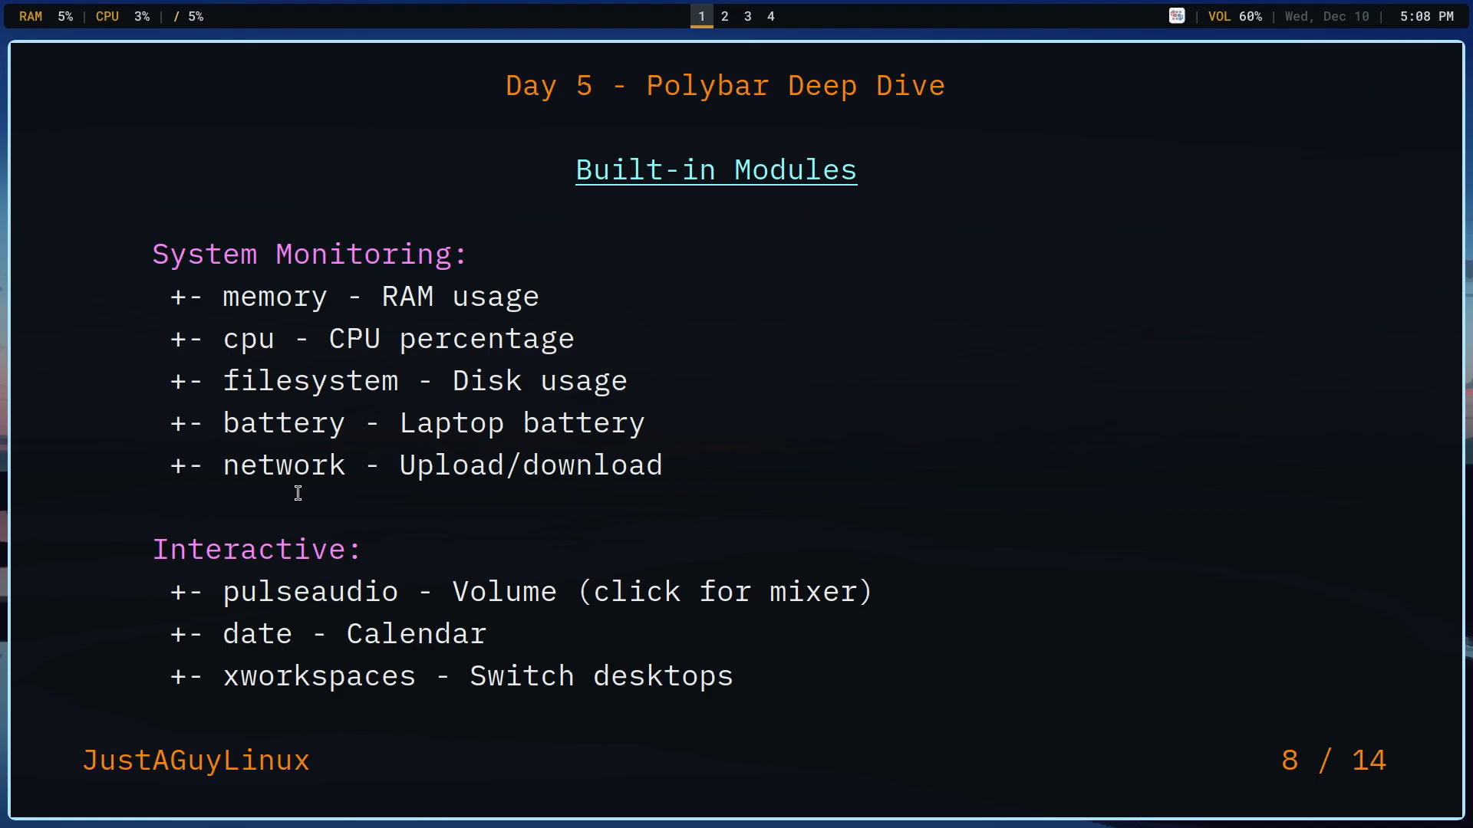
mouse_move(322, 639)
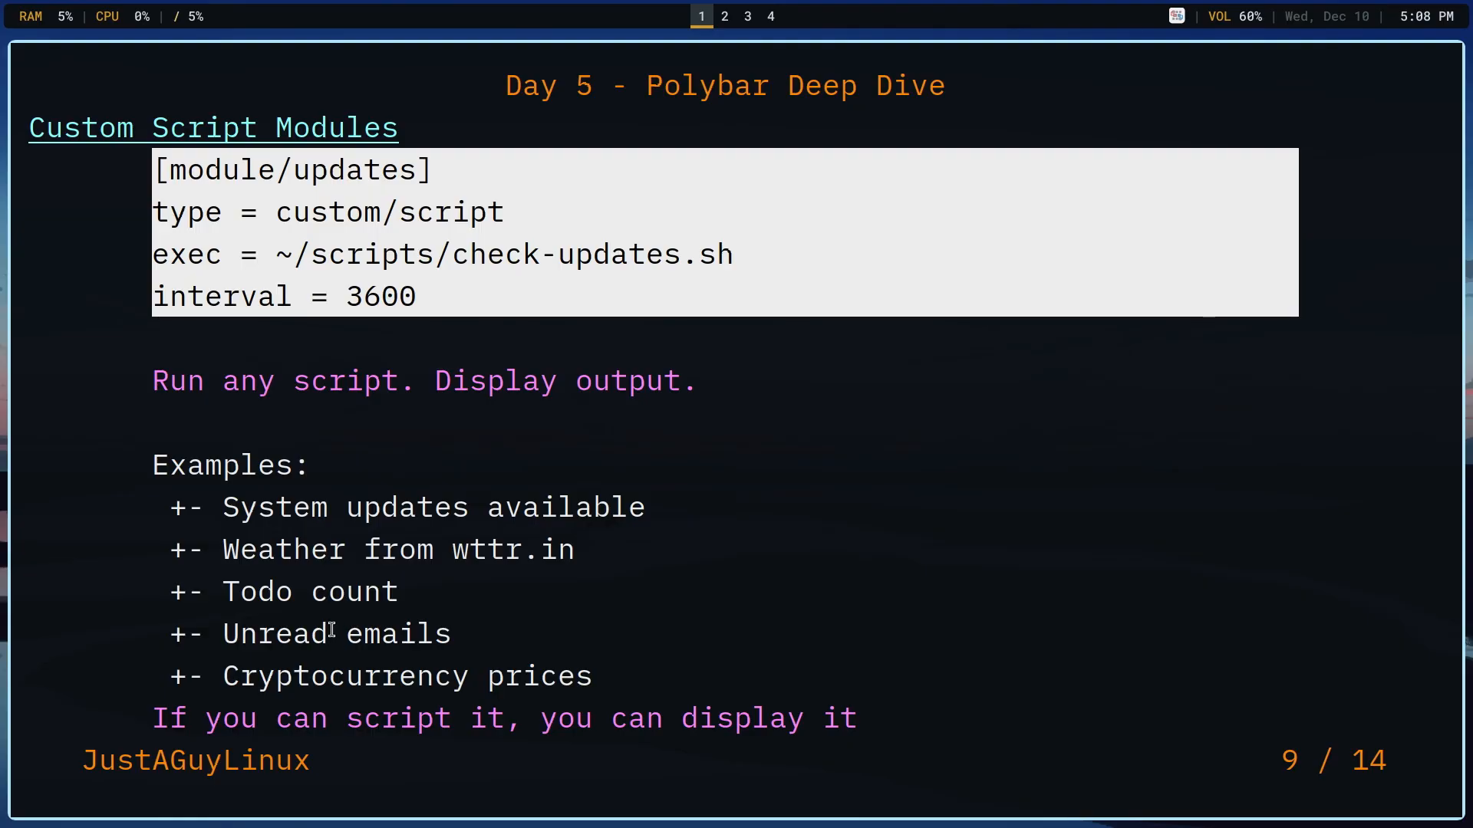
drag(310, 254, 734, 254)
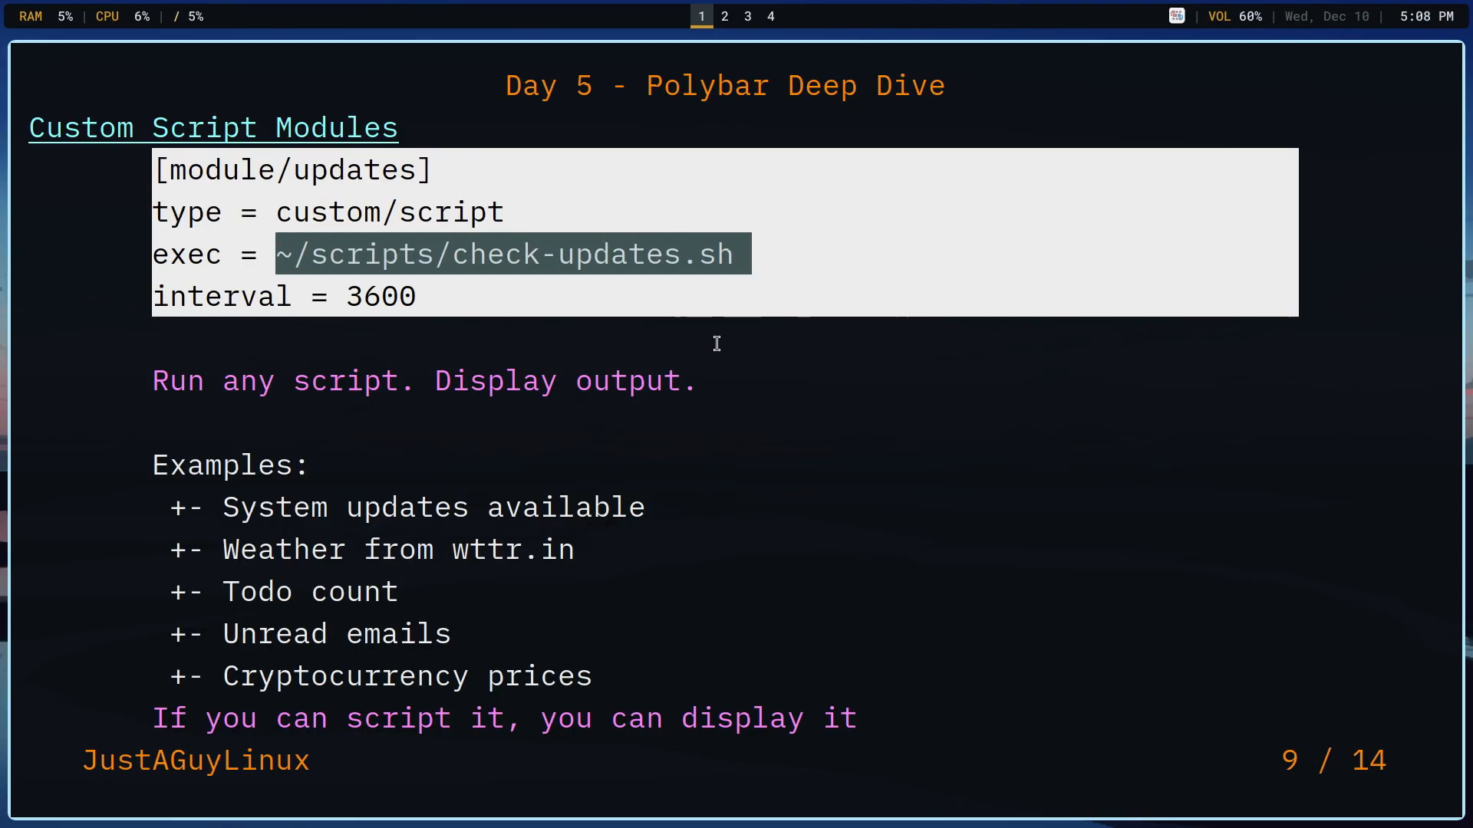
mouse_move(675, 403)
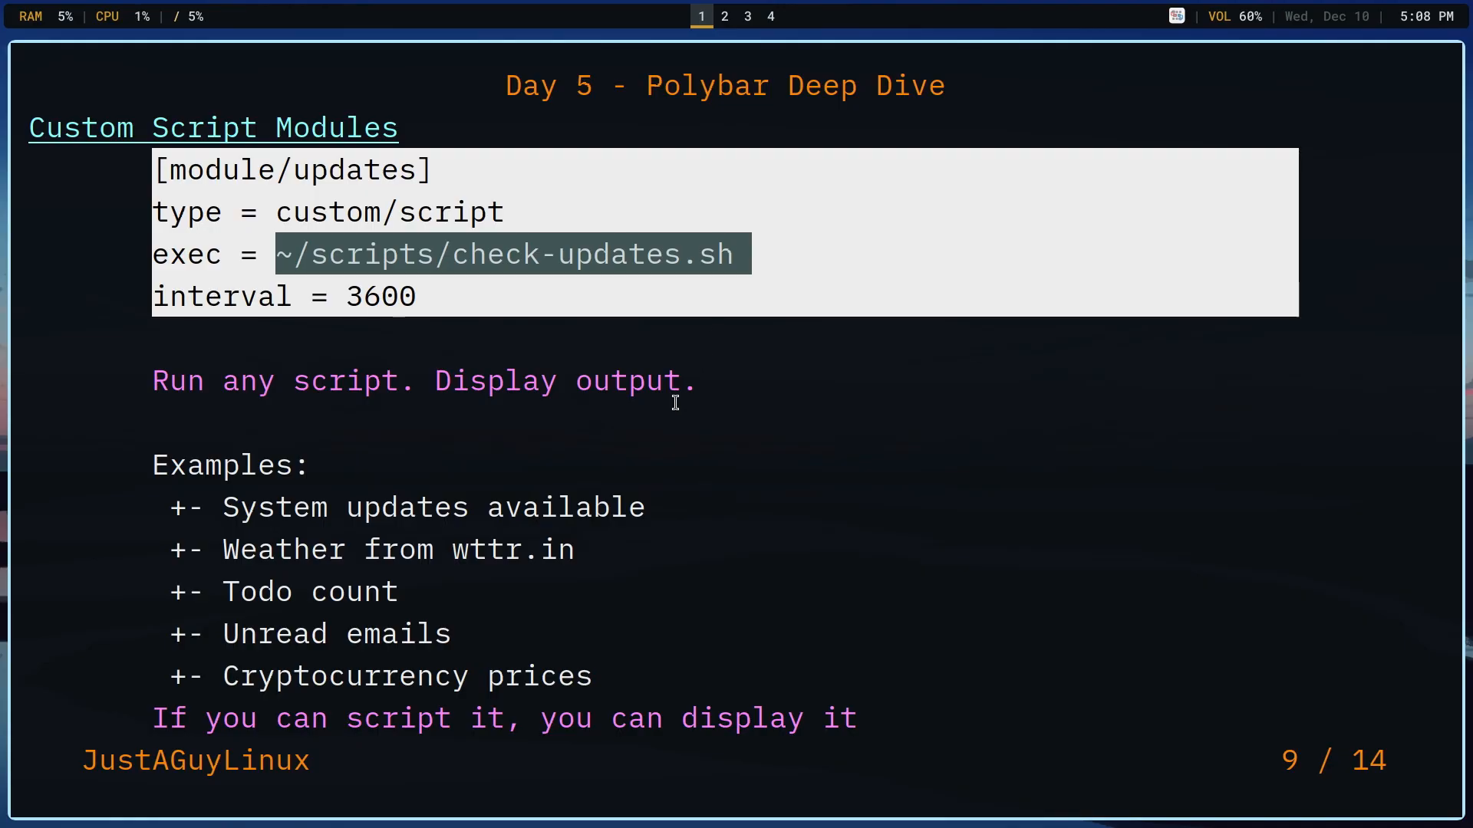
mouse_move(784, 456)
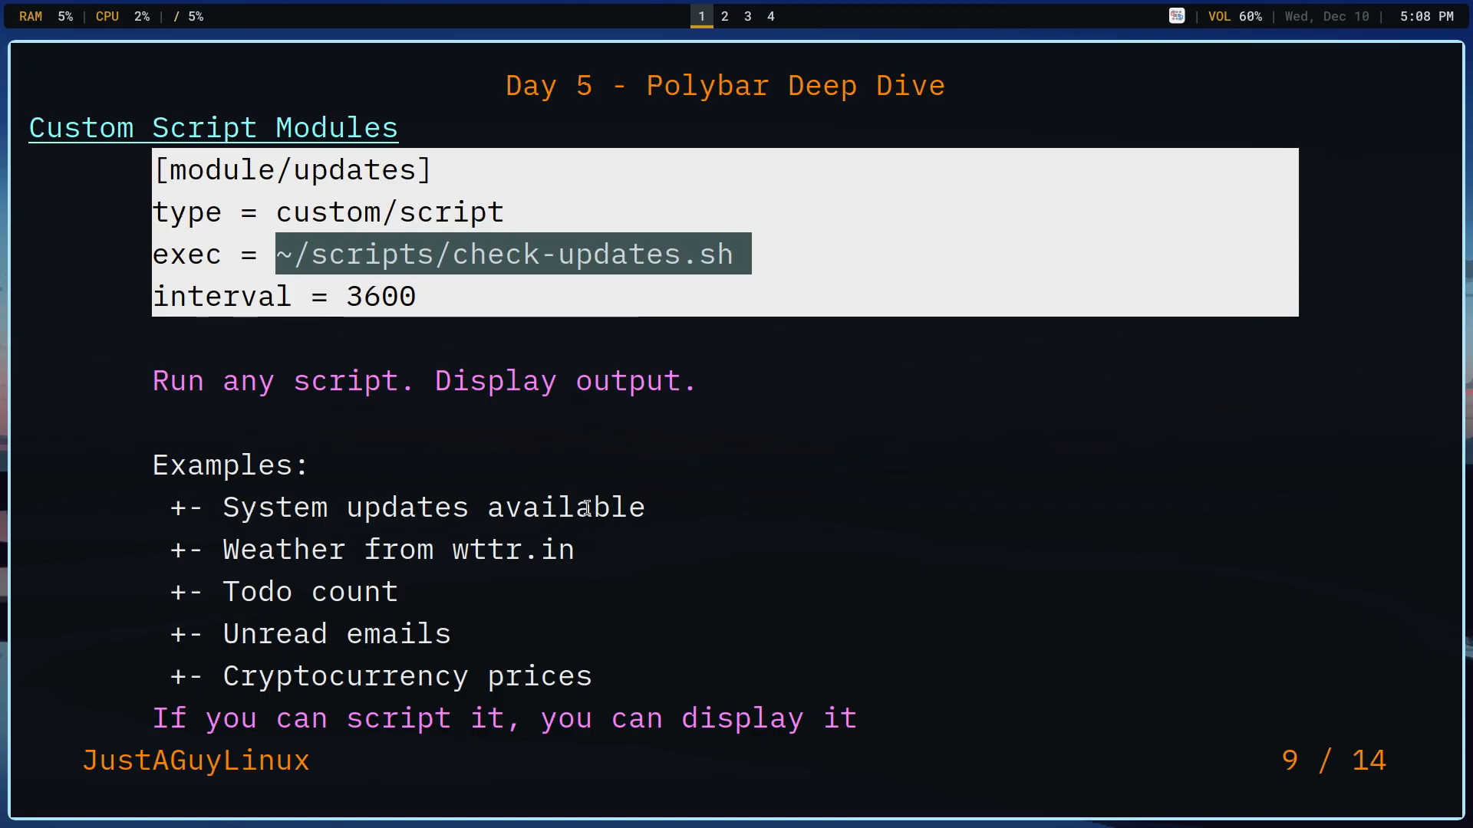
mouse_move(357, 641)
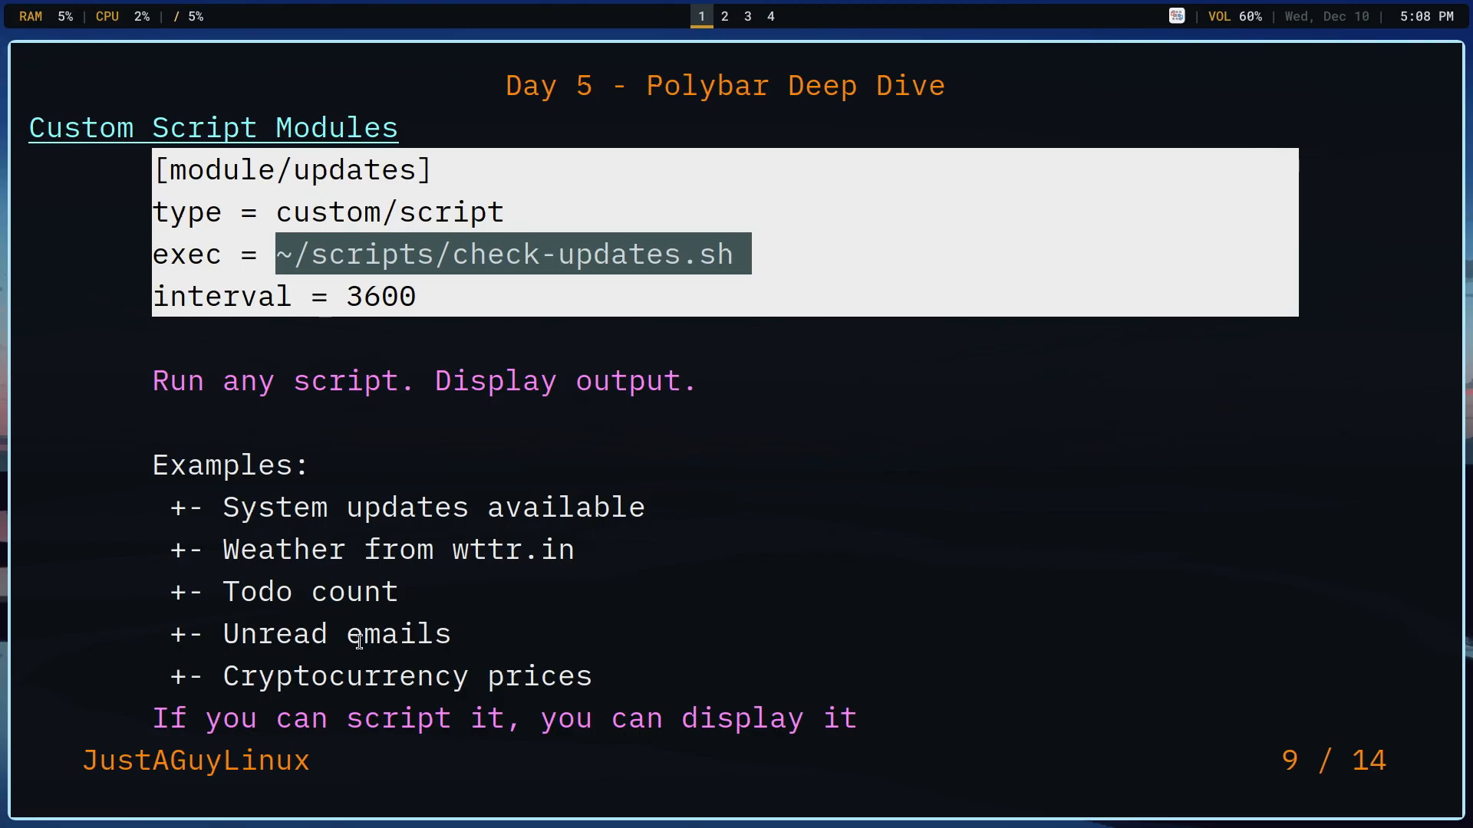
mouse_move(617, 675)
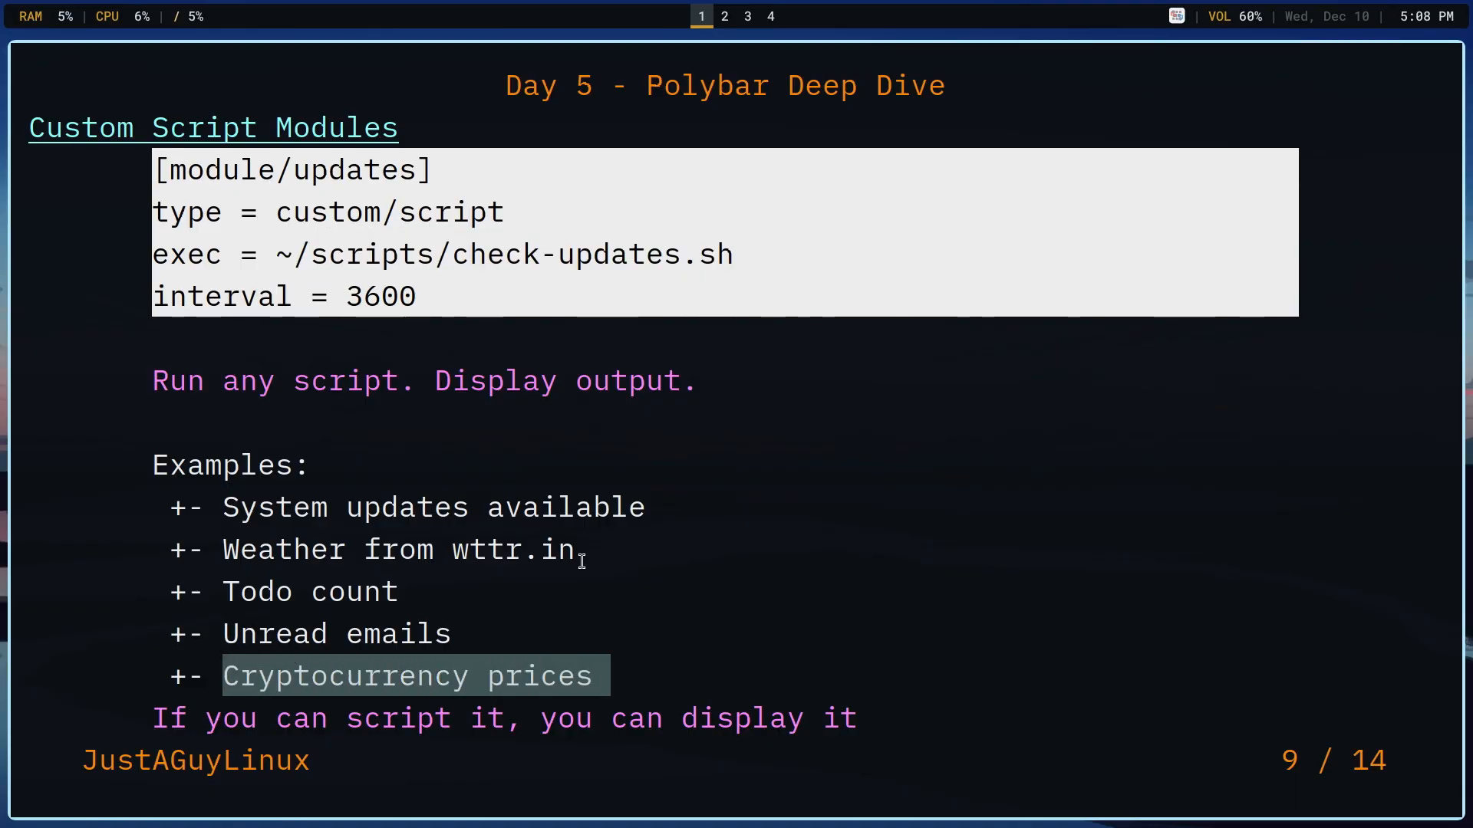
mouse_move(628, 572)
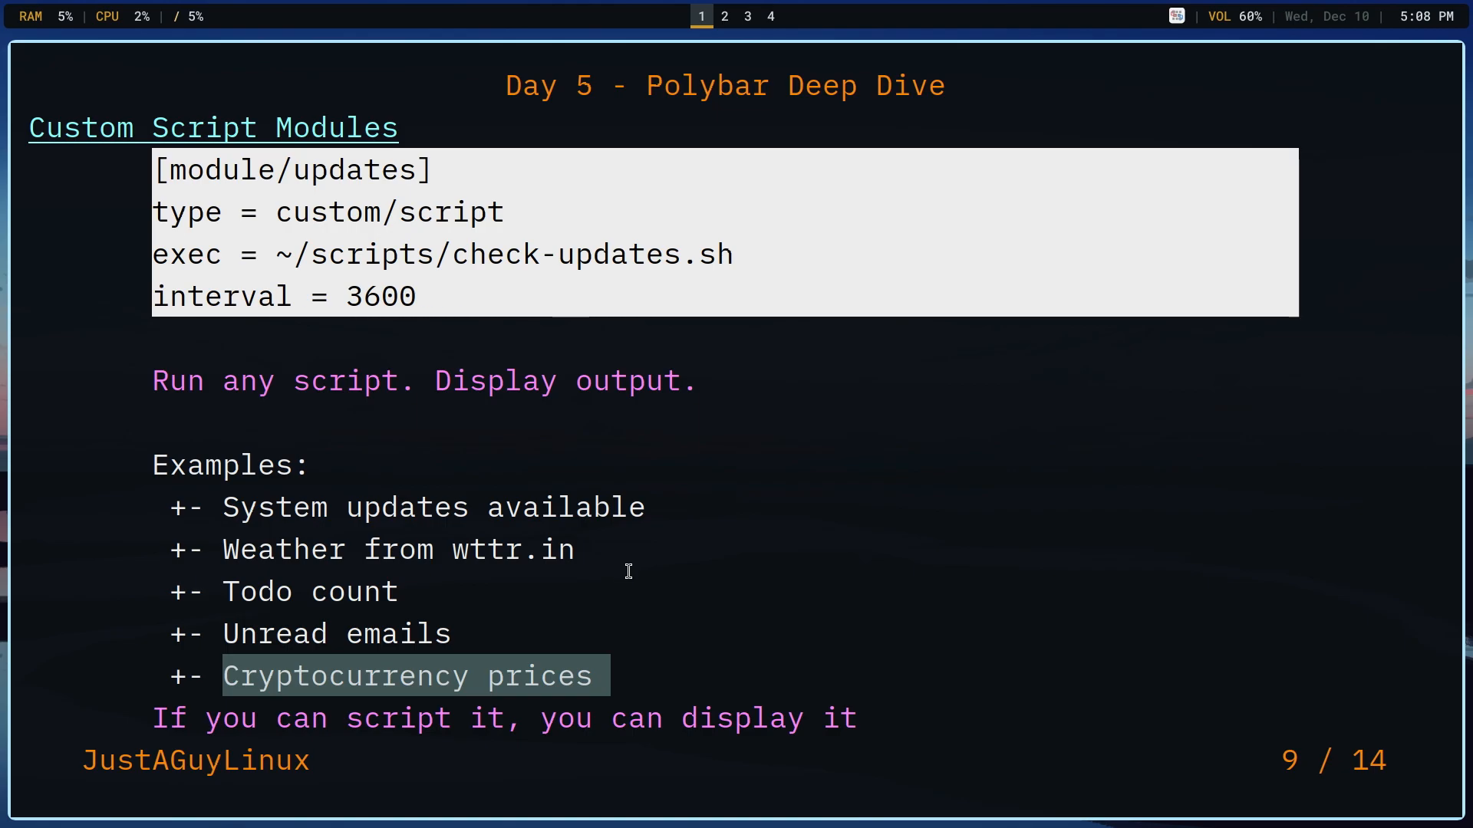
mouse_move(635, 588)
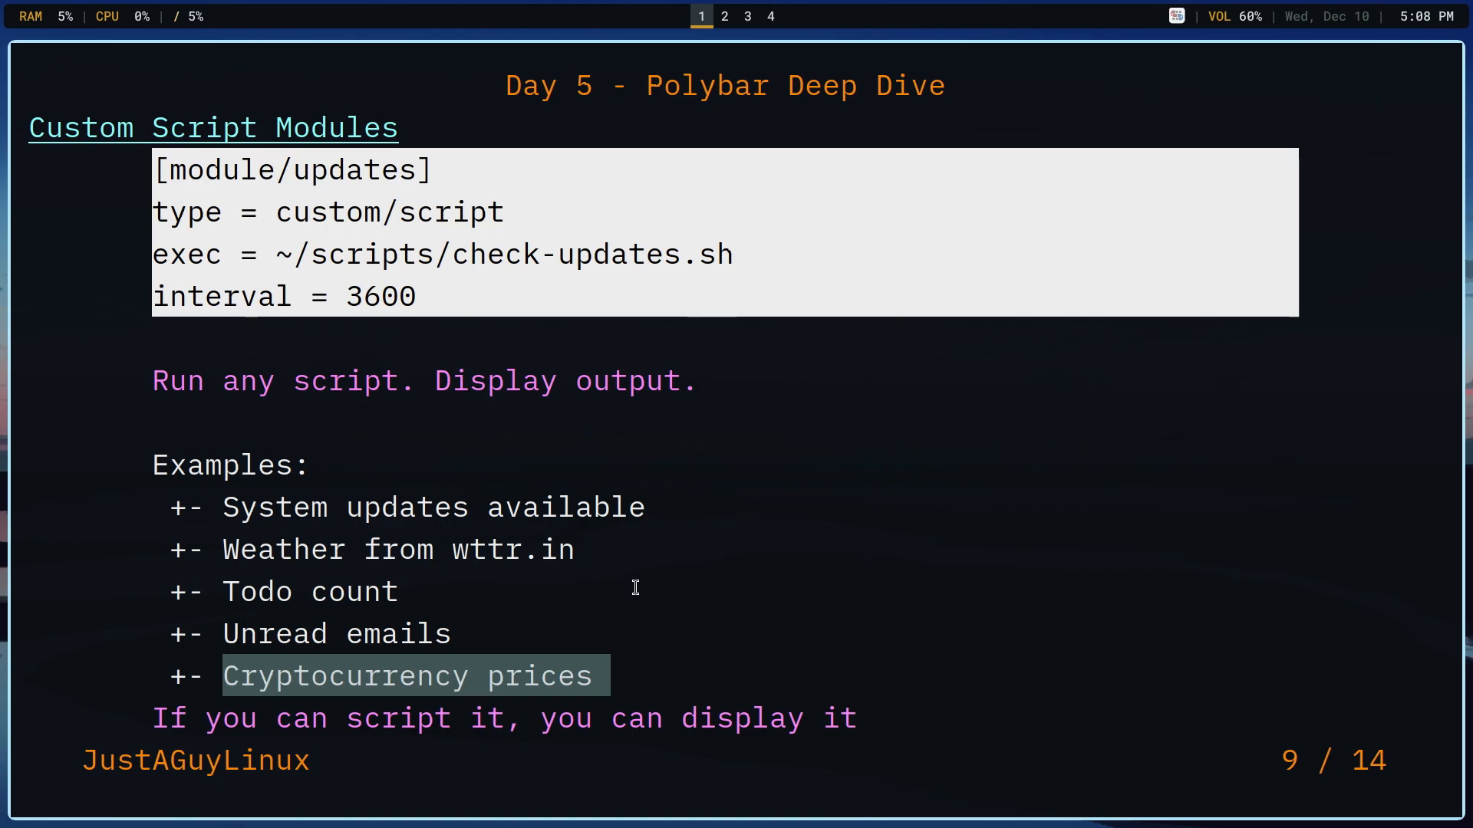
mouse_move(630, 593)
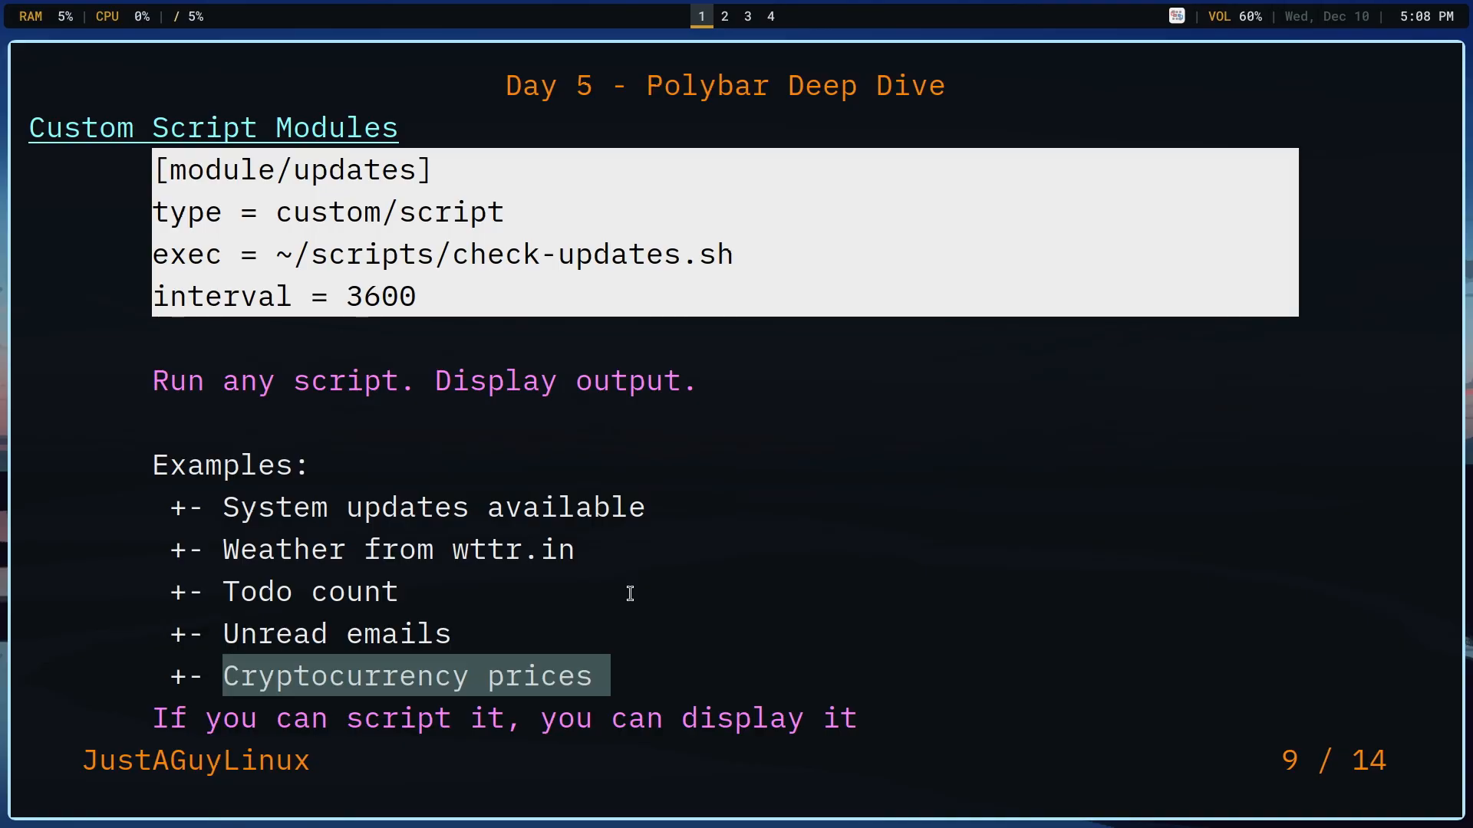
mouse_move(633, 599)
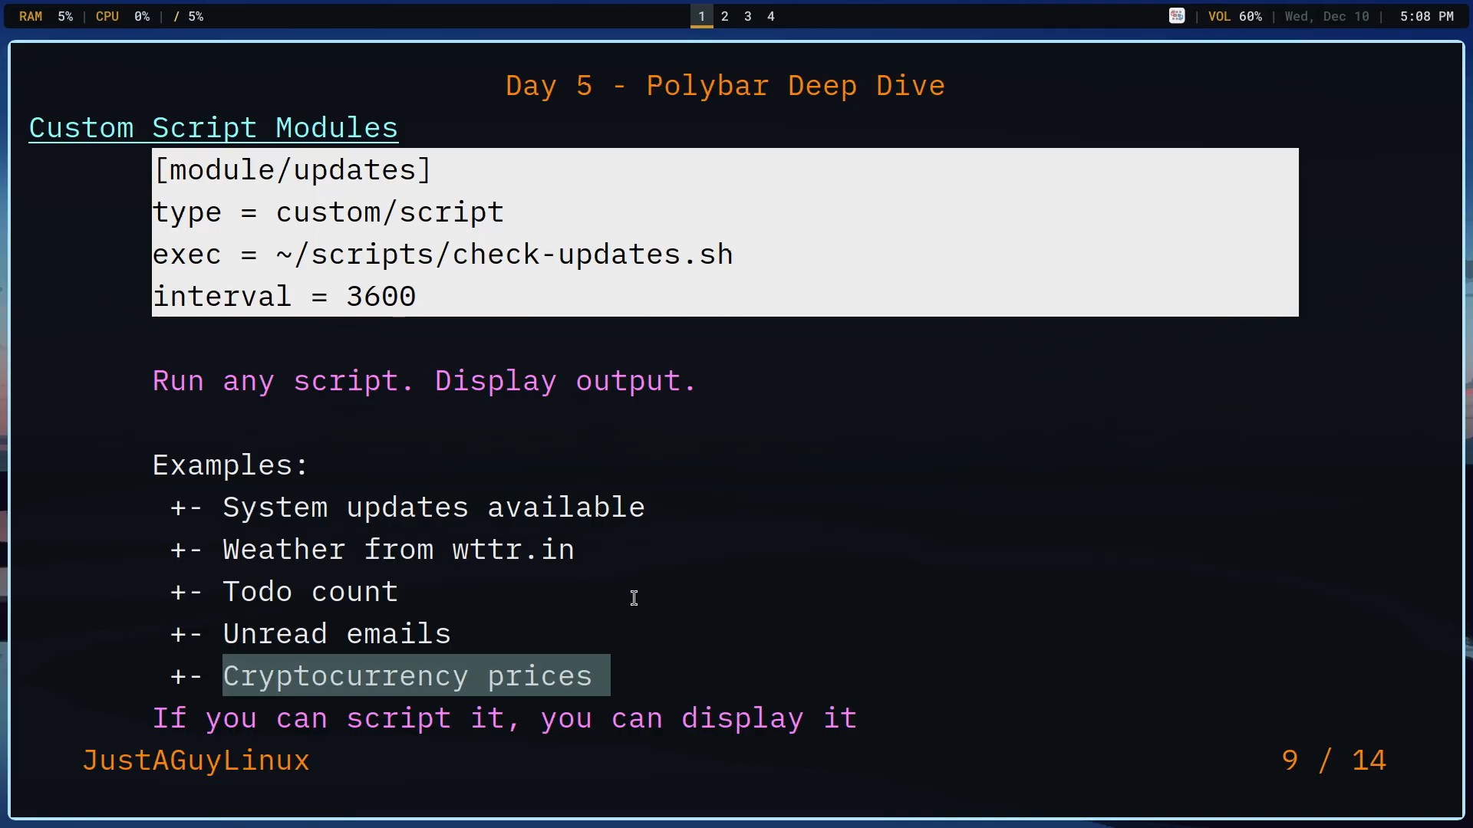
mouse_move(643, 552)
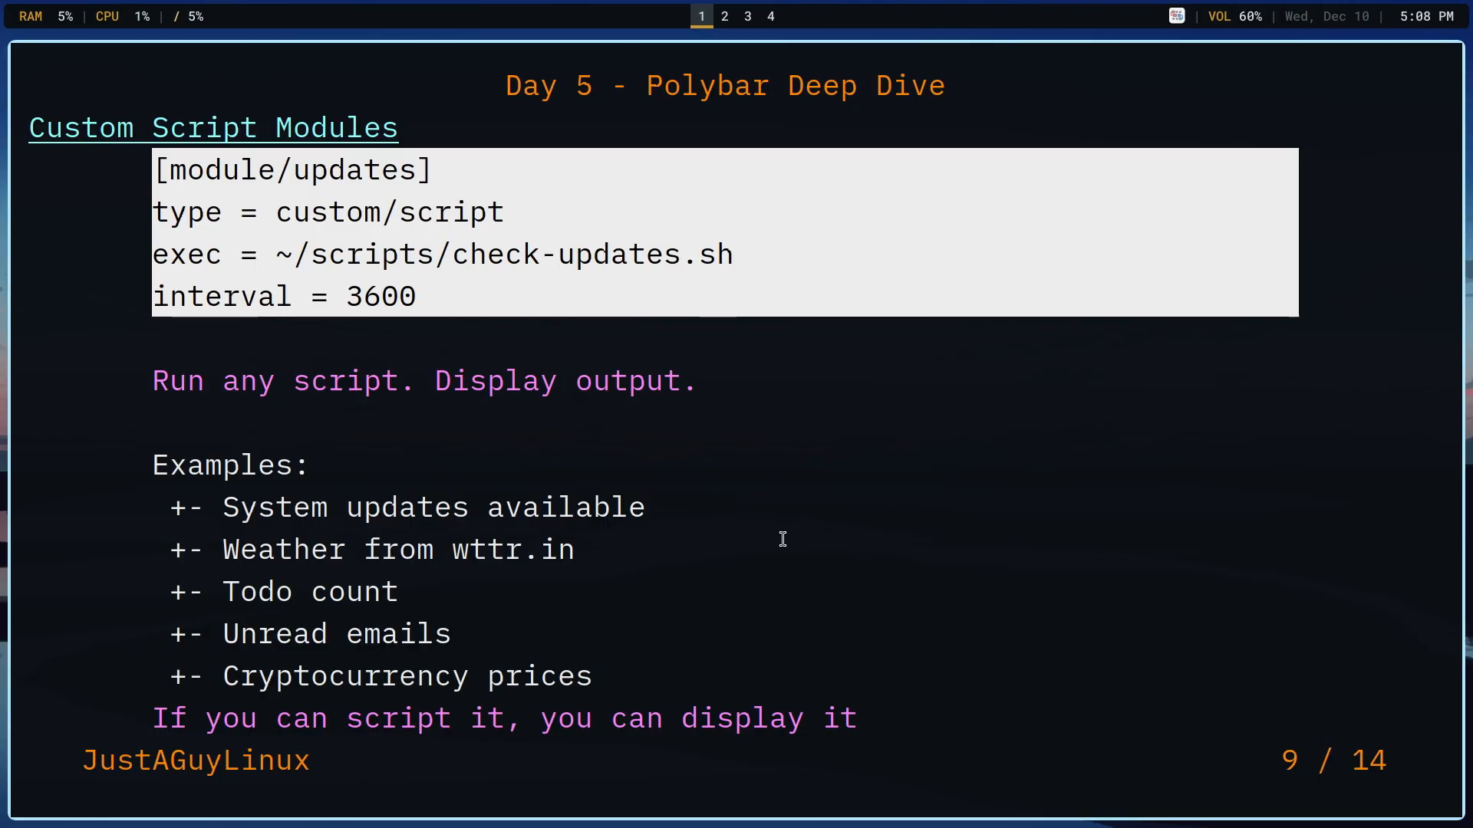
- Show bspwm's scripts folder of eight scripts in Thunar, then return to the slides
click(747, 16)
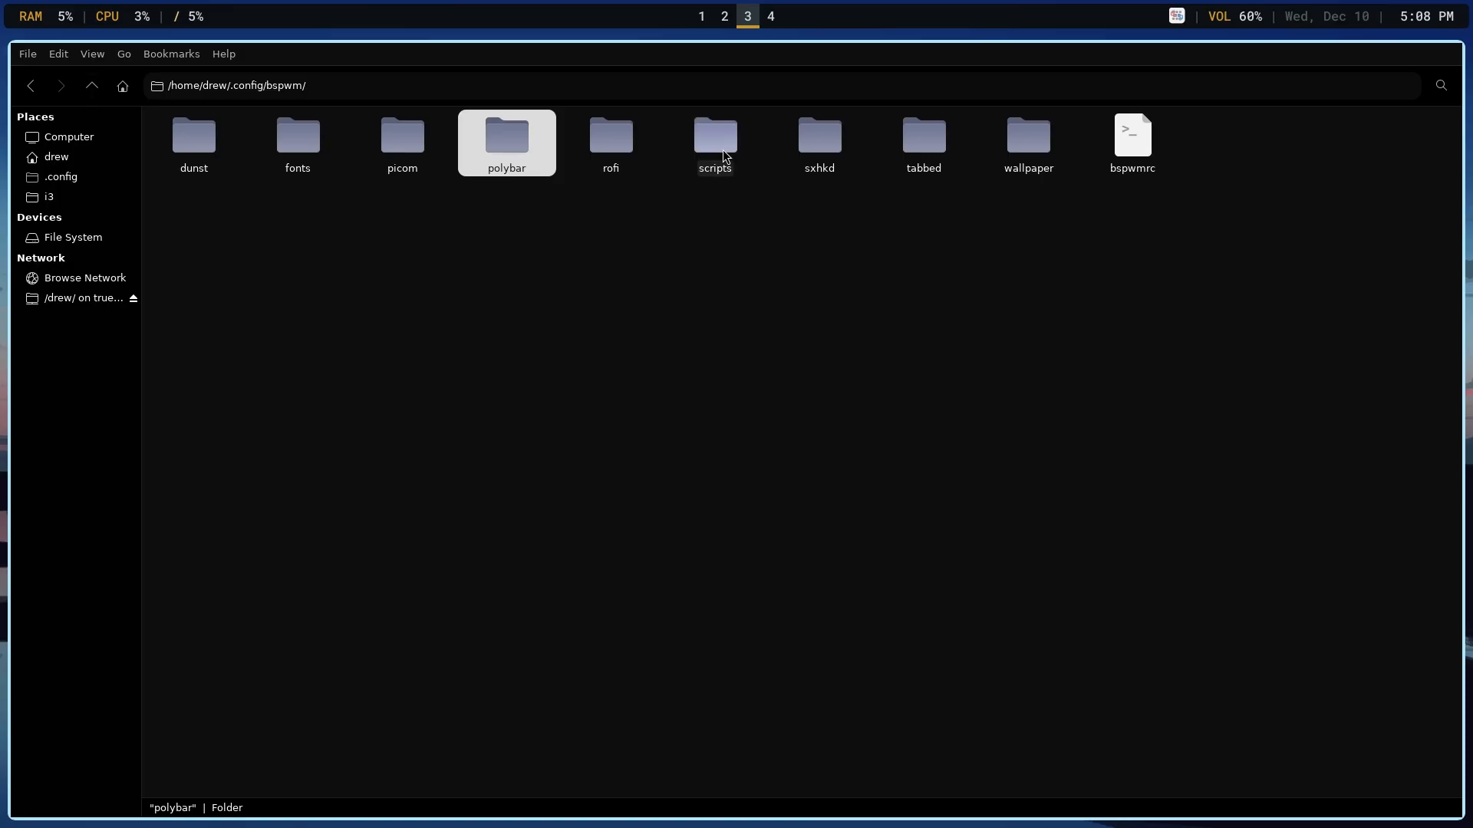
double_click(714, 141)
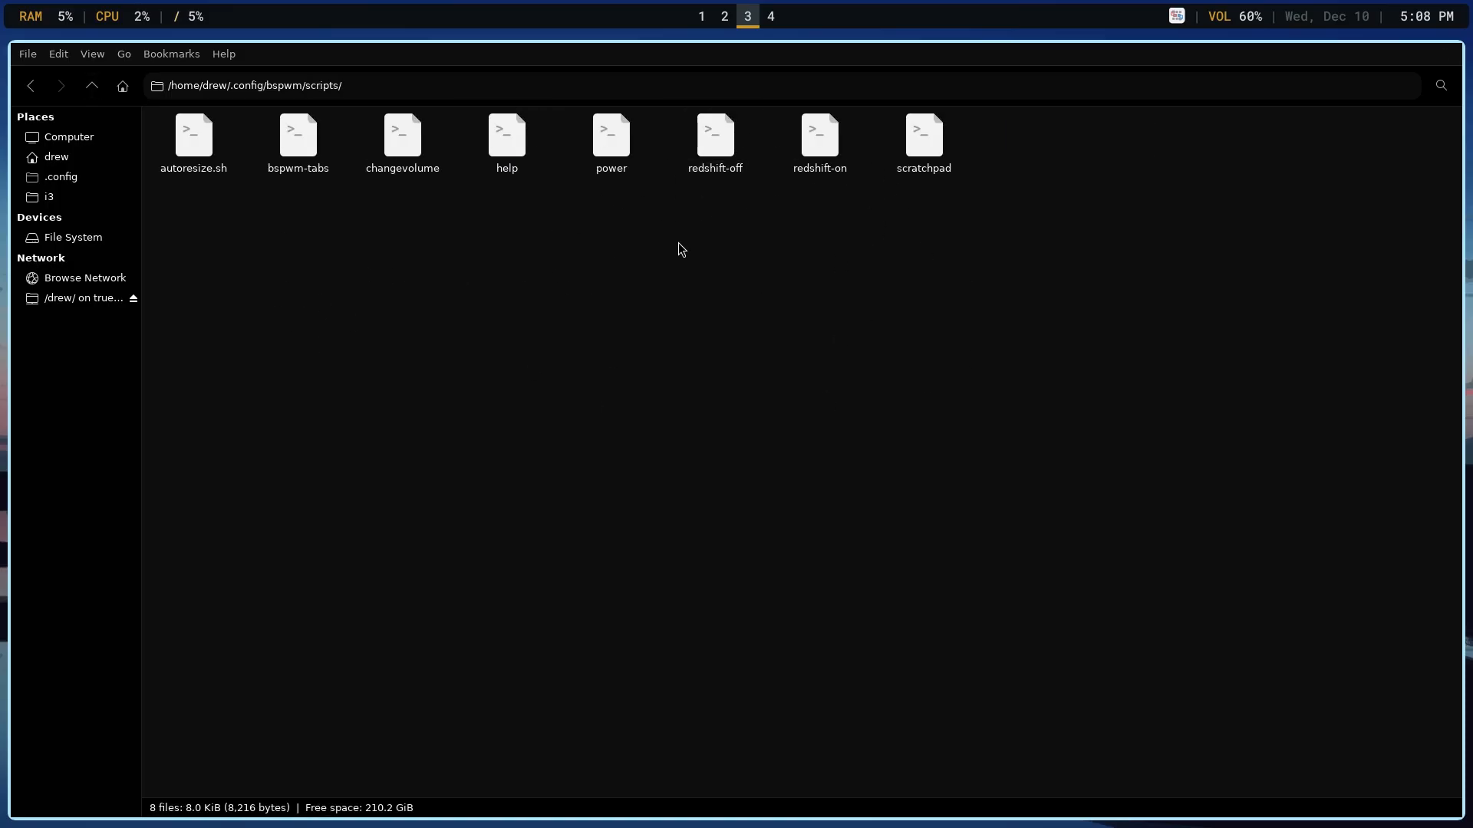
click(193, 141)
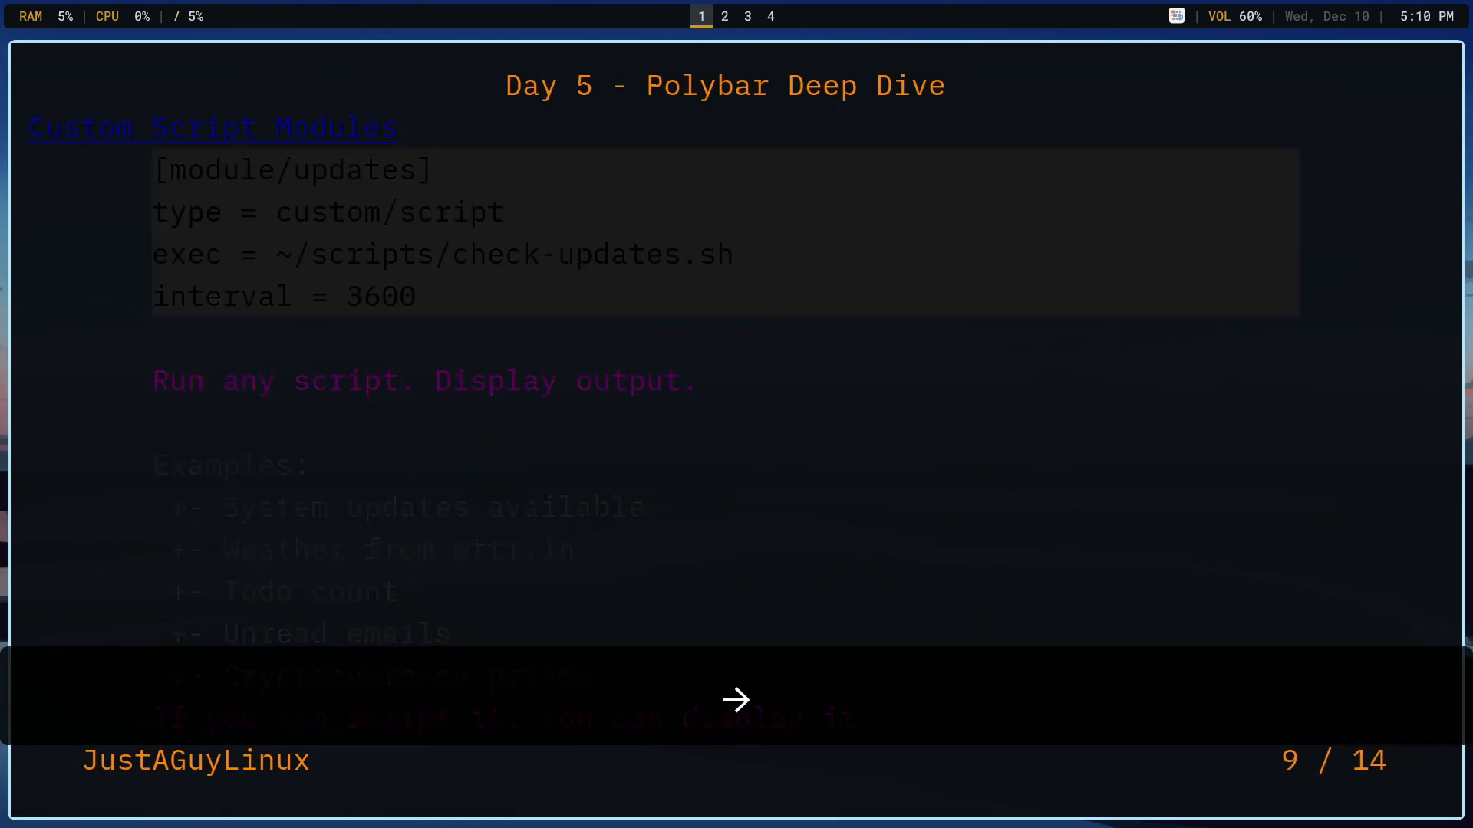
- Advance the presentation through Color Theming to slide 12, Why It Works Everywhere
click(735, 699)
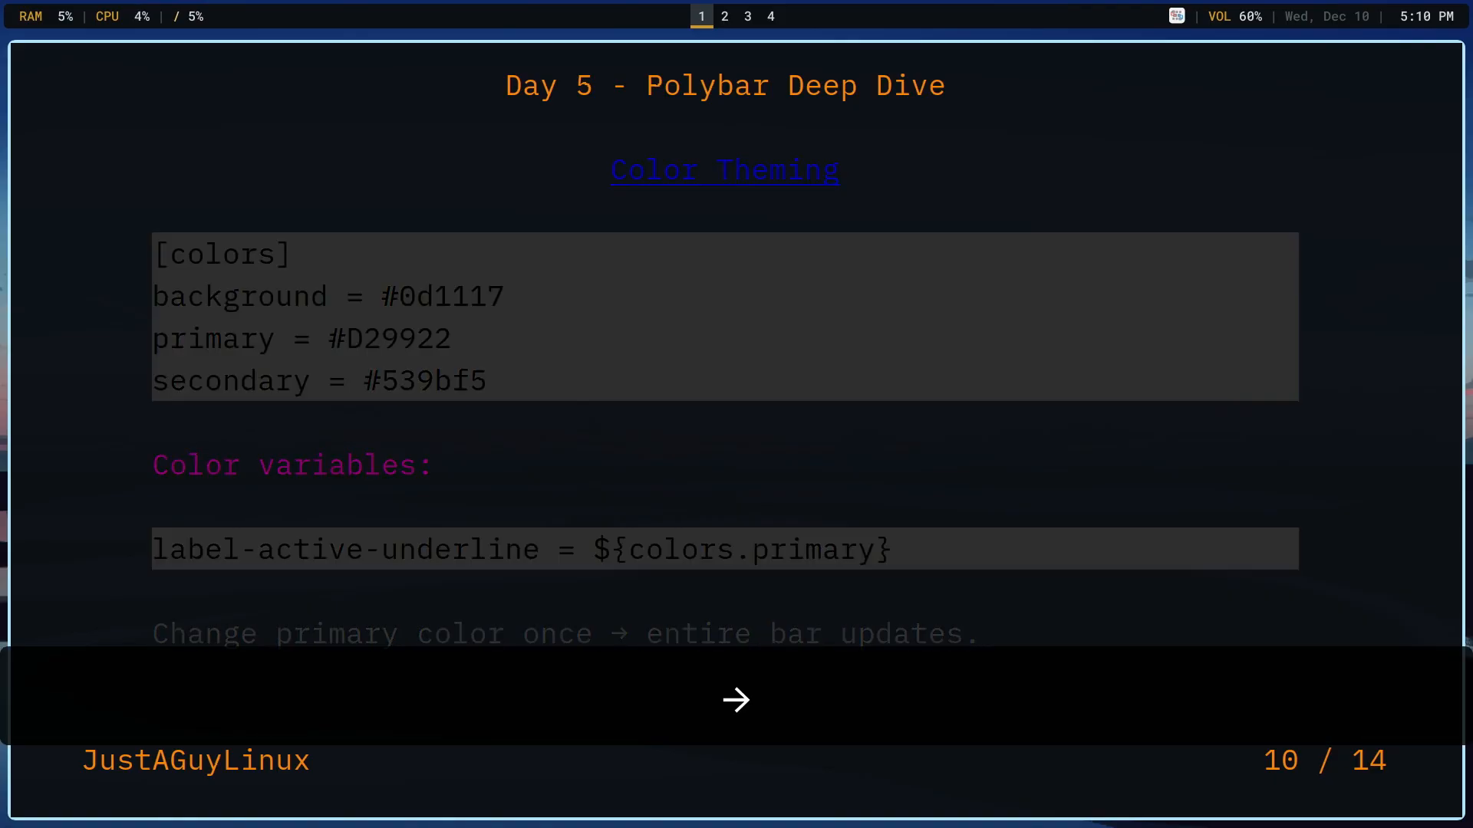
click(736, 699)
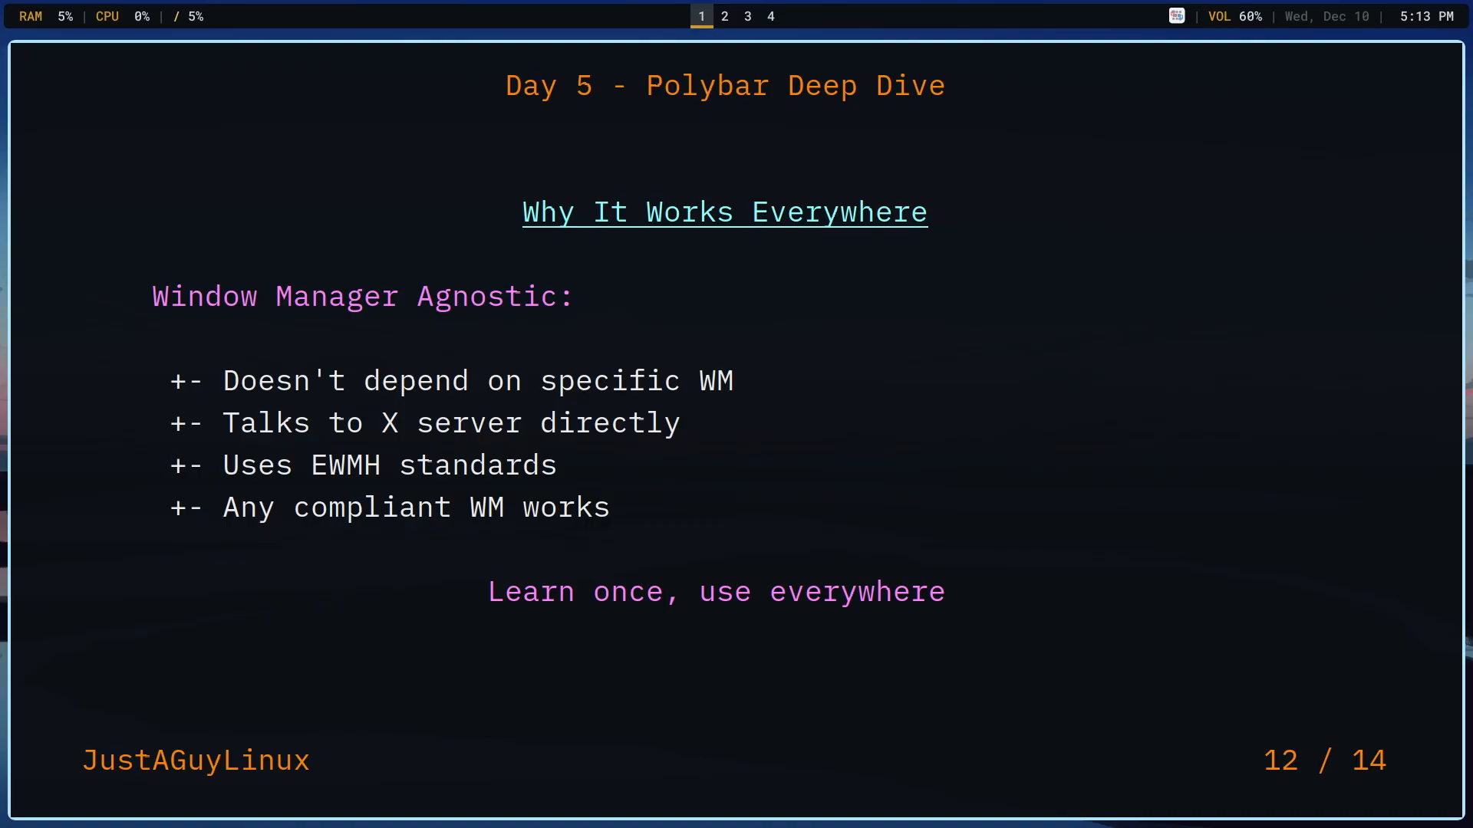
mouse_move(503, 569)
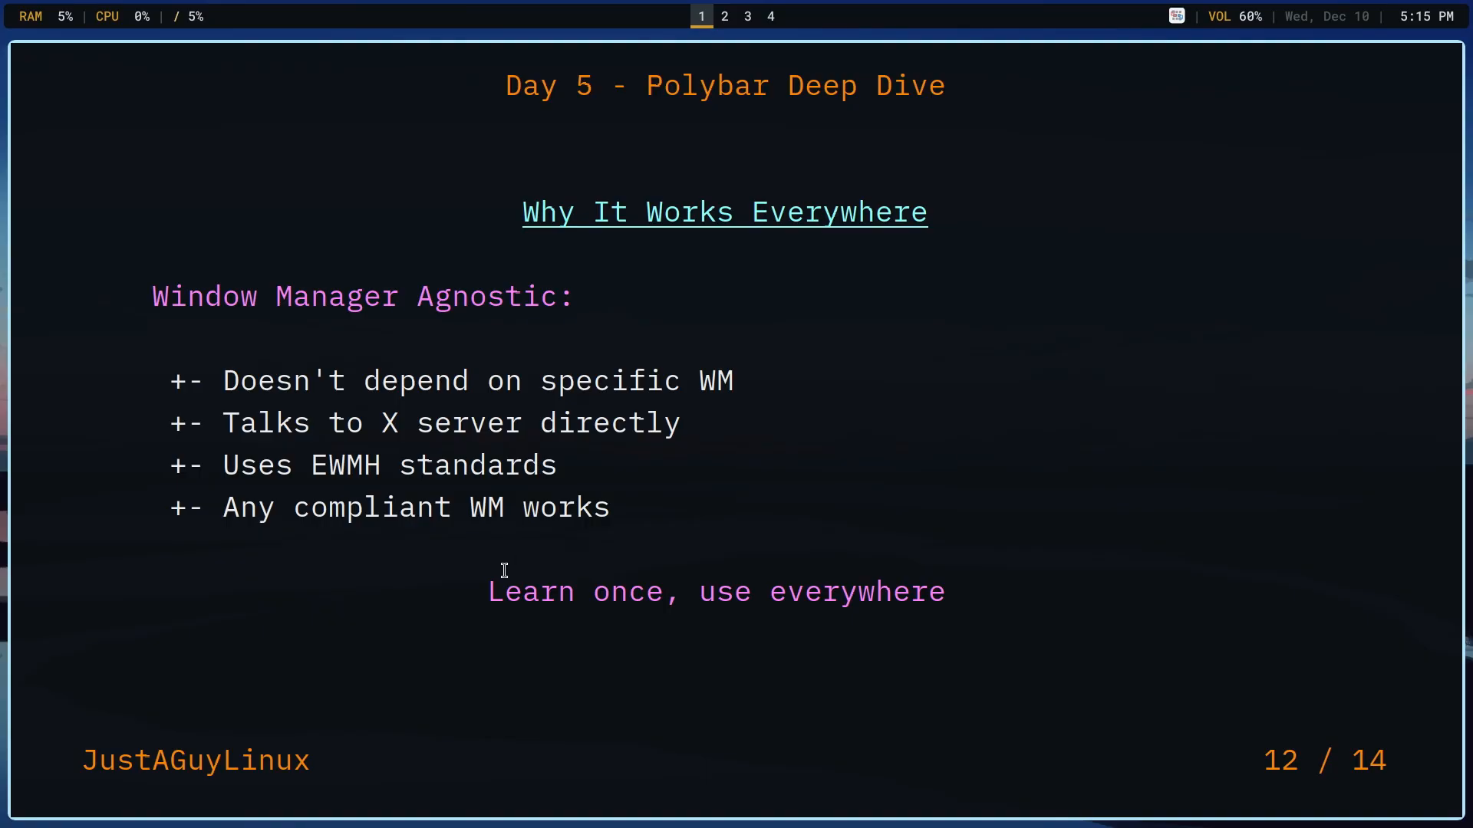
mouse_move(586, 453)
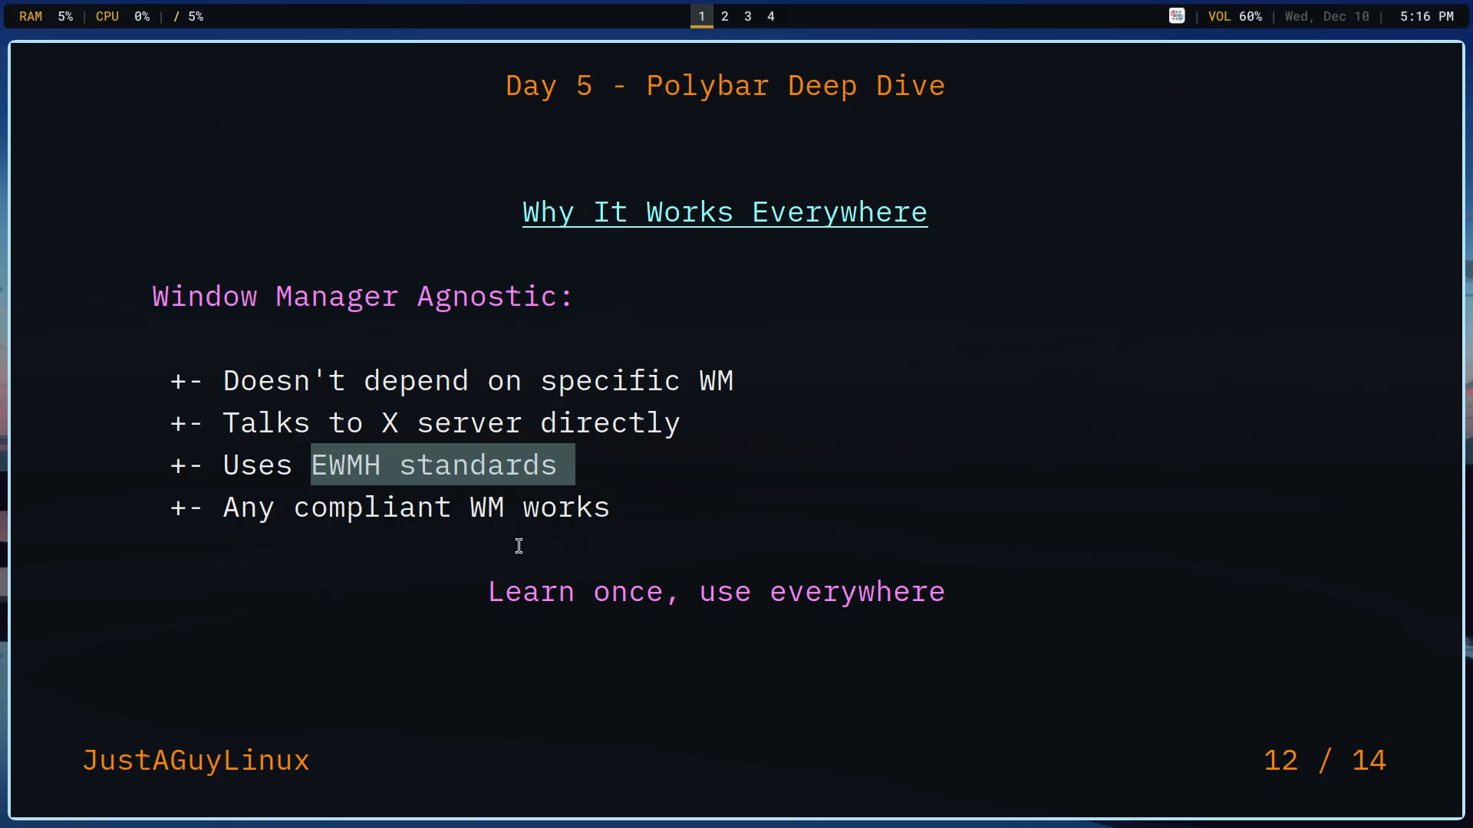
mouse_move(510, 548)
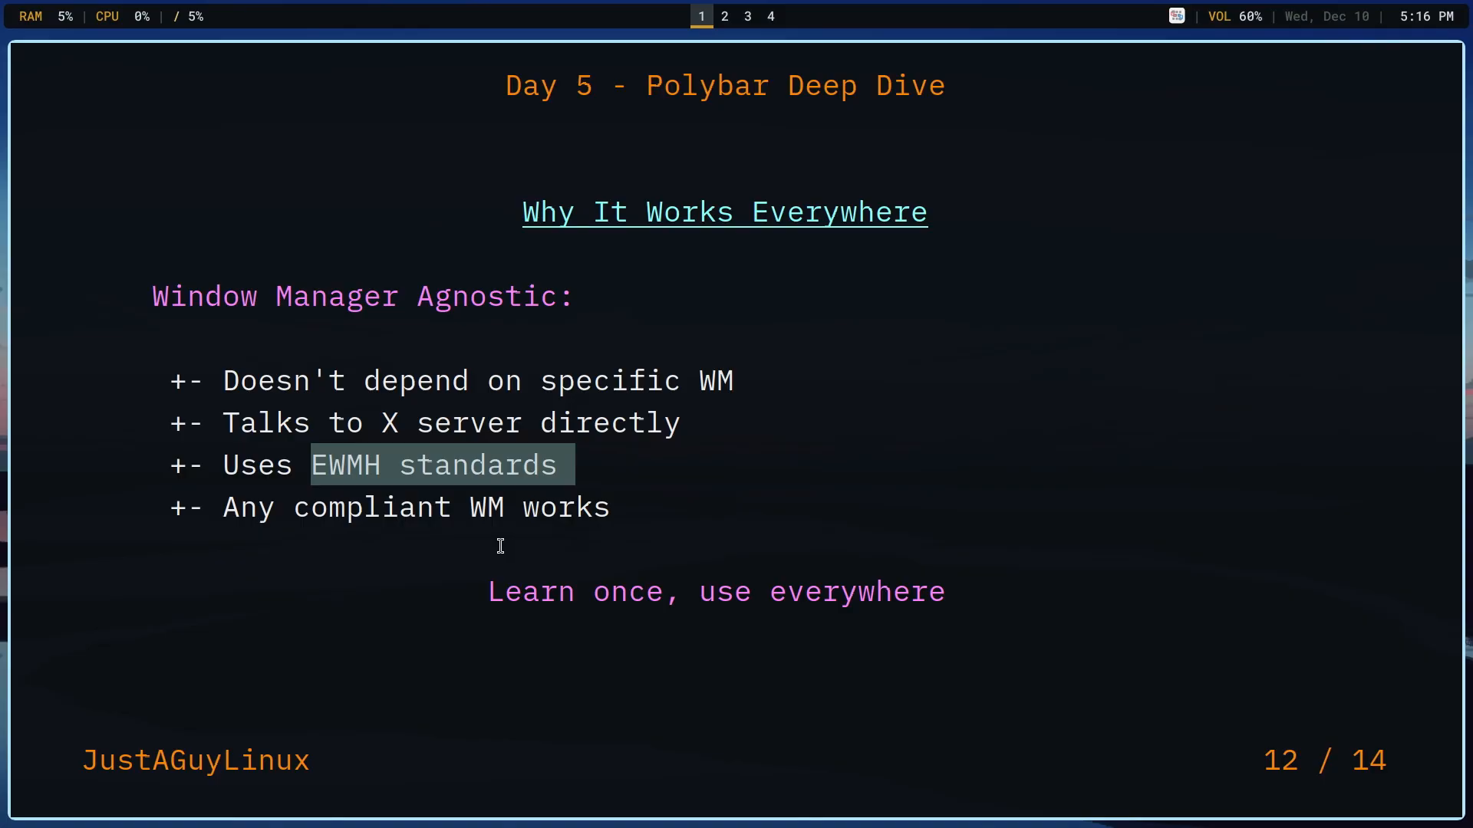
mouse_move(494, 552)
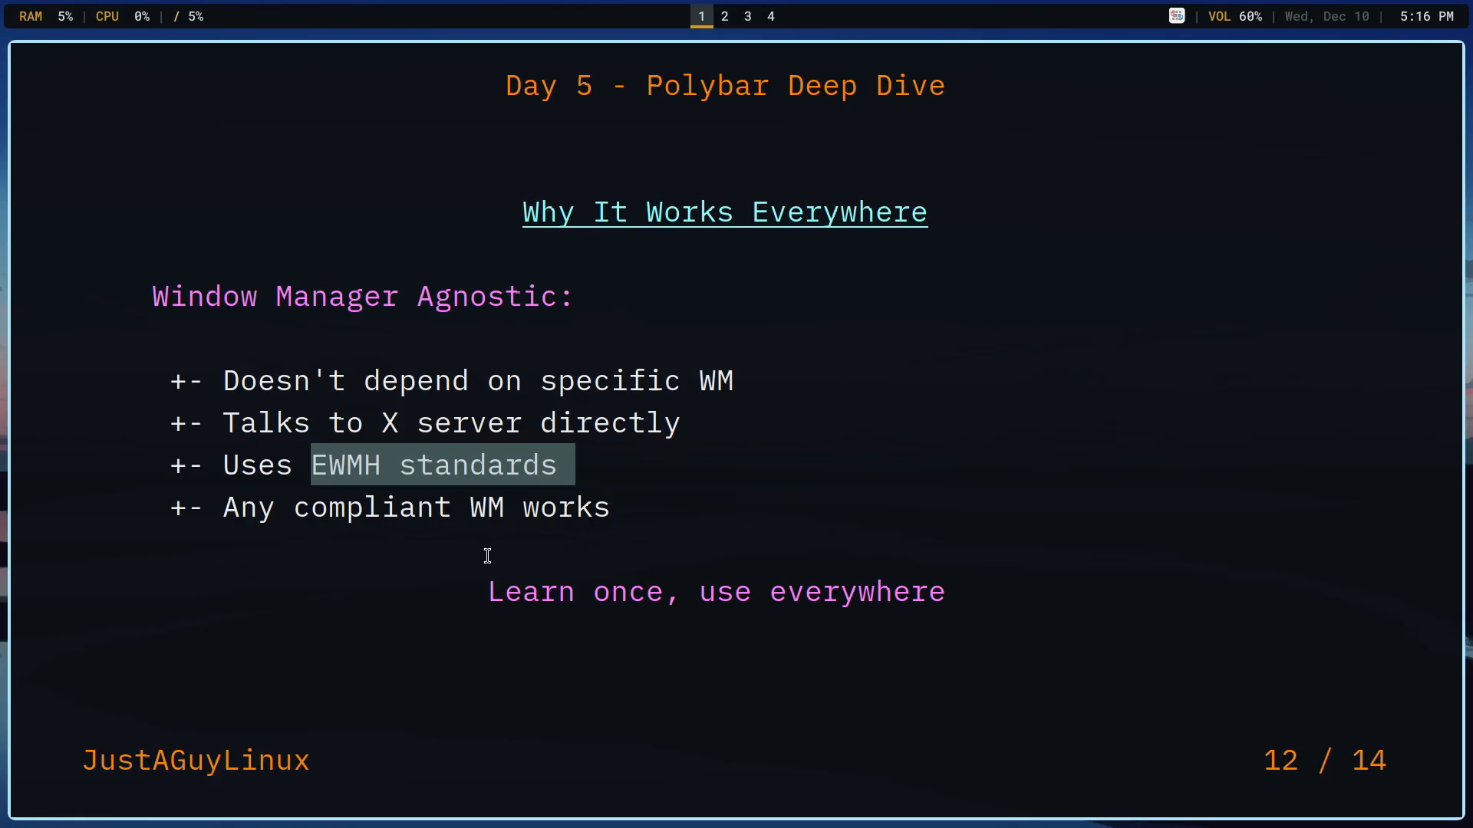
mouse_move(488, 560)
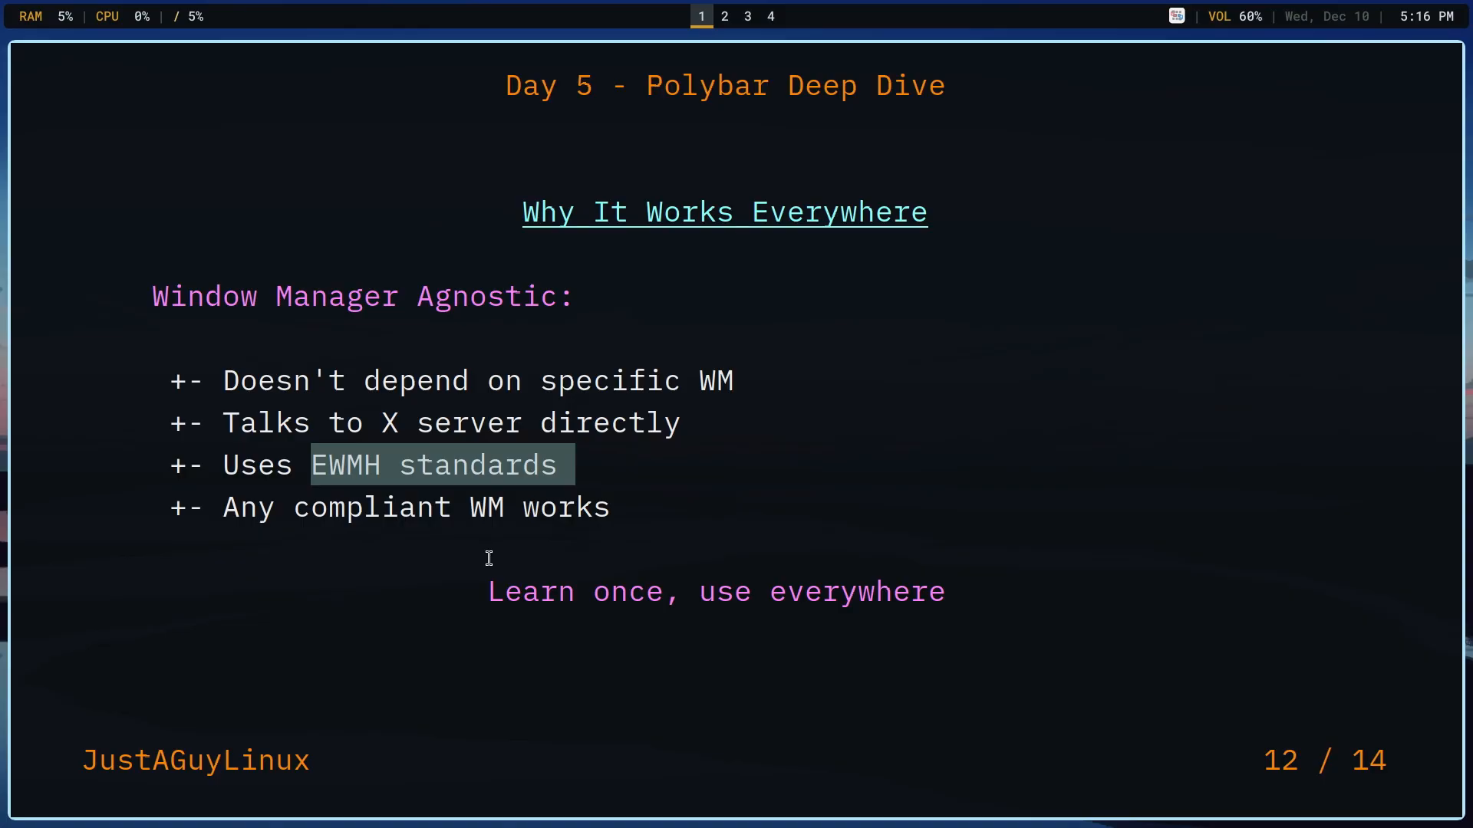
mouse_move(485, 551)
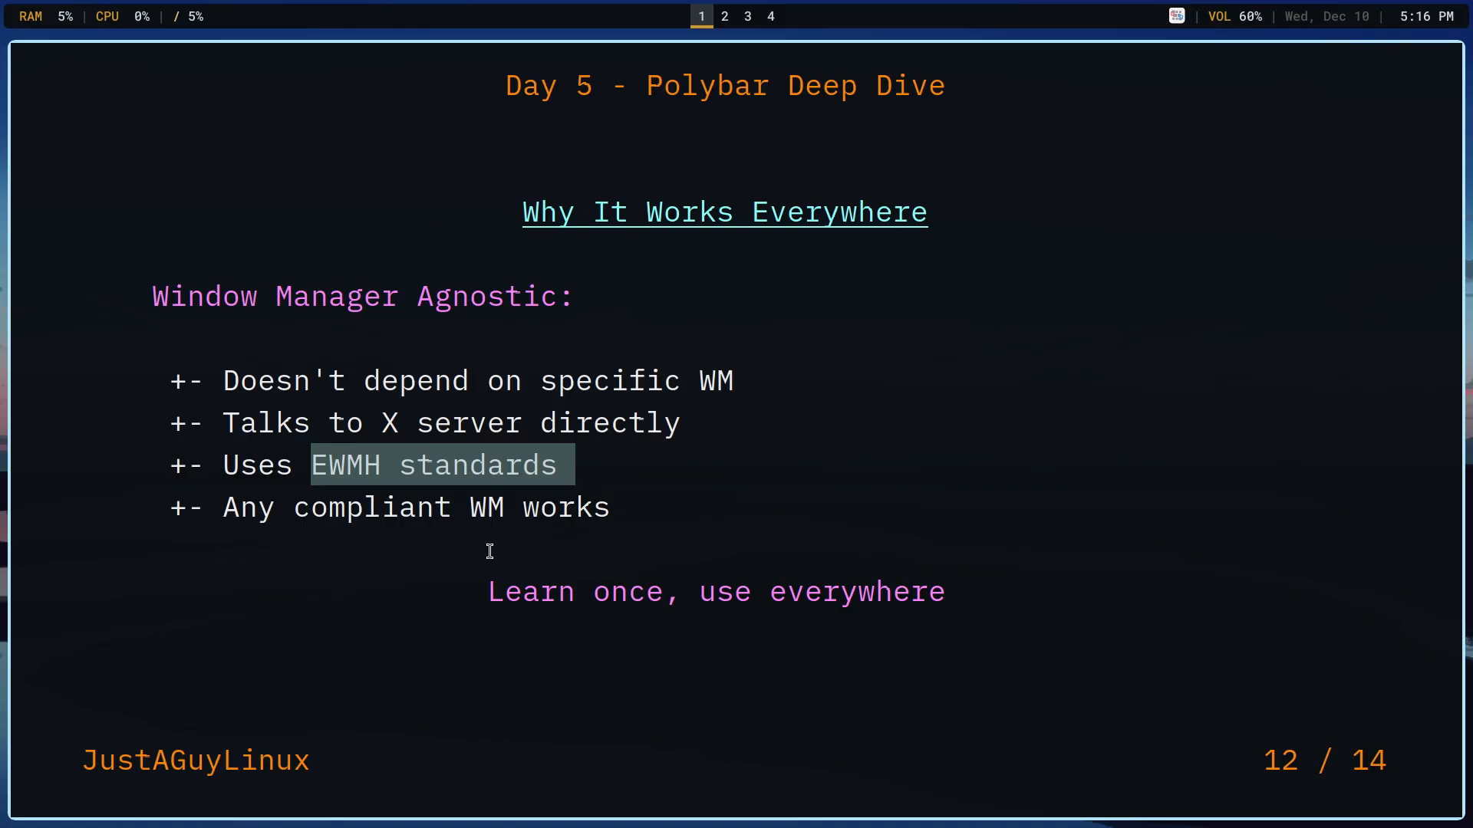
mouse_move(486, 547)
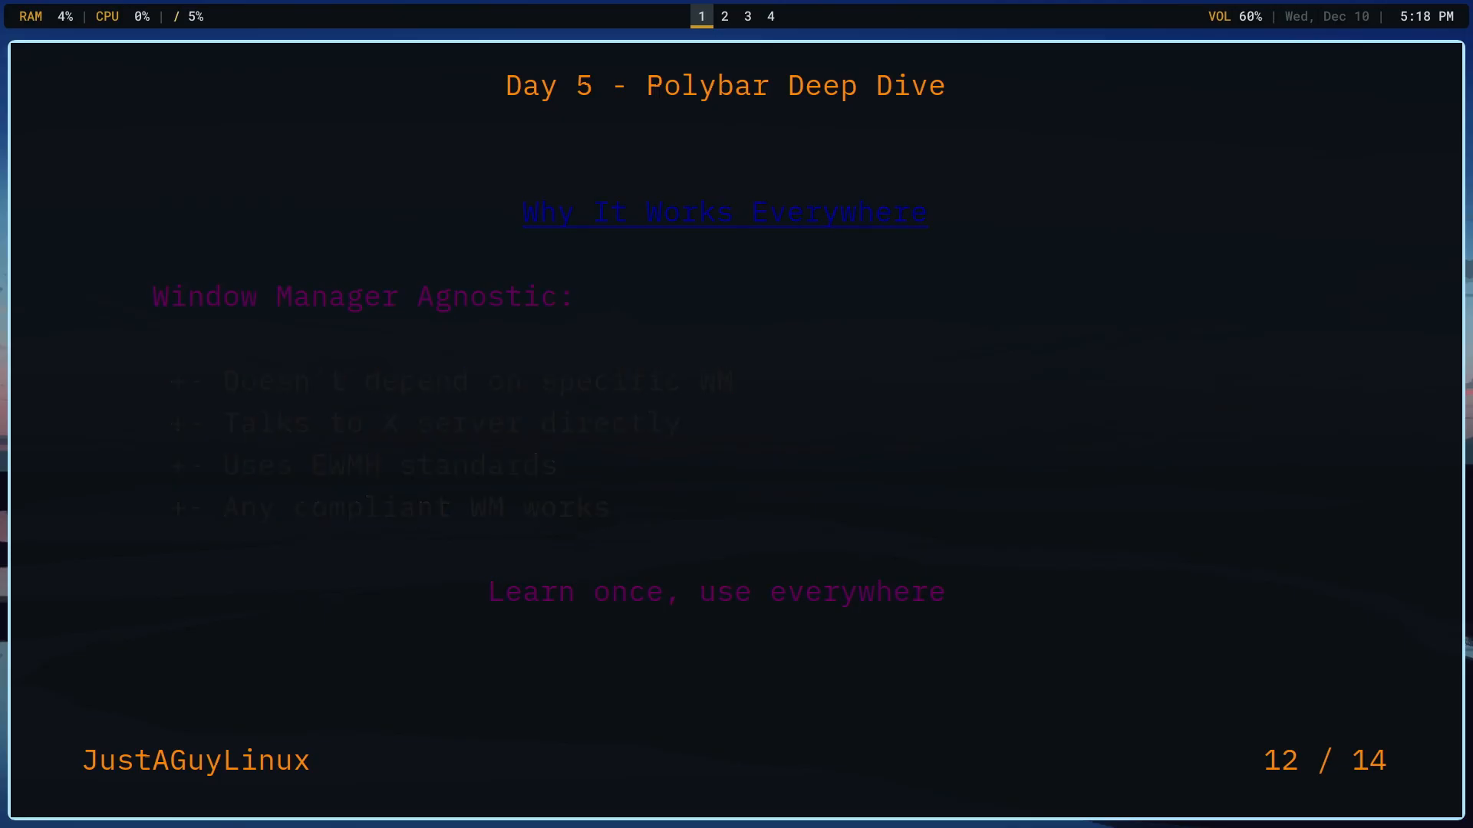
- Advance to slide 13 of 14, Tomorrow: Sway on Wayland
key(Right)
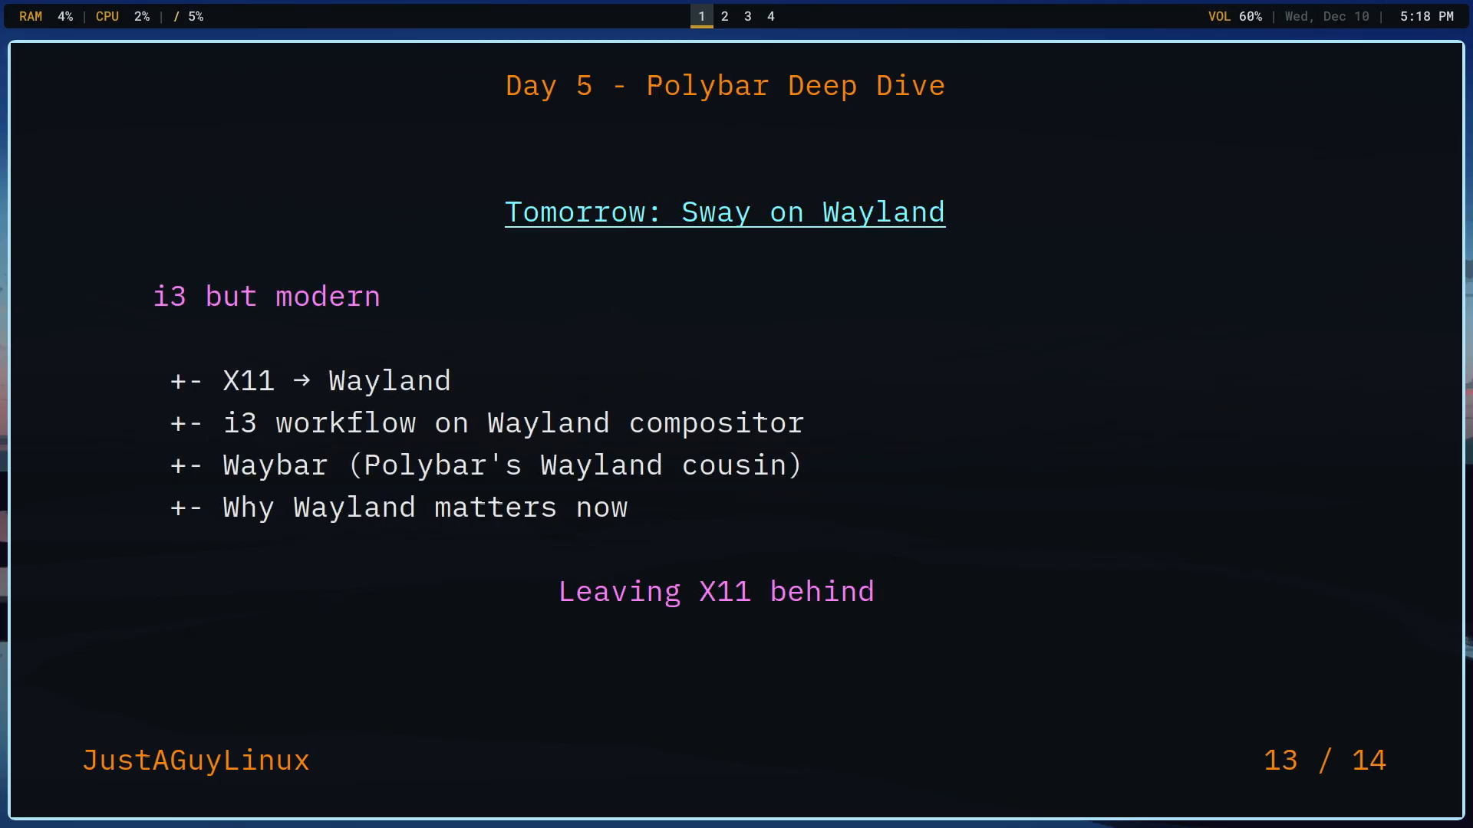